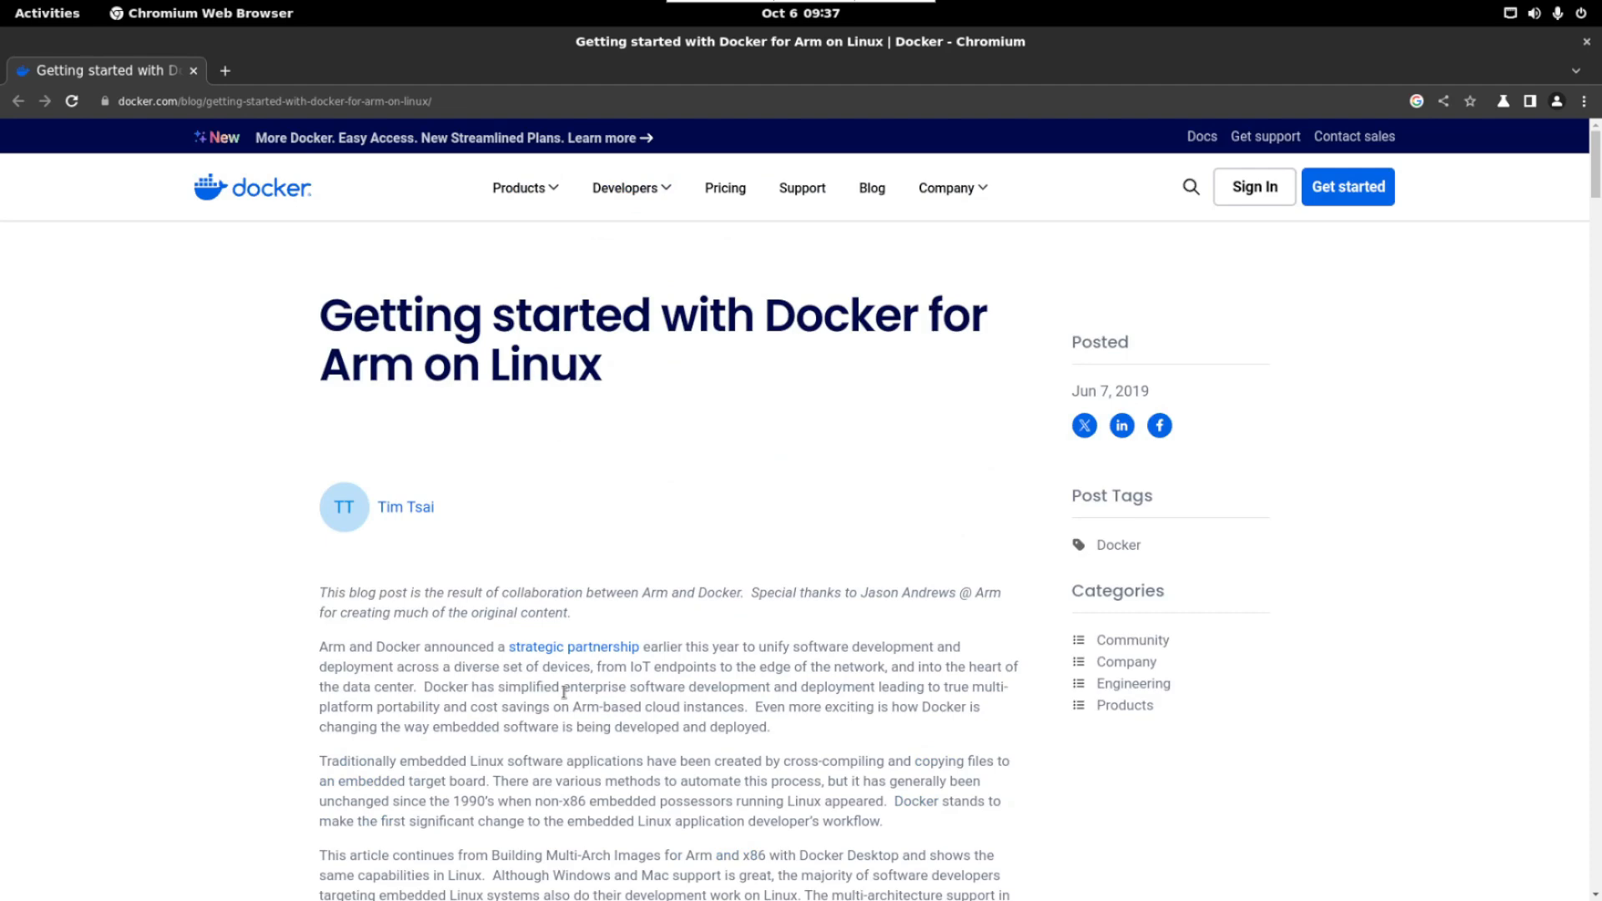
Step: Scroll the Docker for Arm on Linux article down to its Install Docker section
scroll(down, 3)
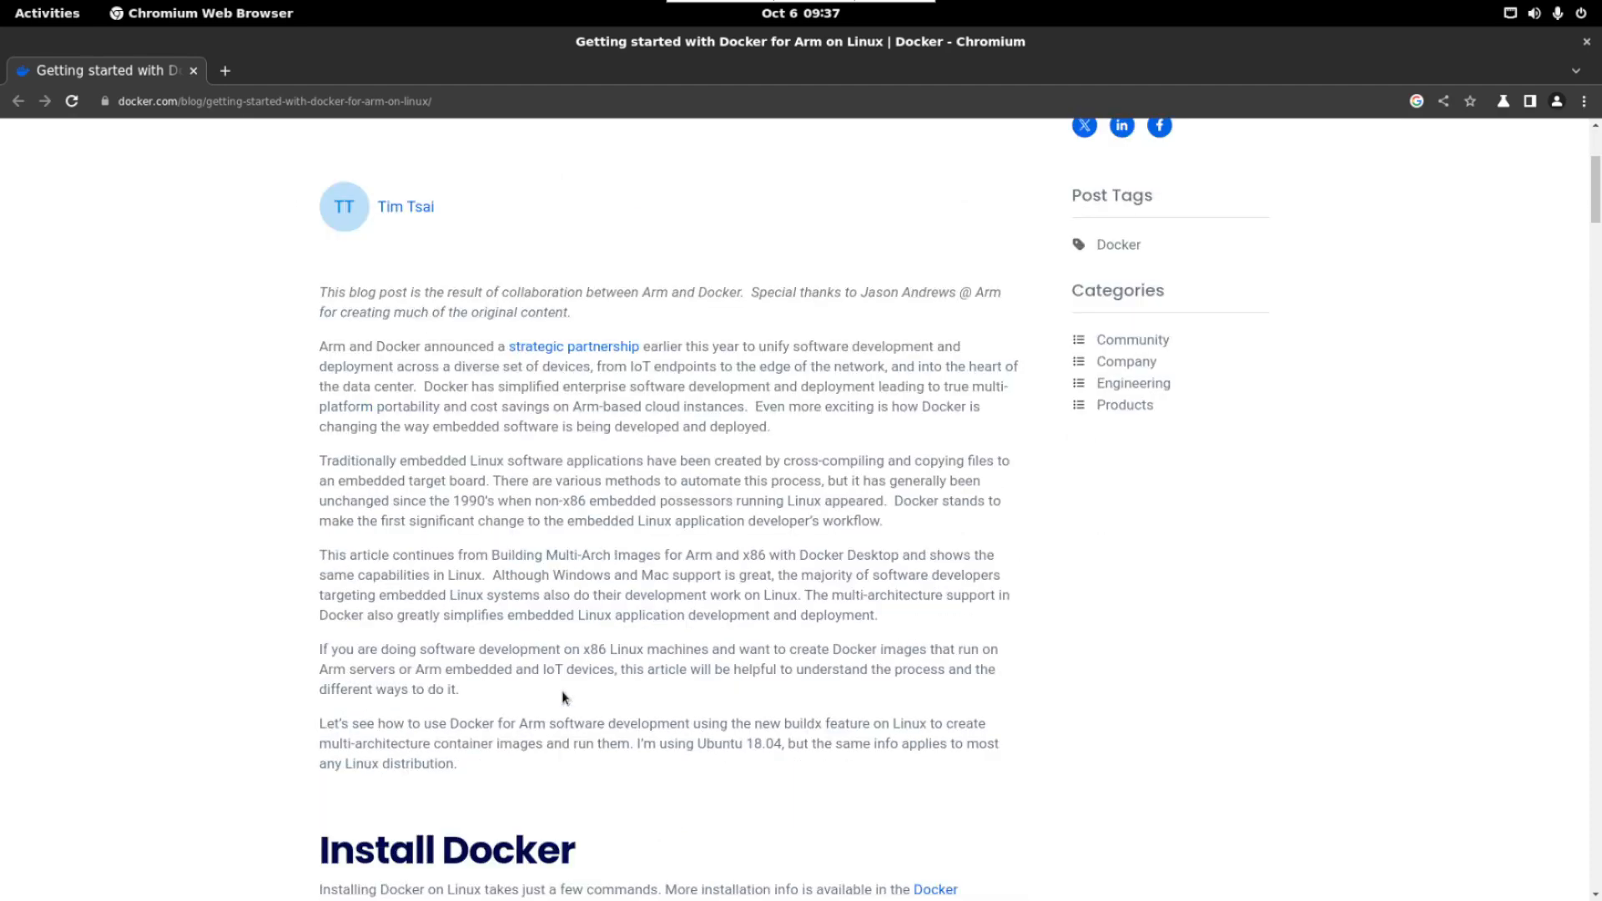
scroll(down, 3)
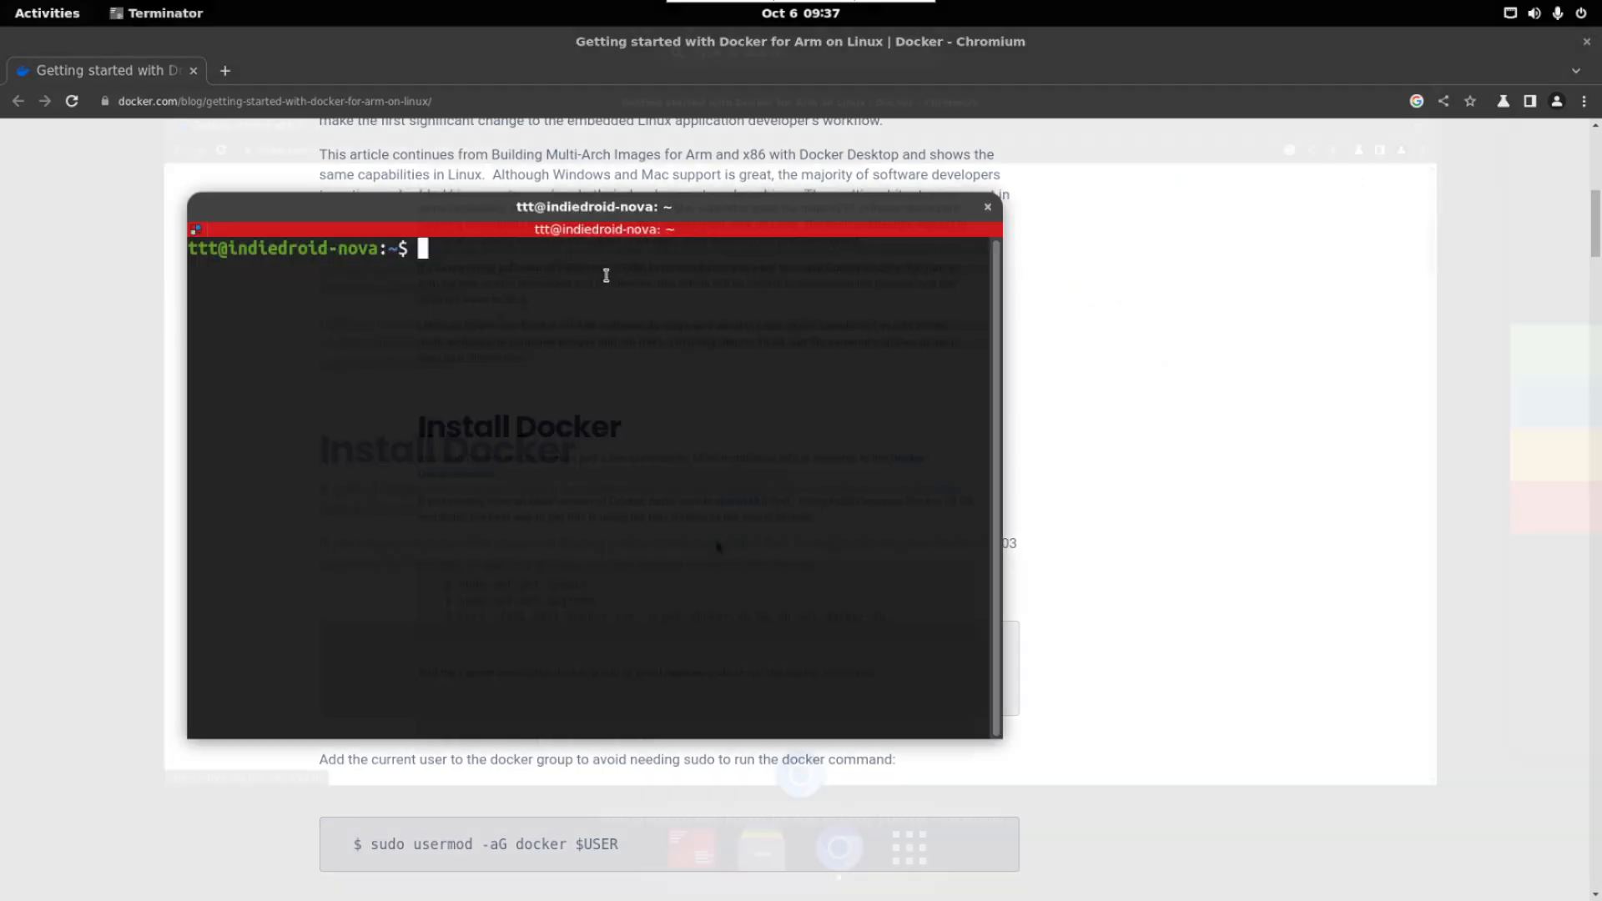
Step: Run sudo apt update -y && sudo apt upgrade -y (not pacman -Syu), then echo $USER
text(sudo apt update -y && sudo apt upgrade -y)
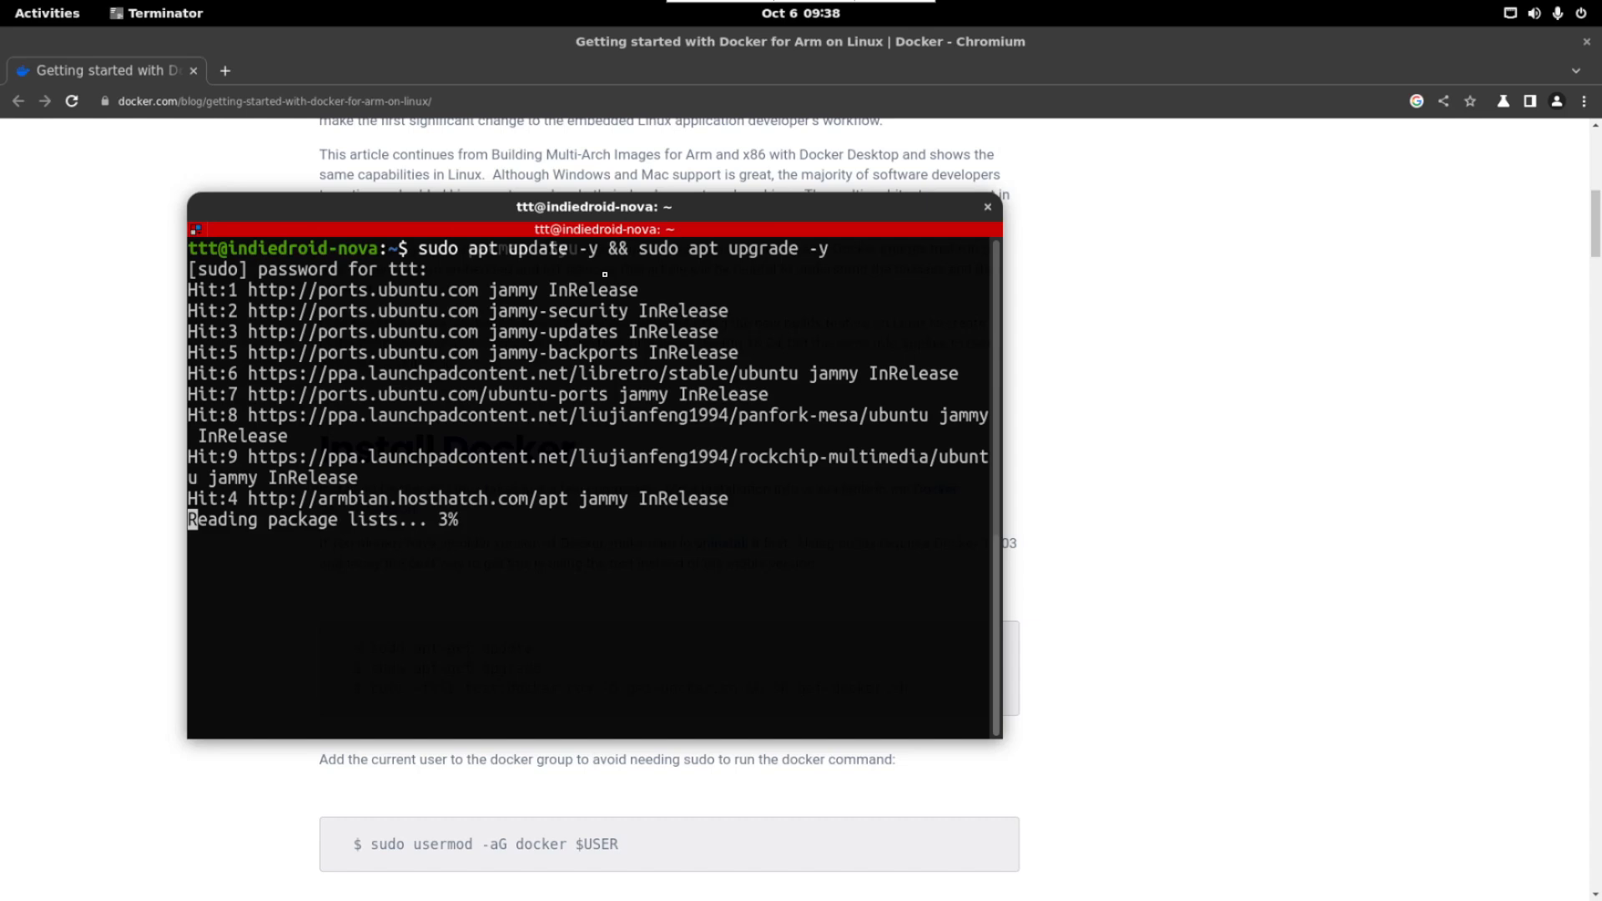
text(sudo pacman -Syu)
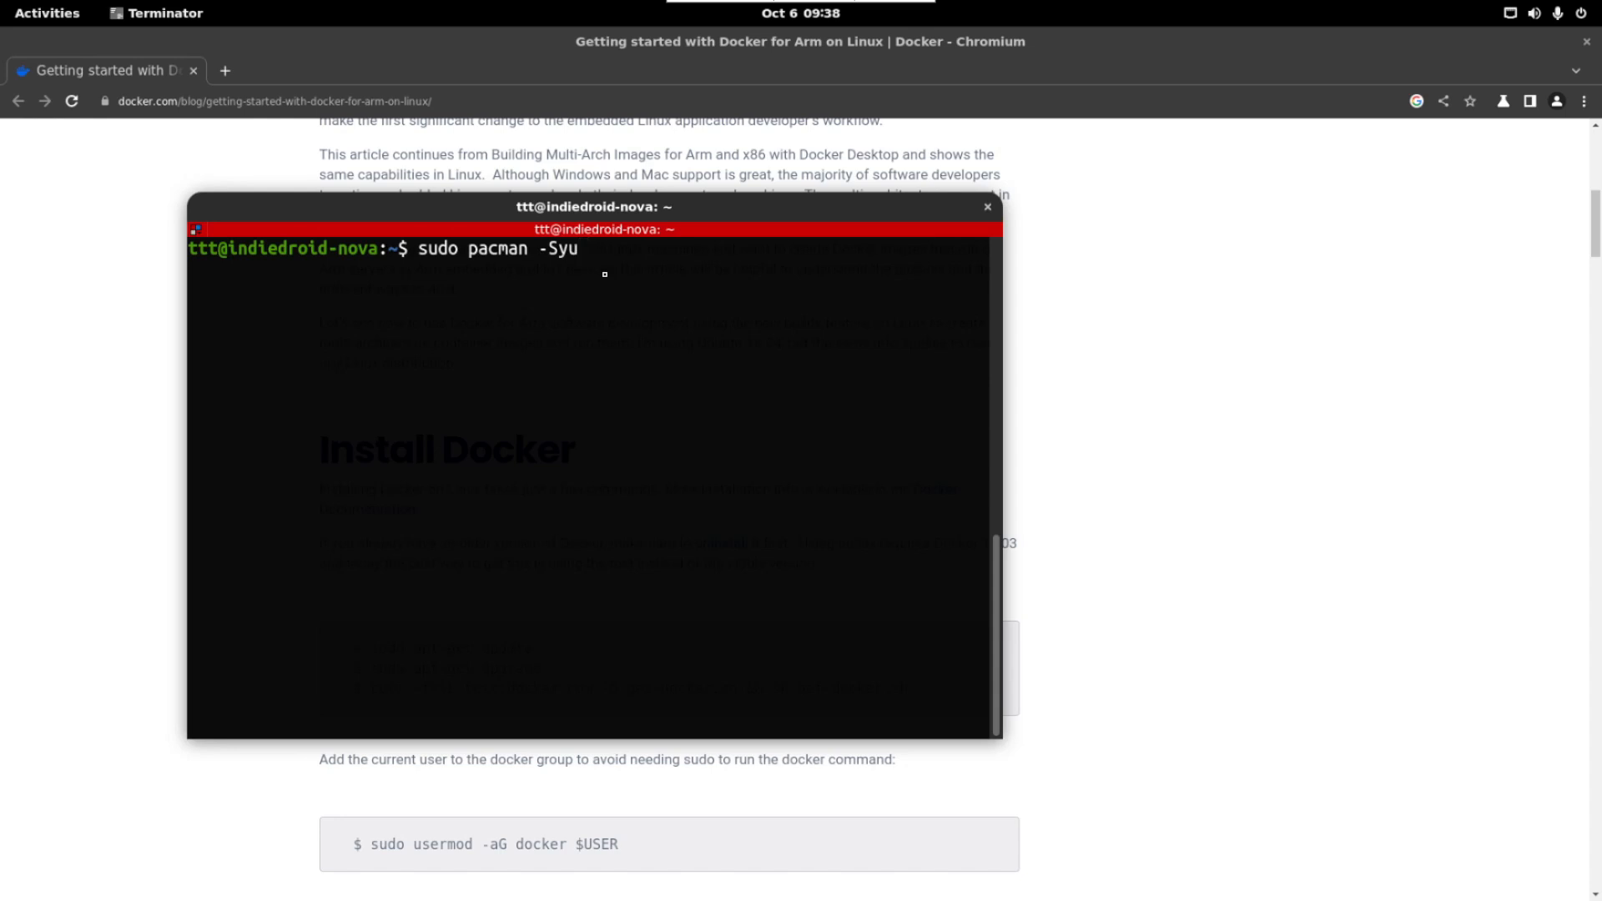
text(sudo apt update -y && sudo apt upgrade -y)
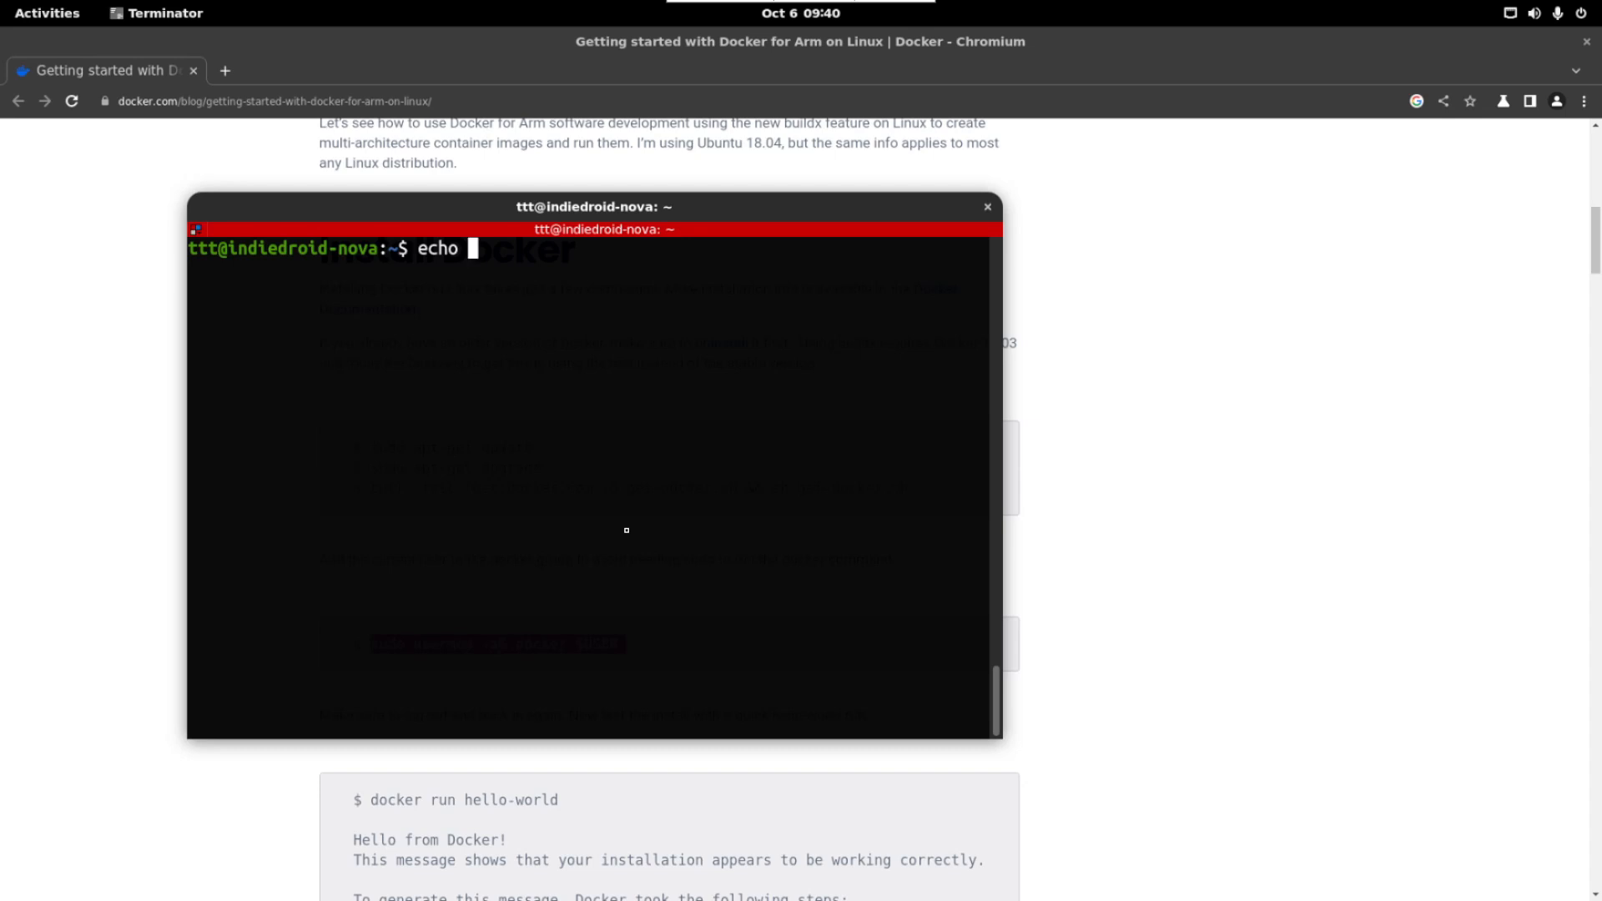
text($USER)
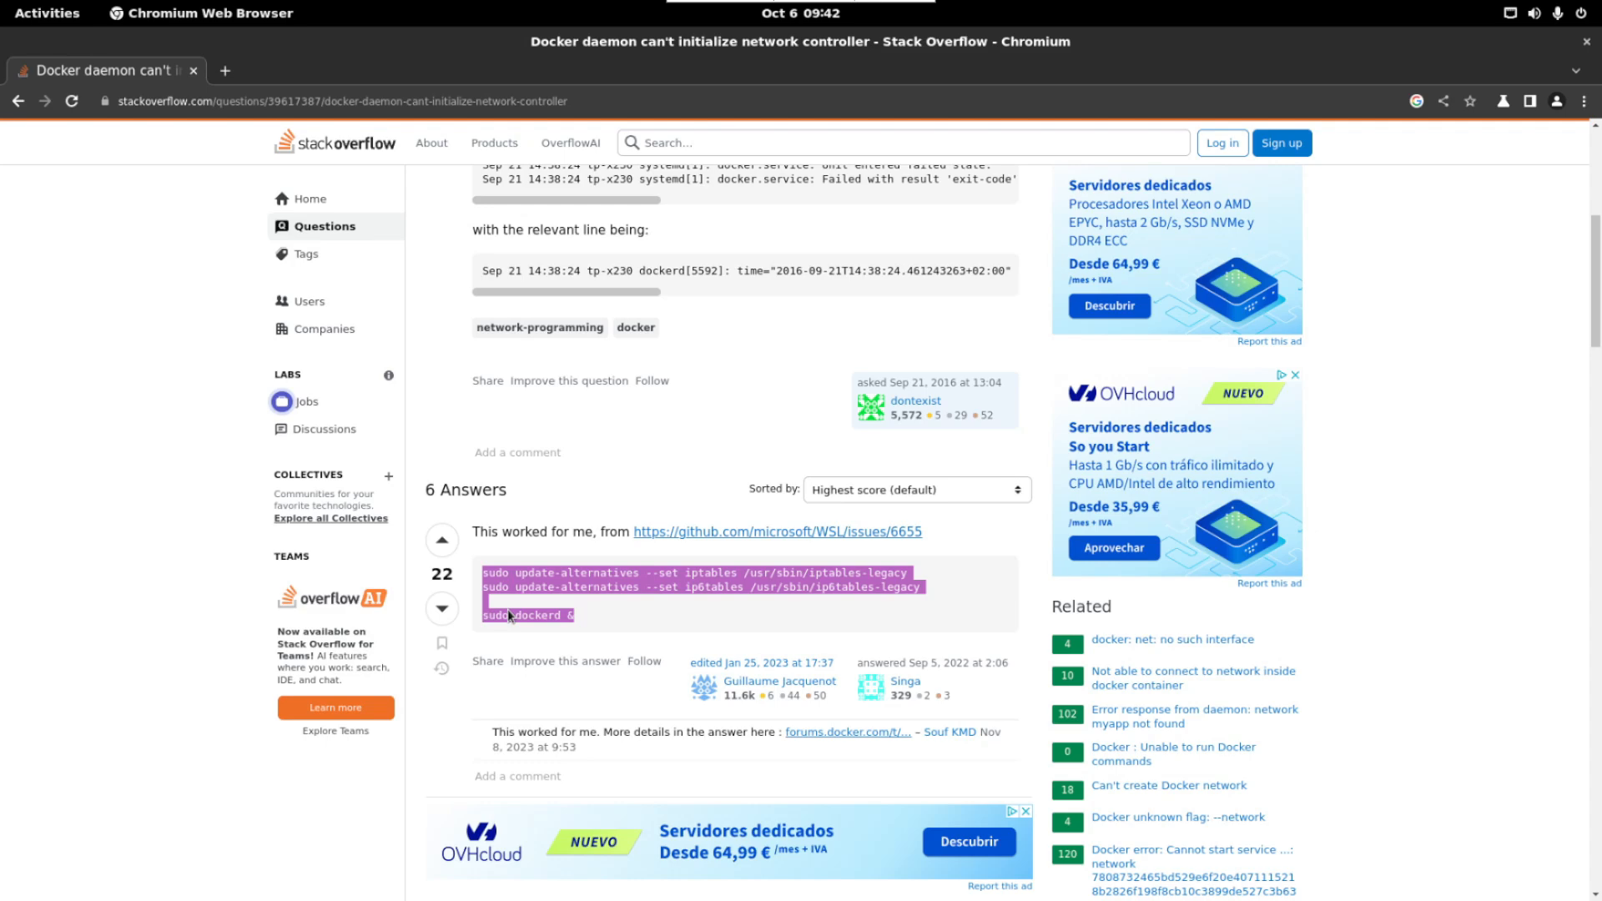
Step: Copy the update-alternatives iptables-legacy commands and sudo dockerd & from Stack Overflow and run them
right_click(511, 616)
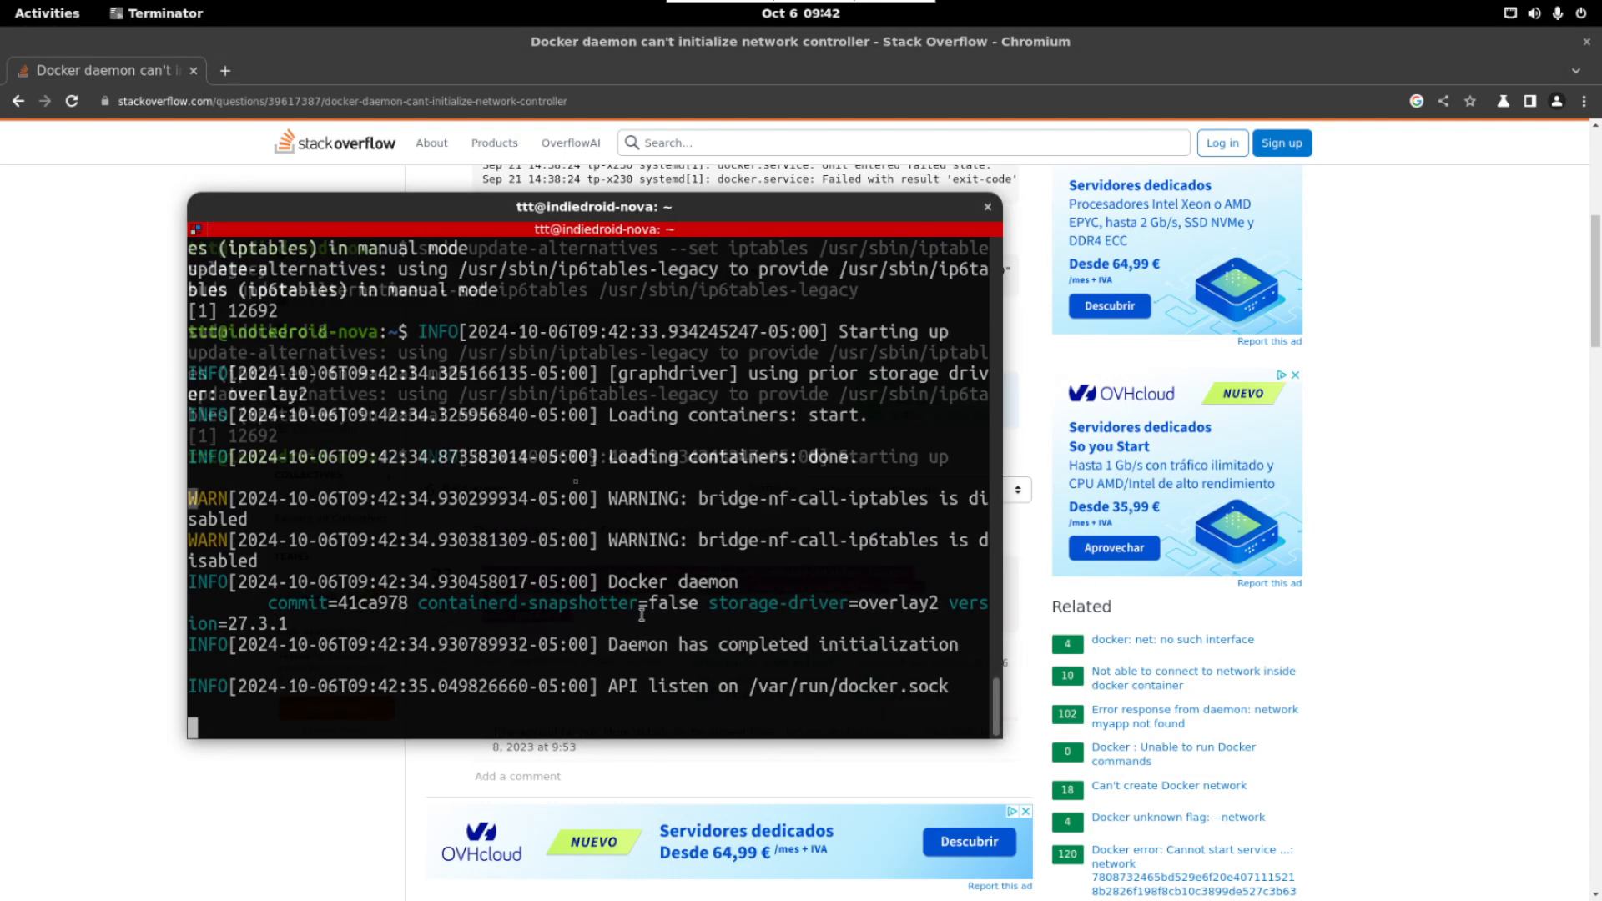
double_click(636, 644)
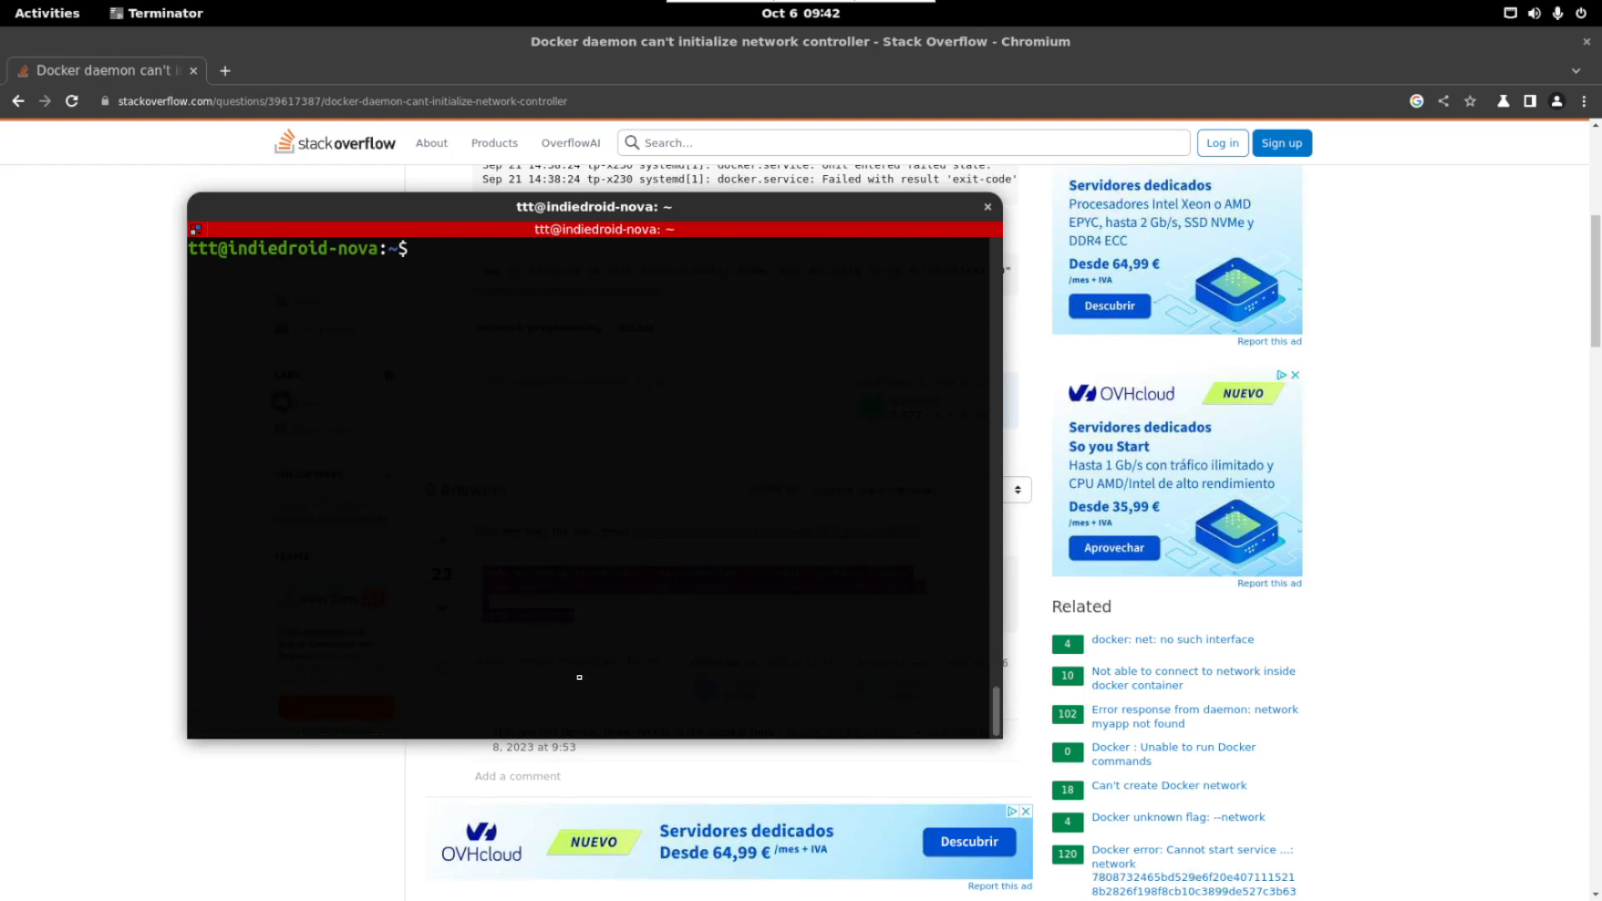
key(Return)
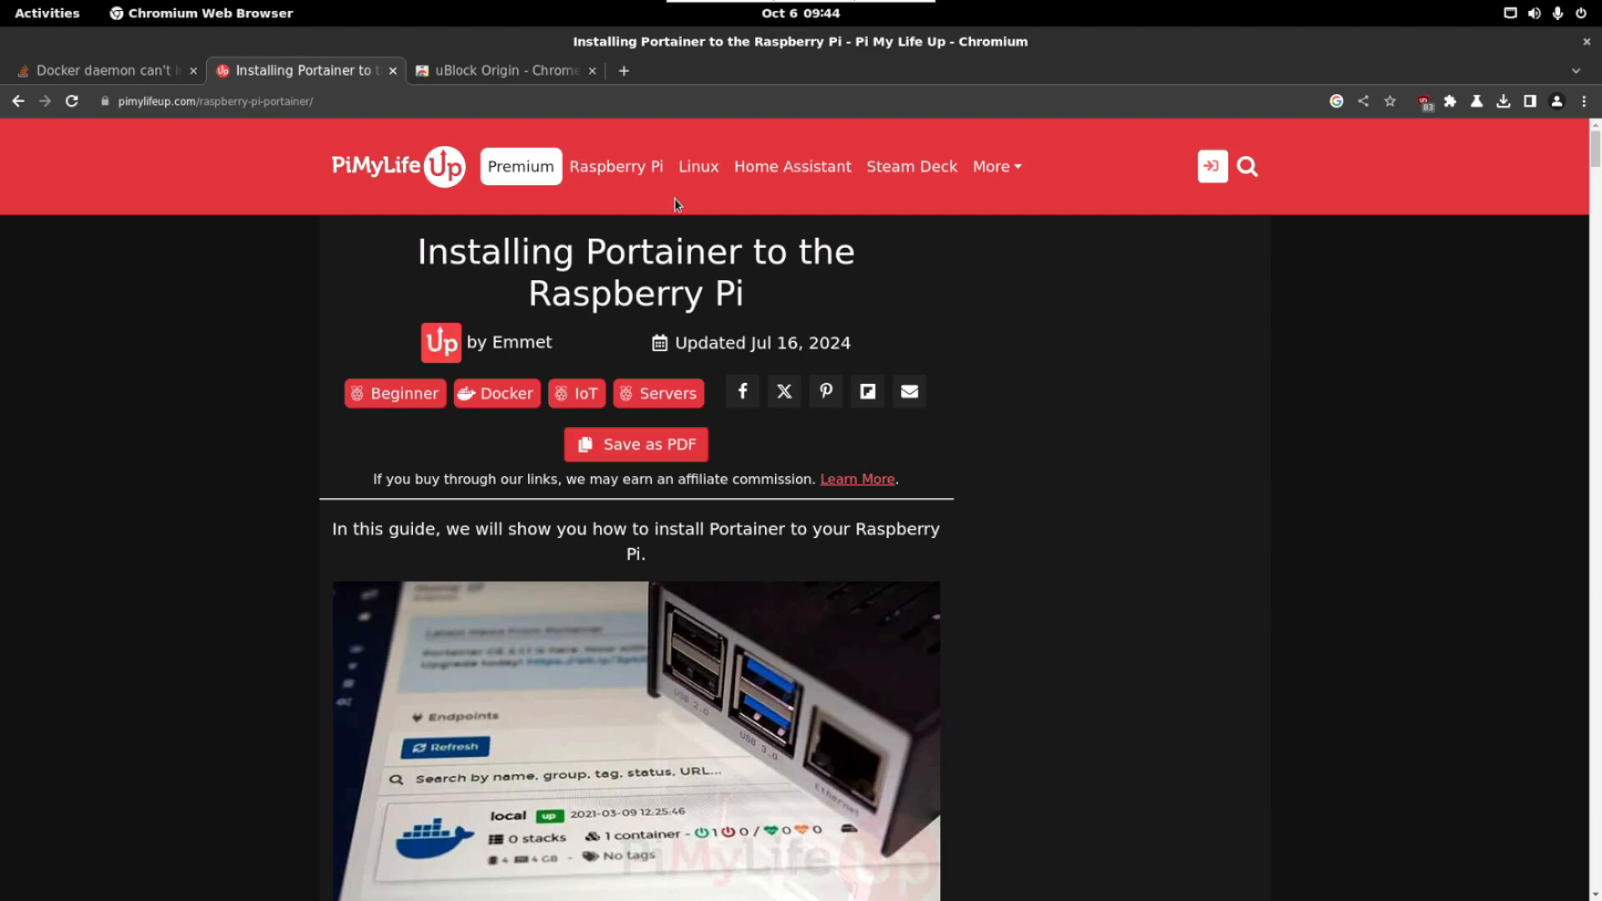
mouse_move(282, 439)
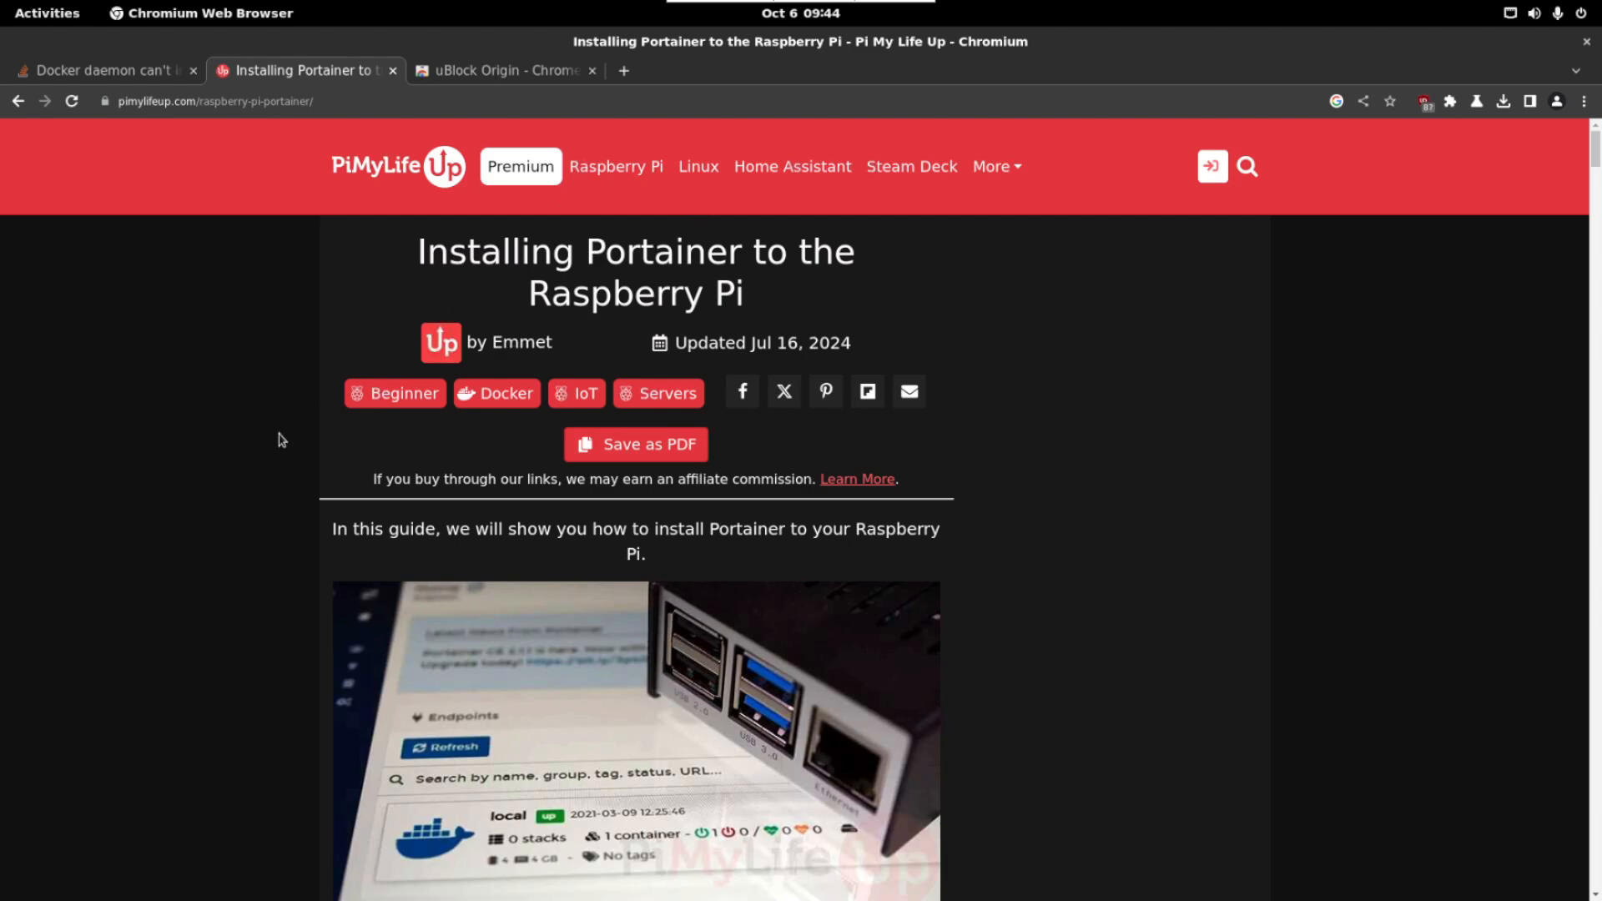
Step: Run the guide's docker pull and docker run commands for Portainer, then reach it on localhost:9000
scroll(down, 3)
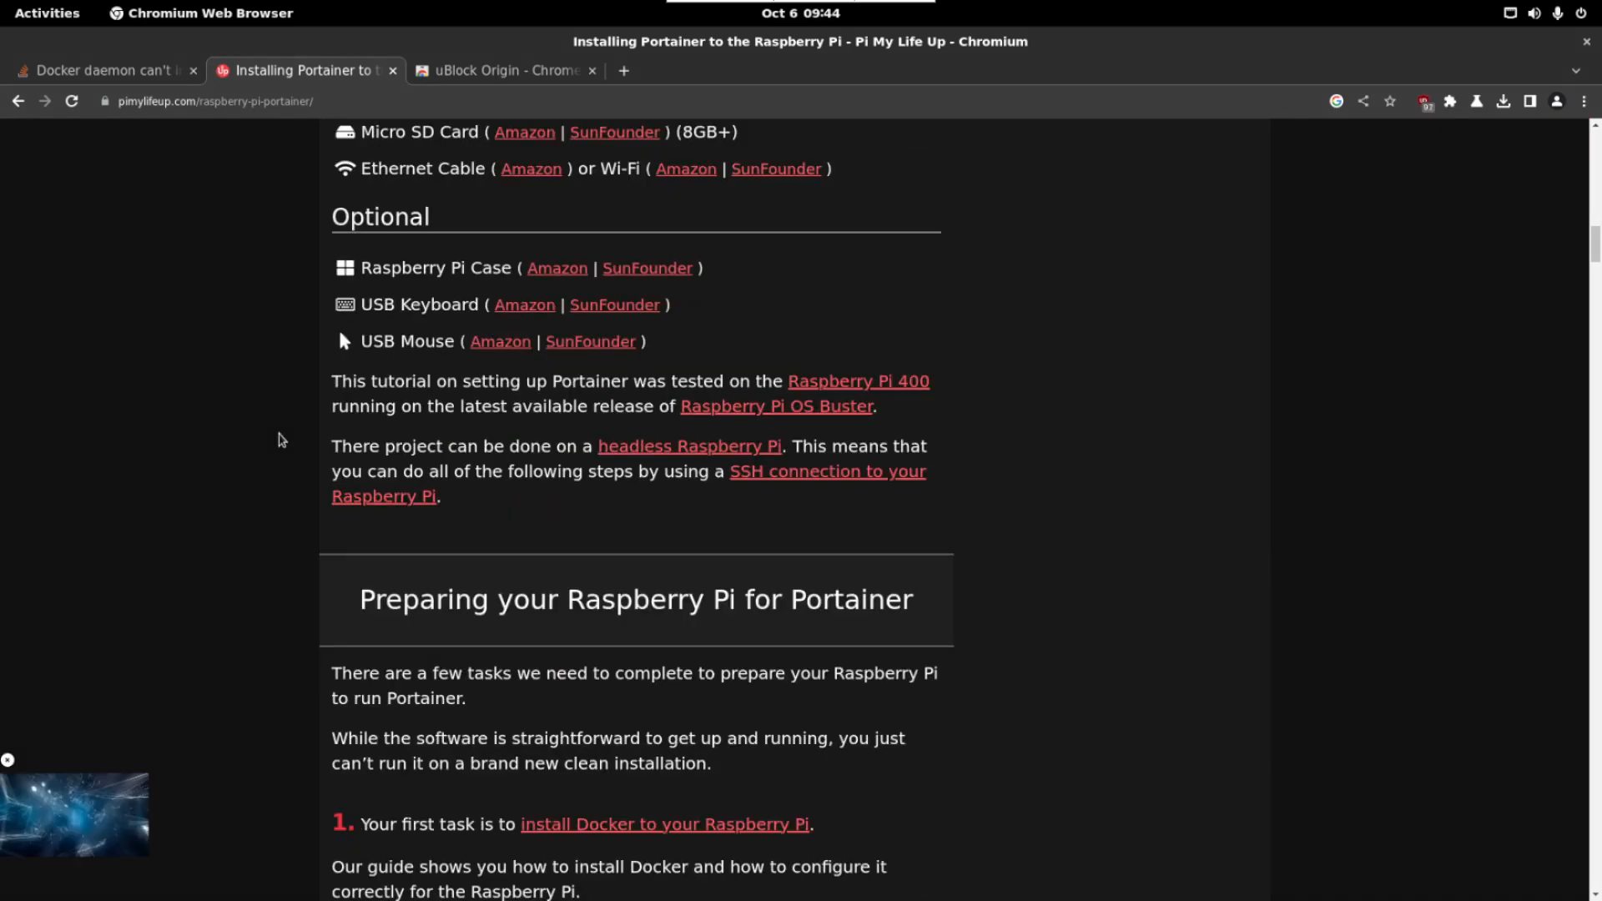
scroll(down, 3)
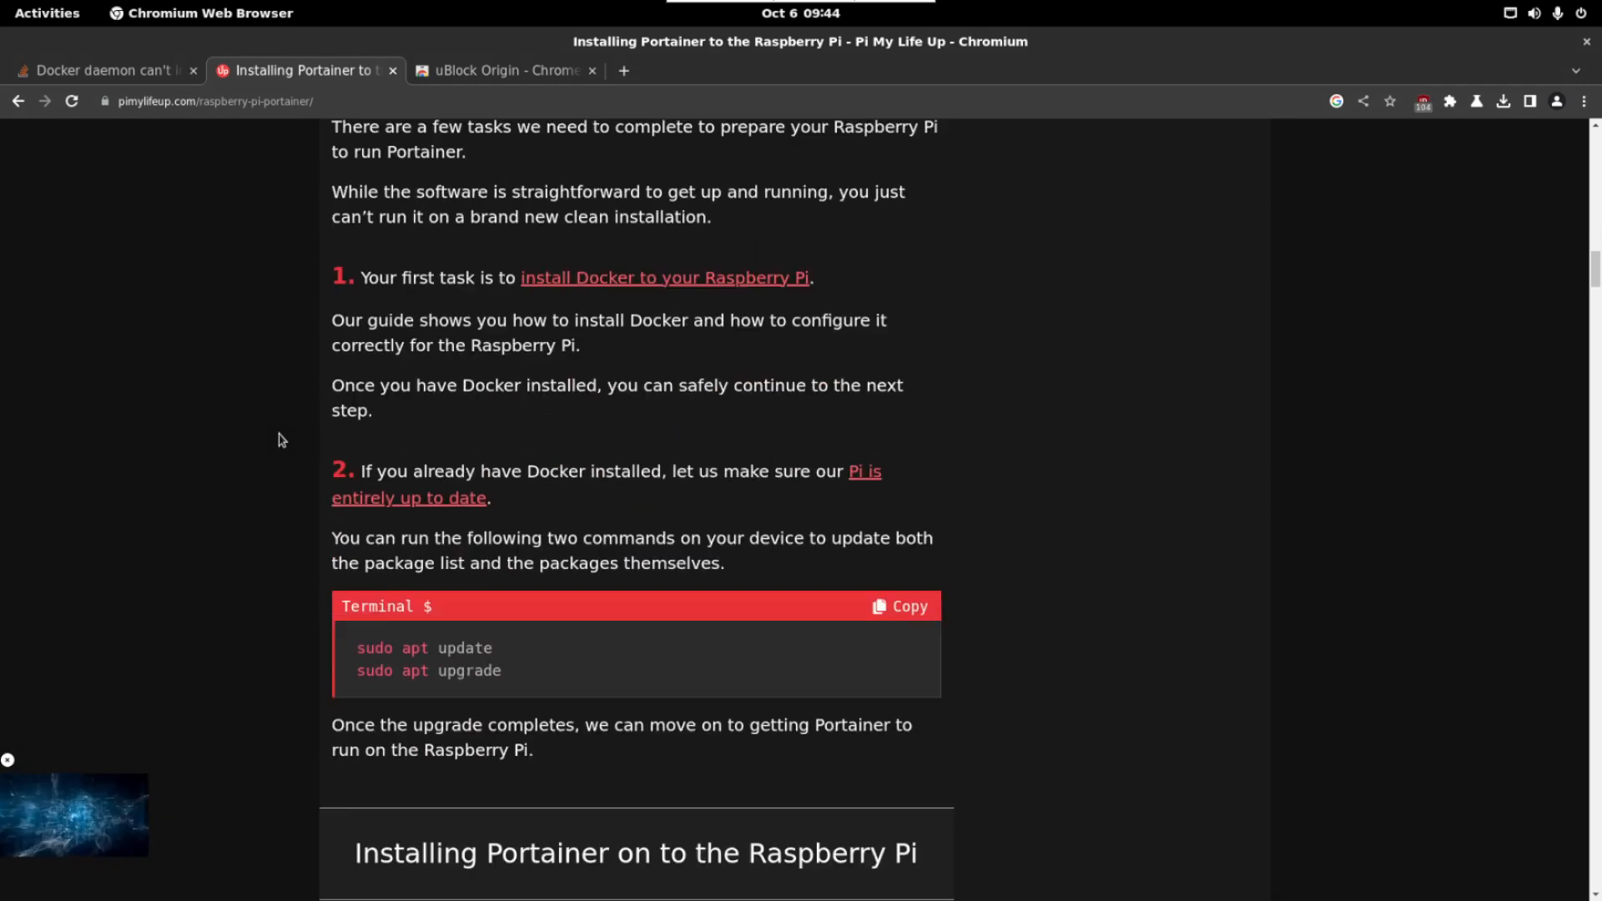
scroll(down, 3)
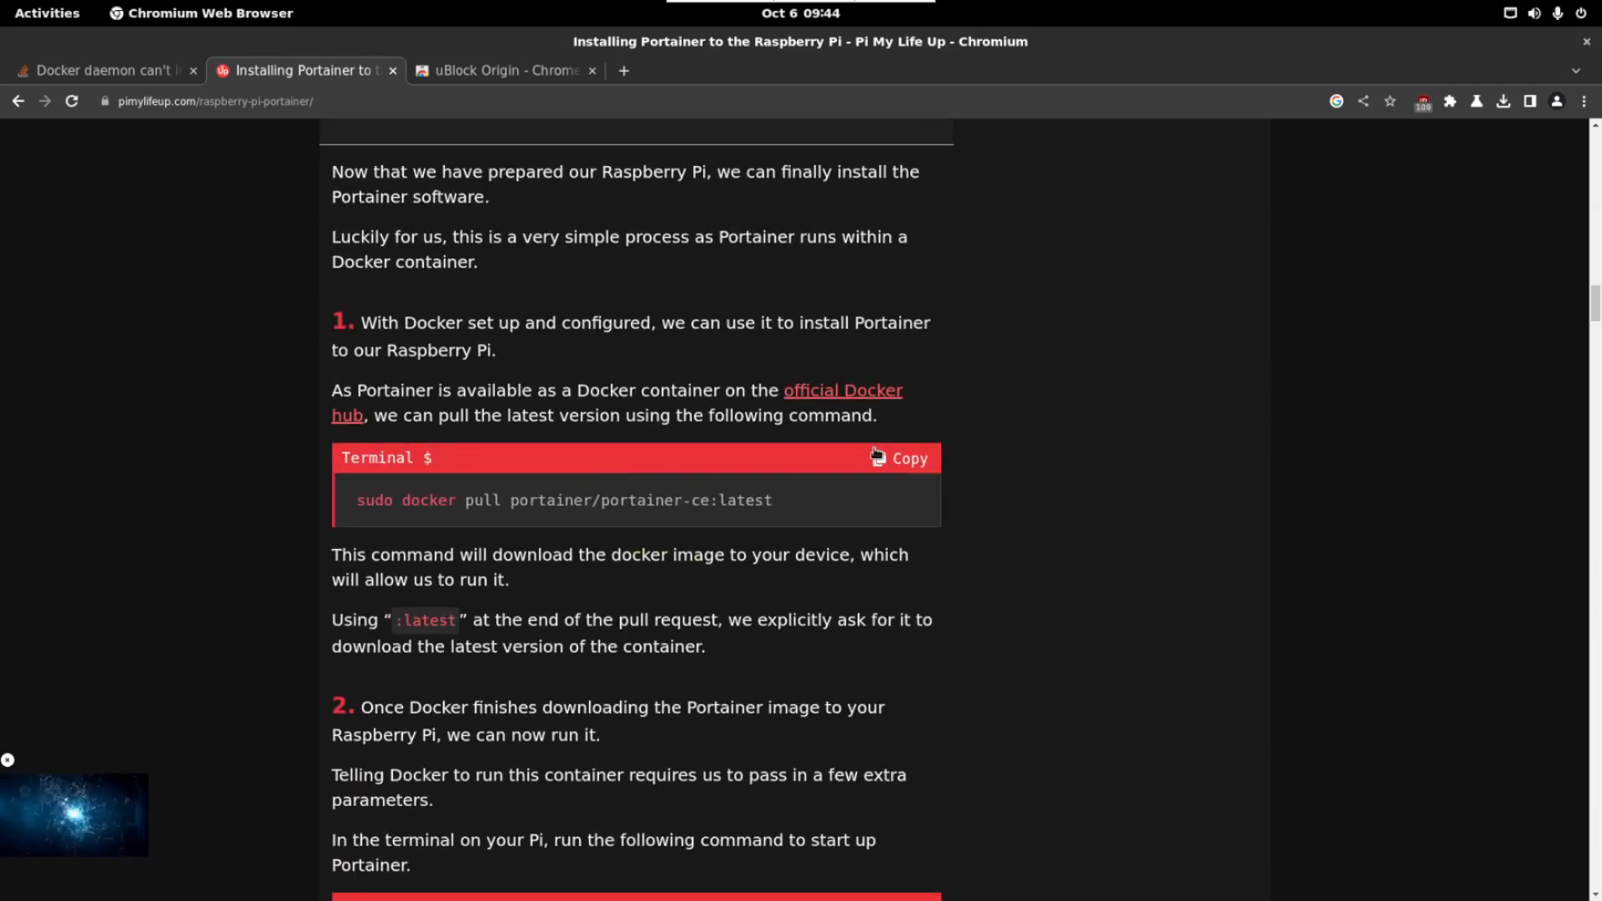
mouse_move(289, 138)
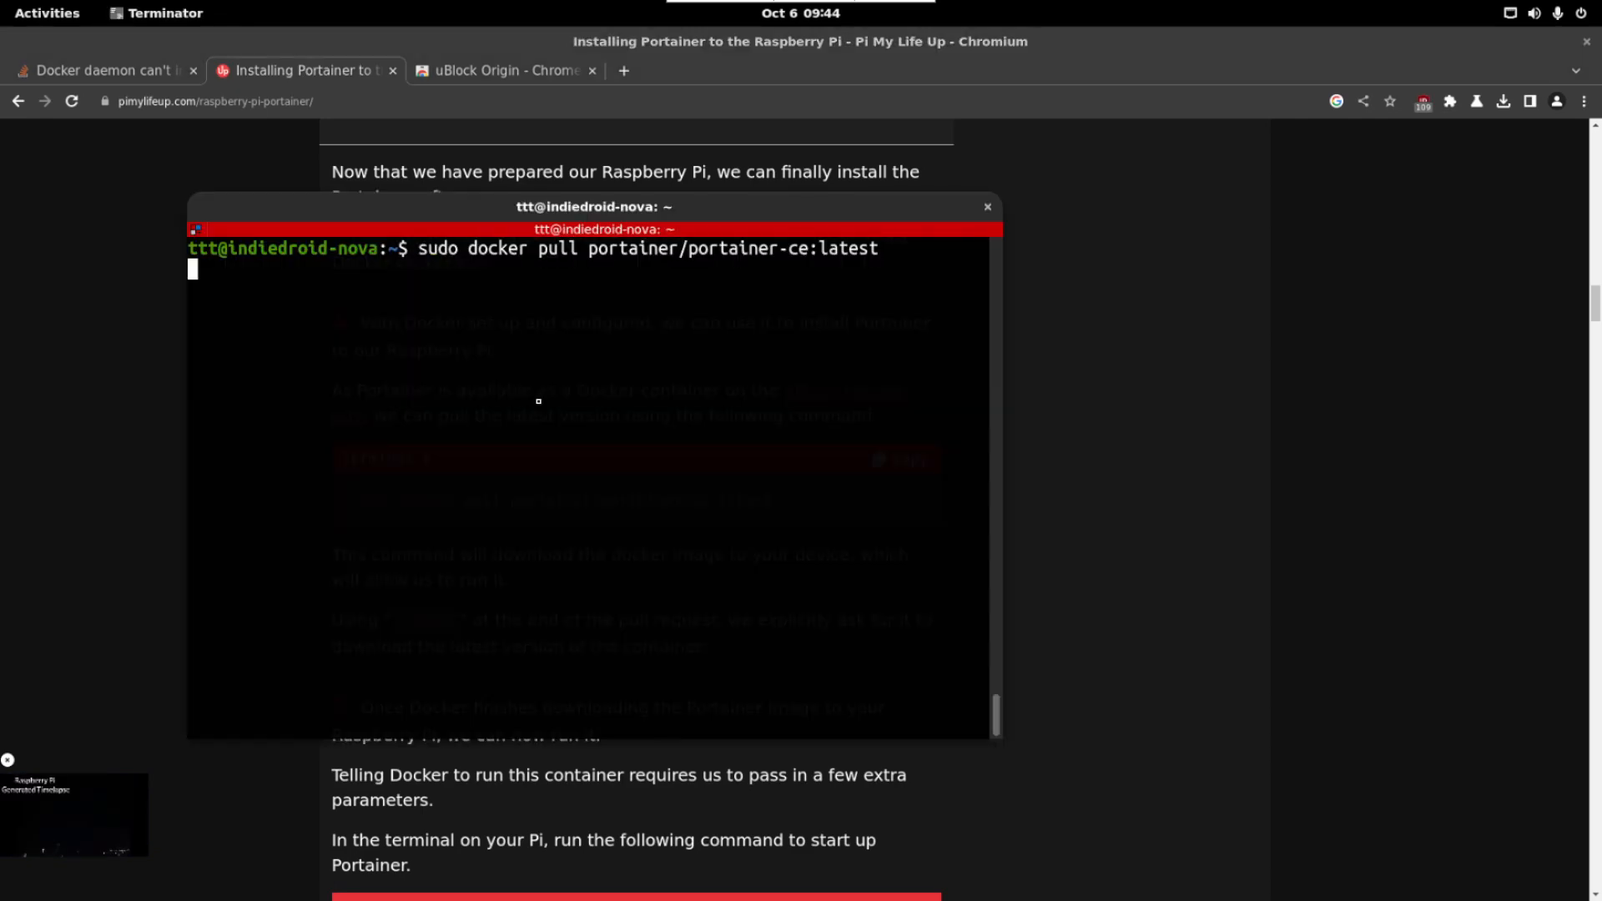
click(986, 207)
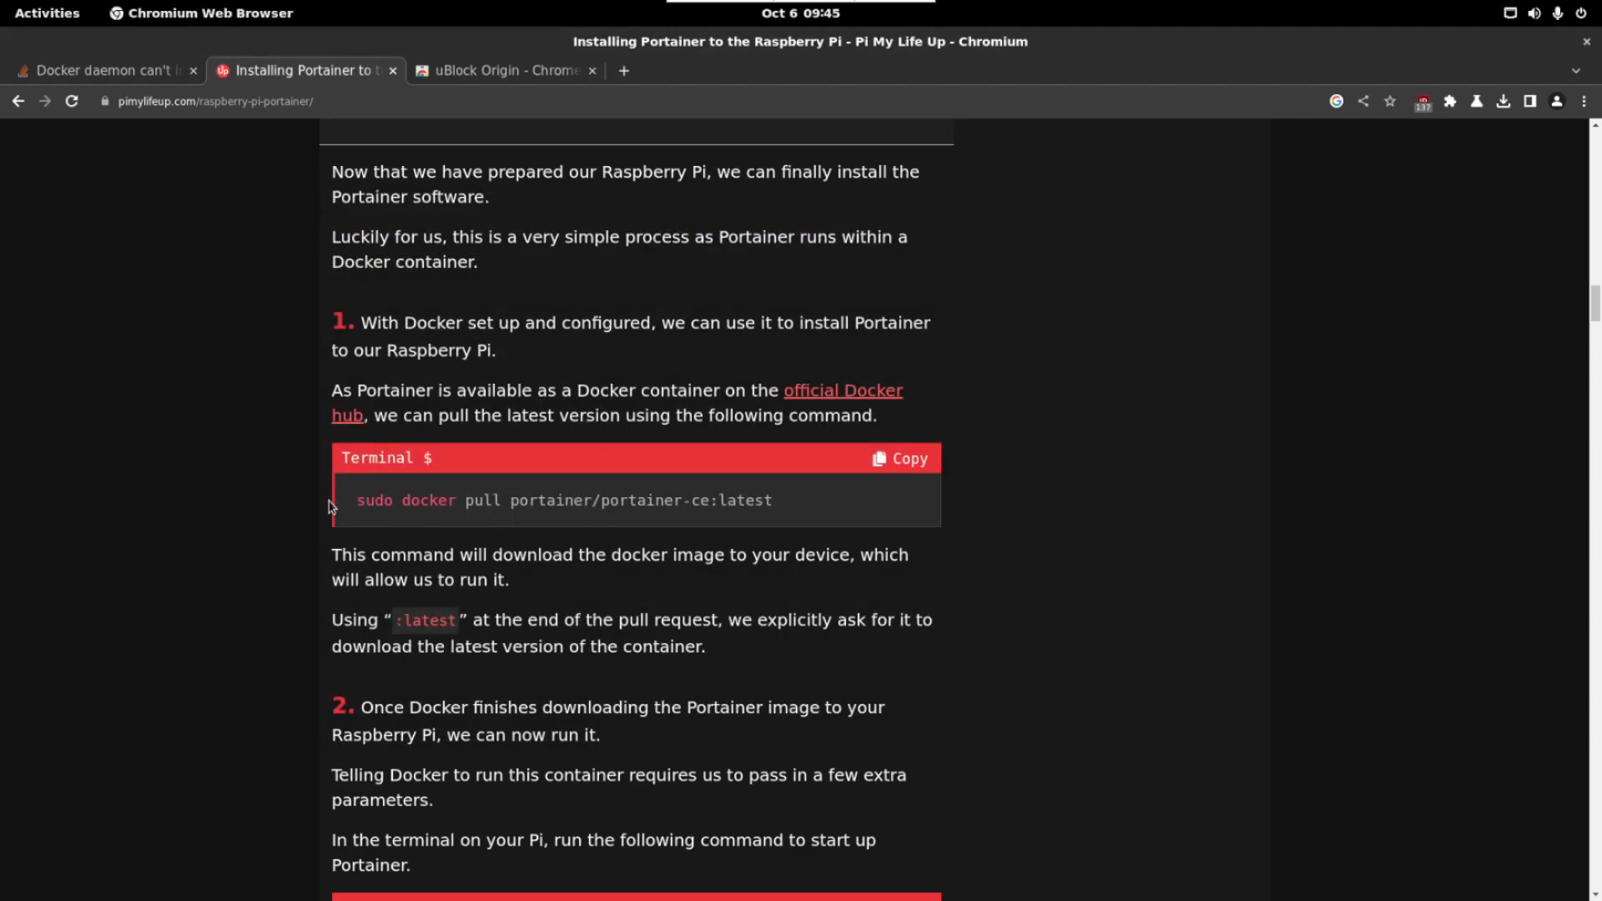
scroll(down, 3)
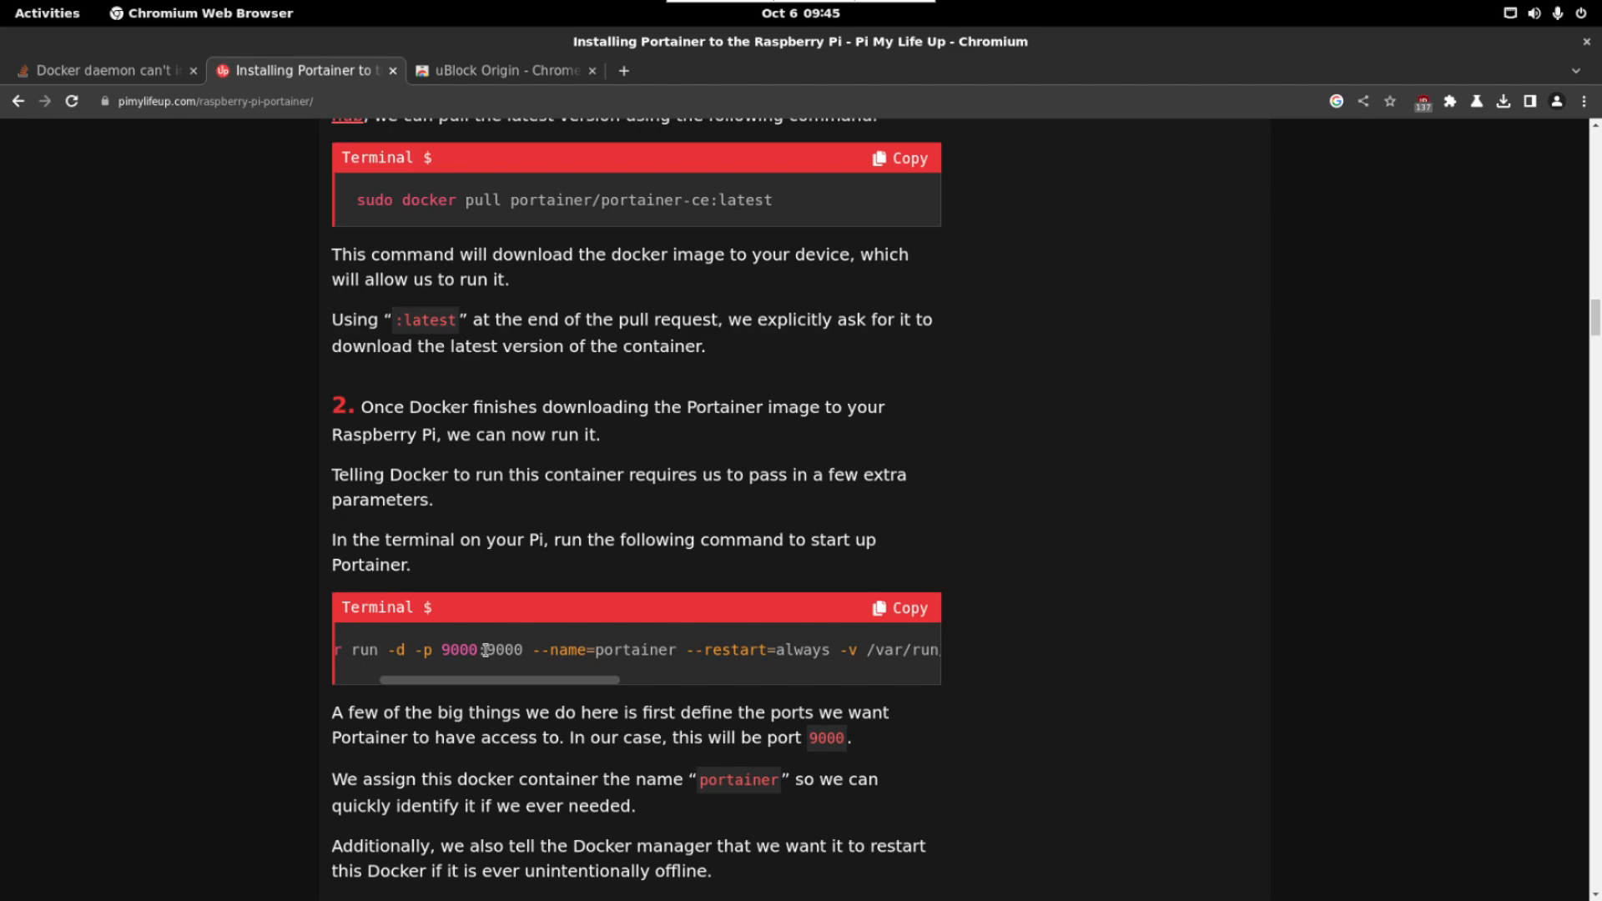
double_click(502, 650)
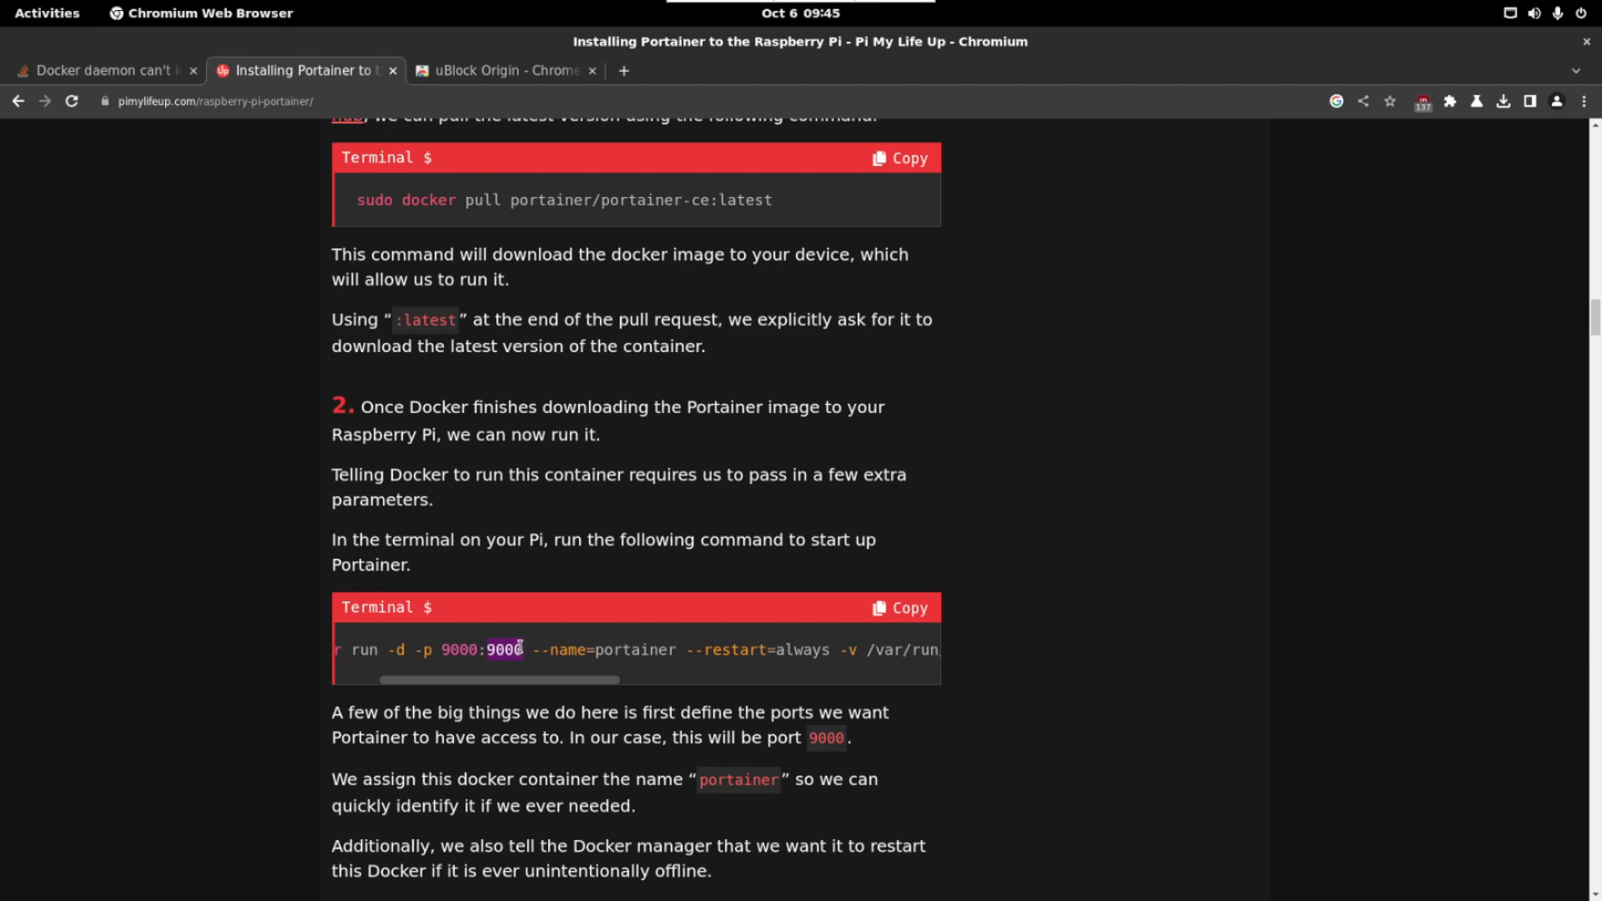
click(899, 608)
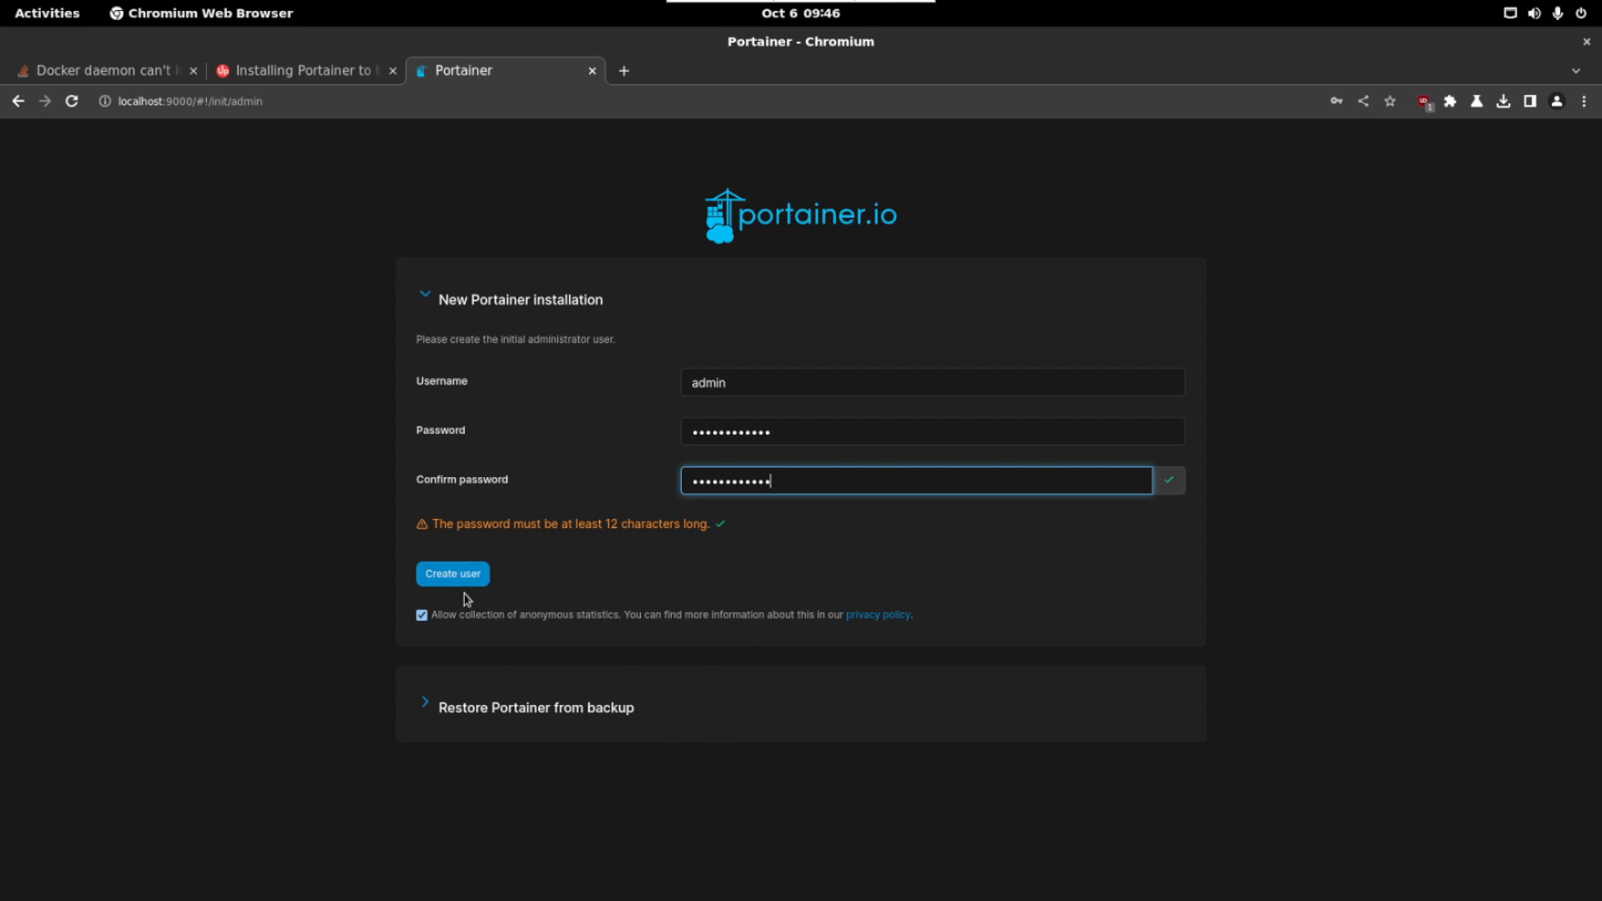
Step: Create the Portainer admin user and view the local environment's container list
click(452, 572)
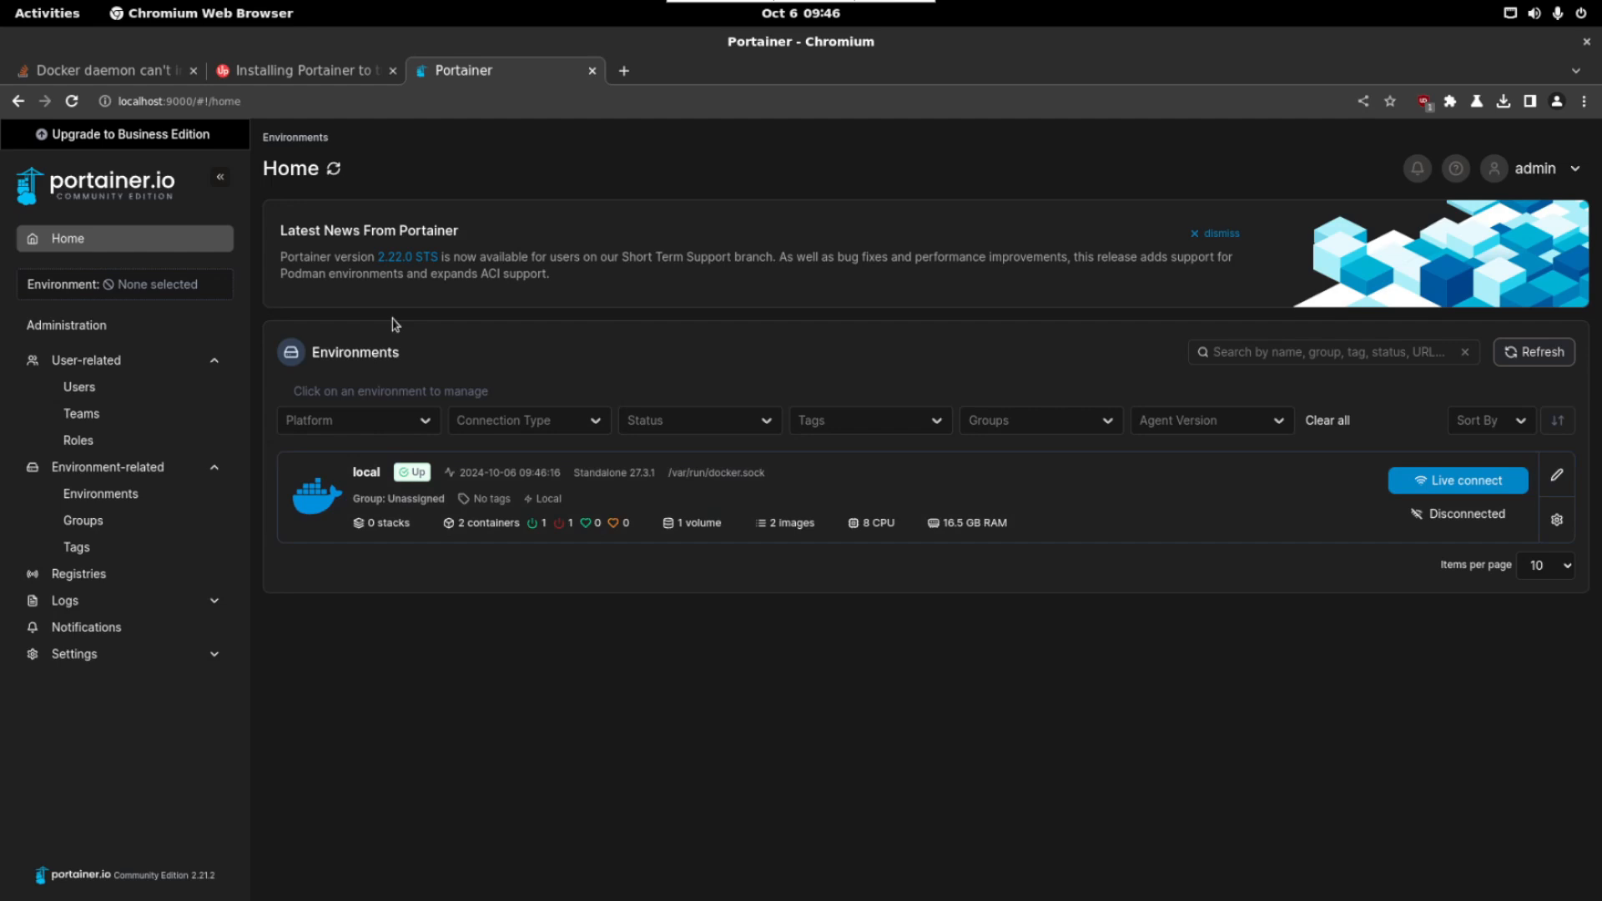
click(366, 472)
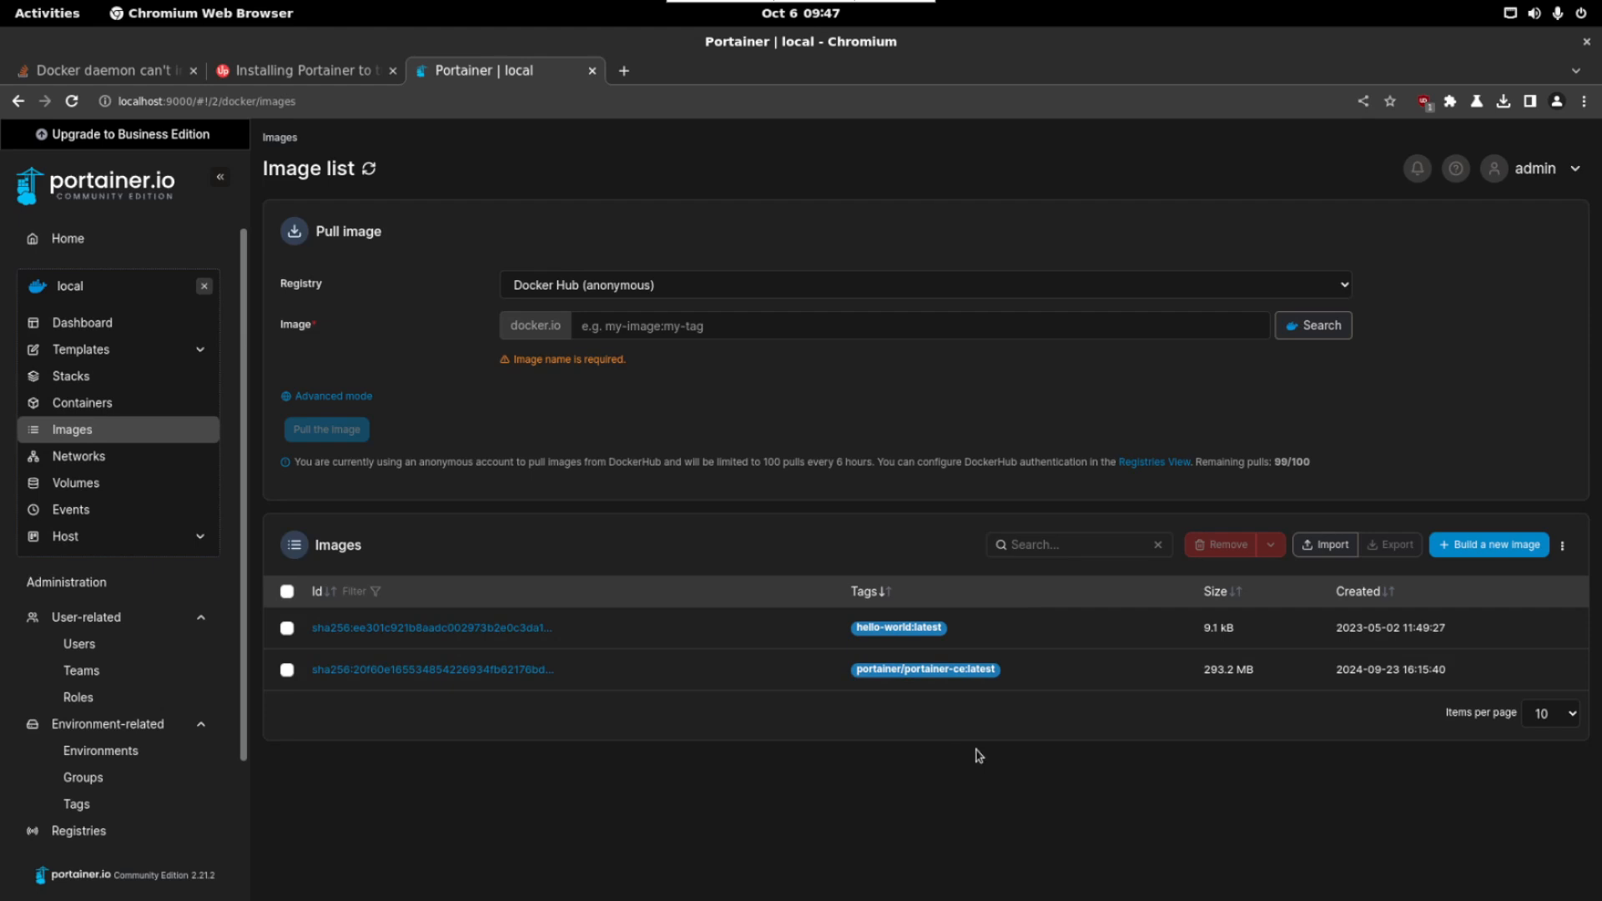
click(81, 402)
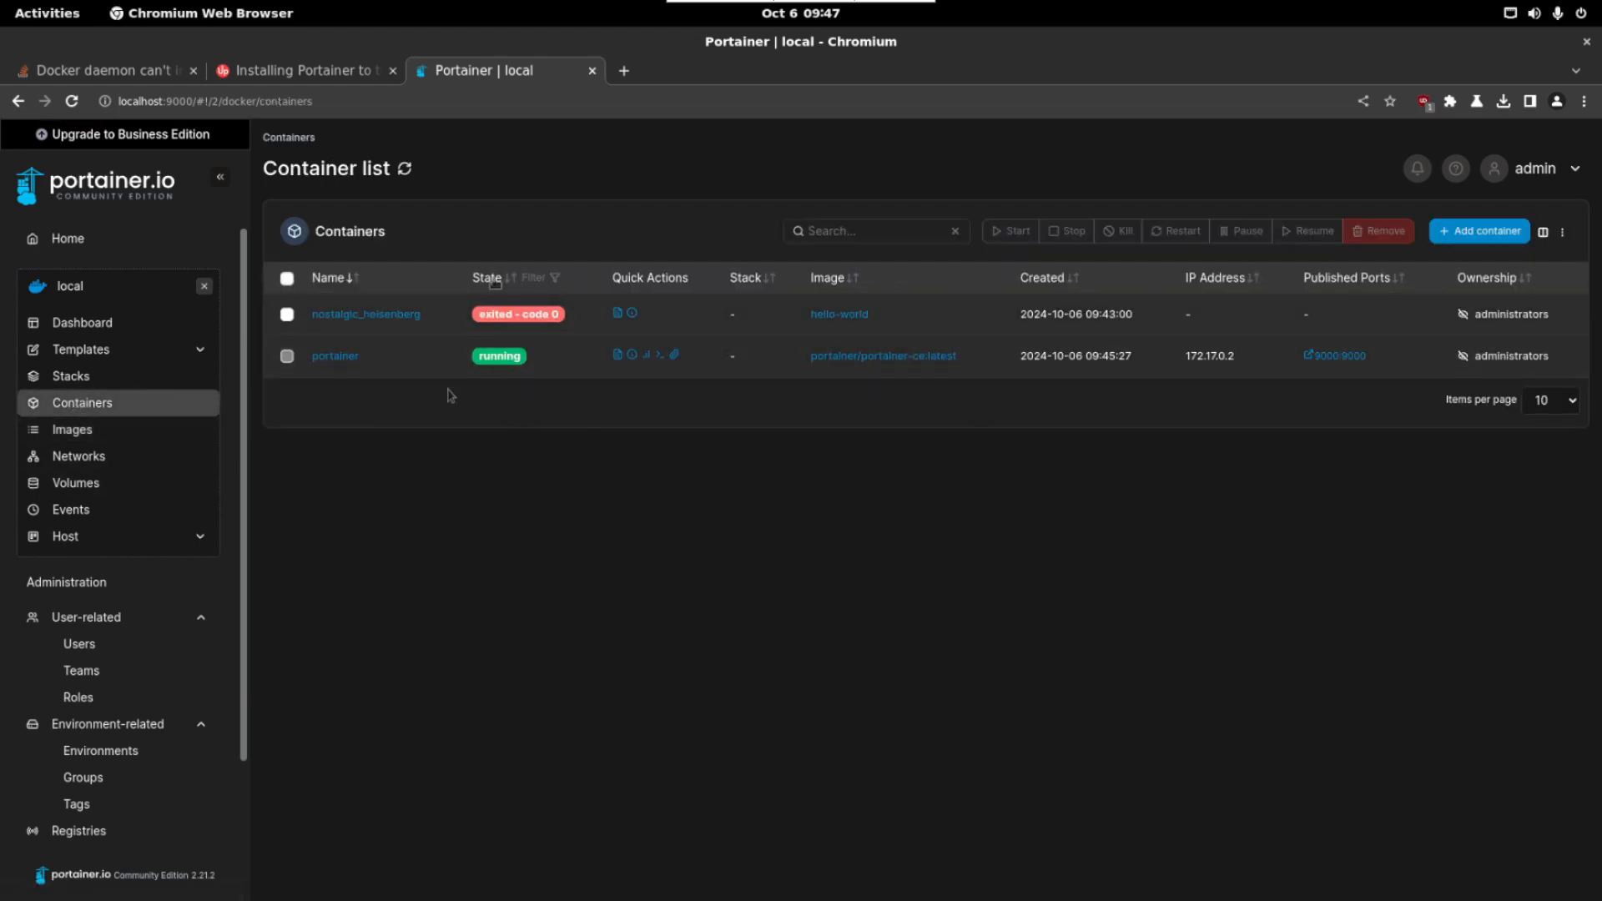
mouse_move(703, 331)
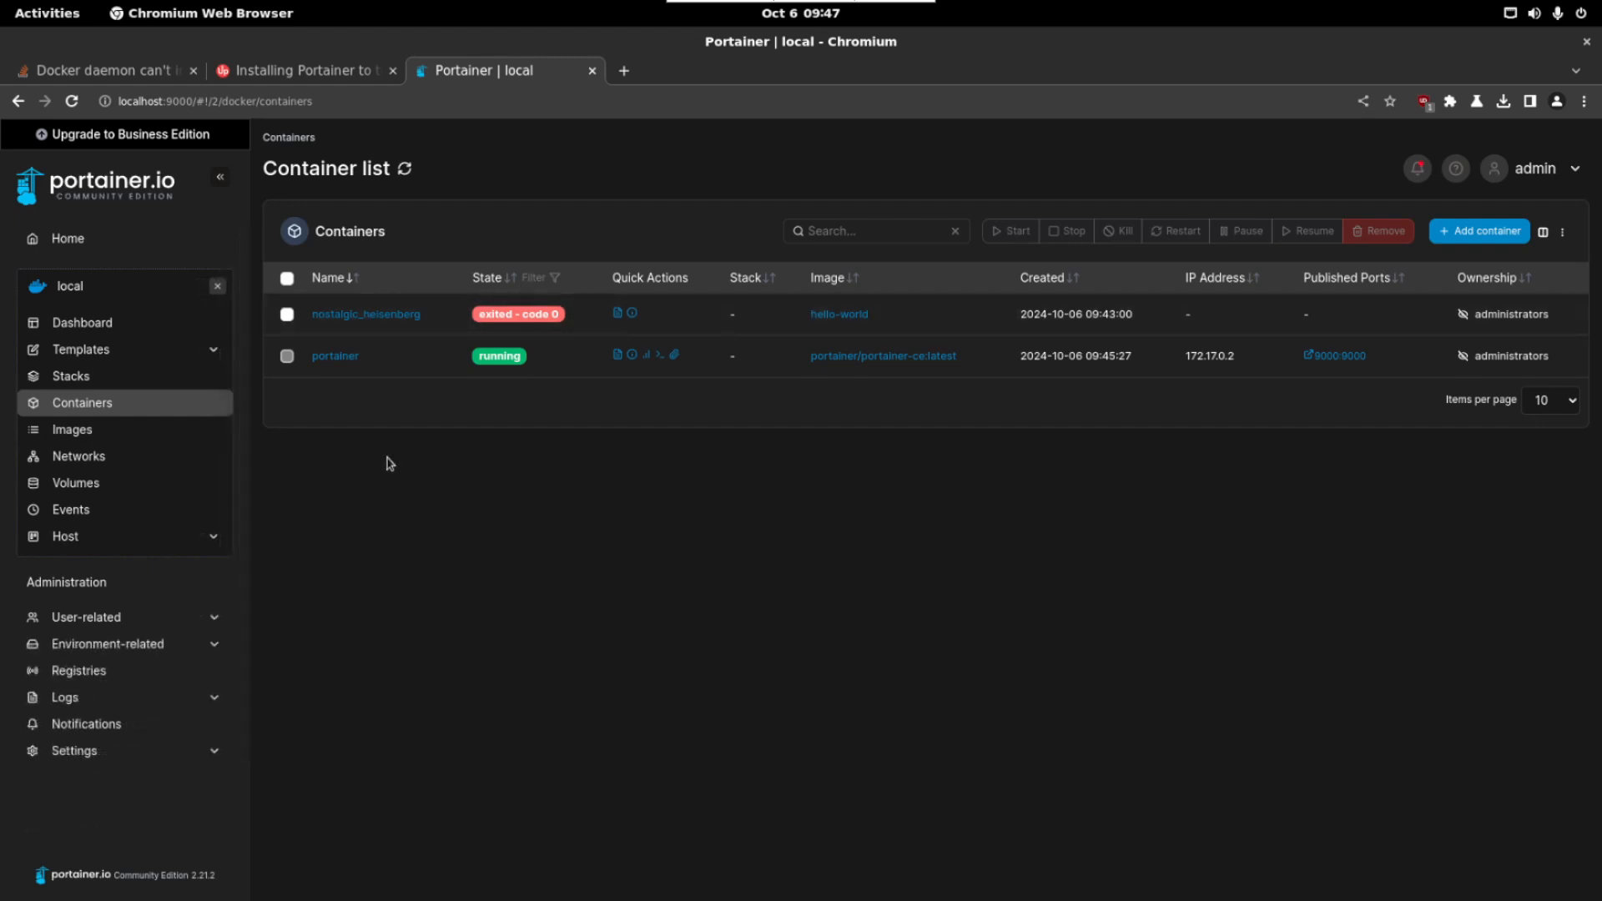
Step: Remove the exited hello-world container nostalgic_heisenberg and confirm the deletion
click(287, 314)
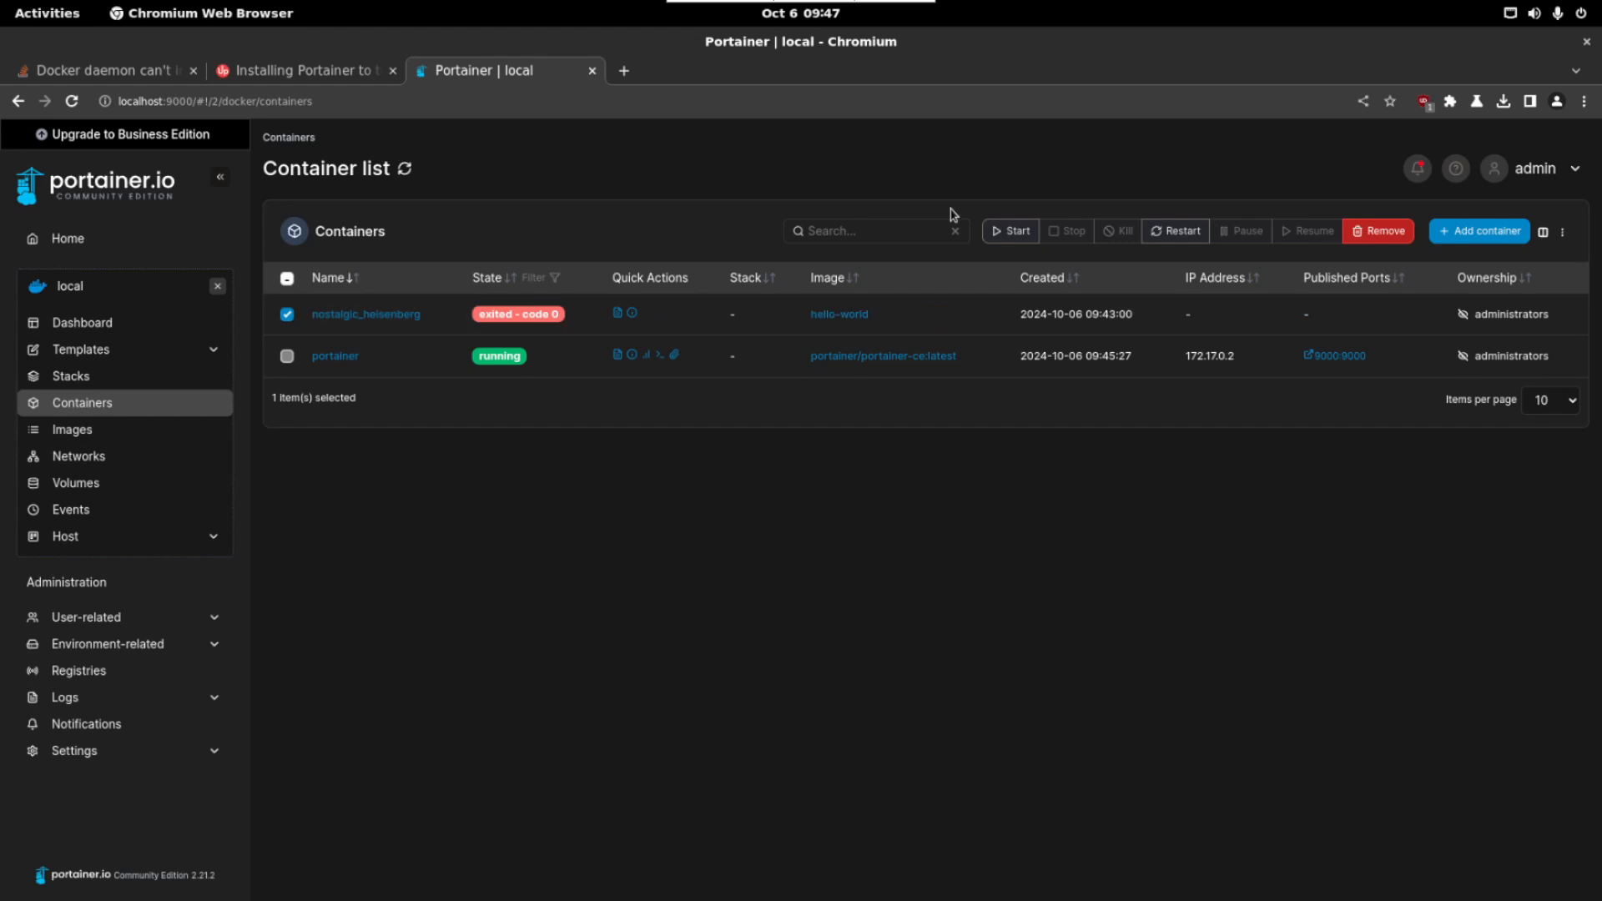
mouse_move(539, 192)
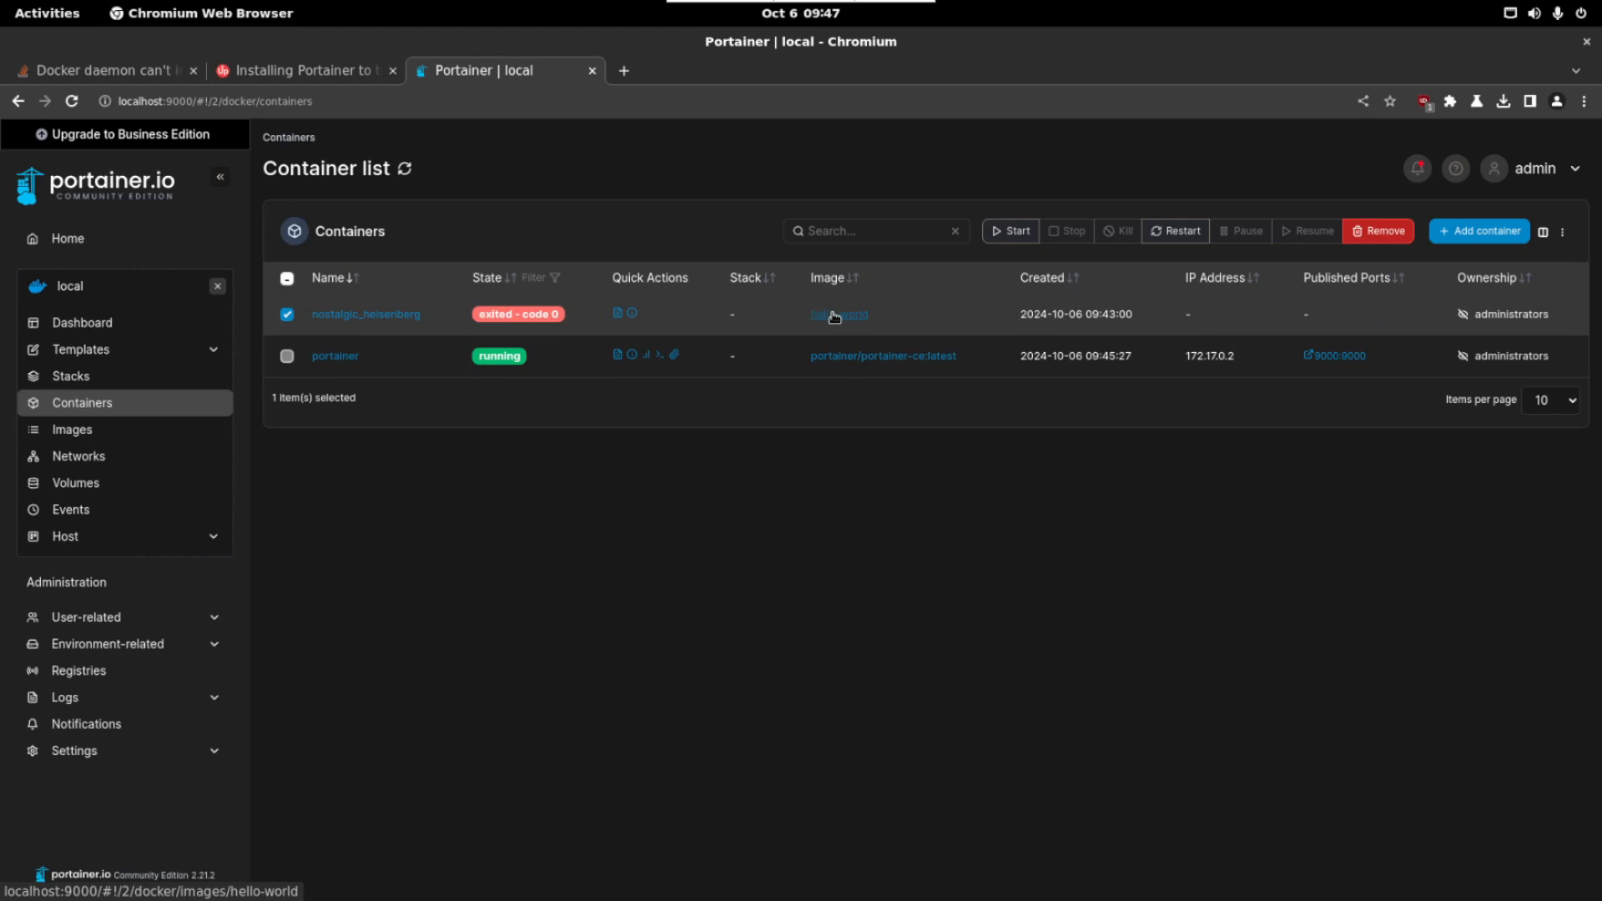
click(1377, 230)
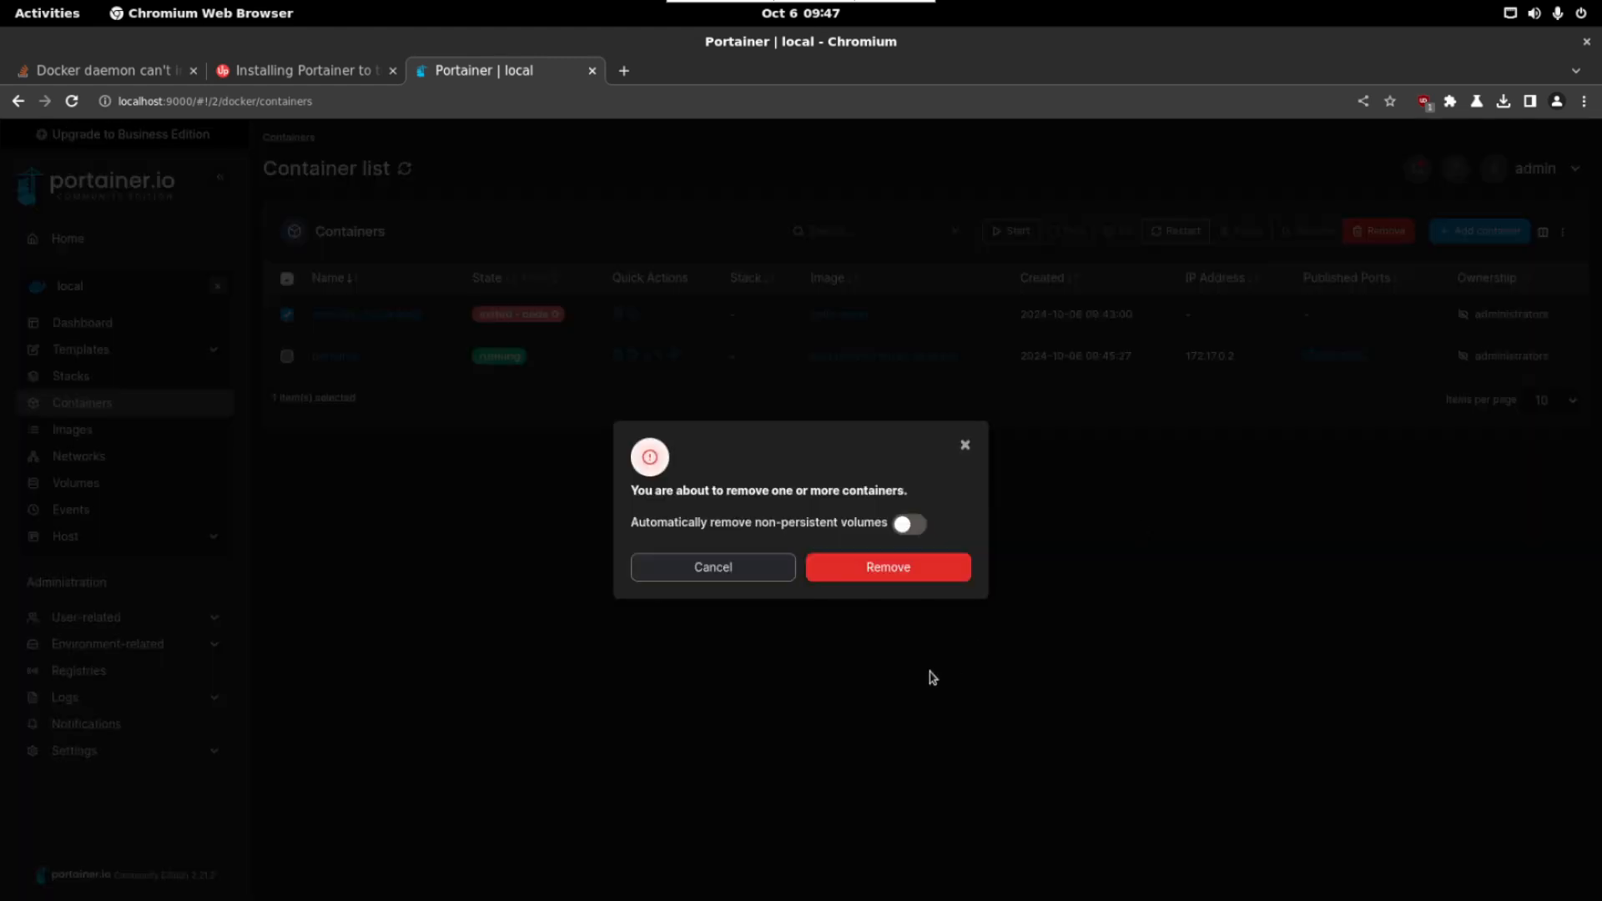
click(886, 567)
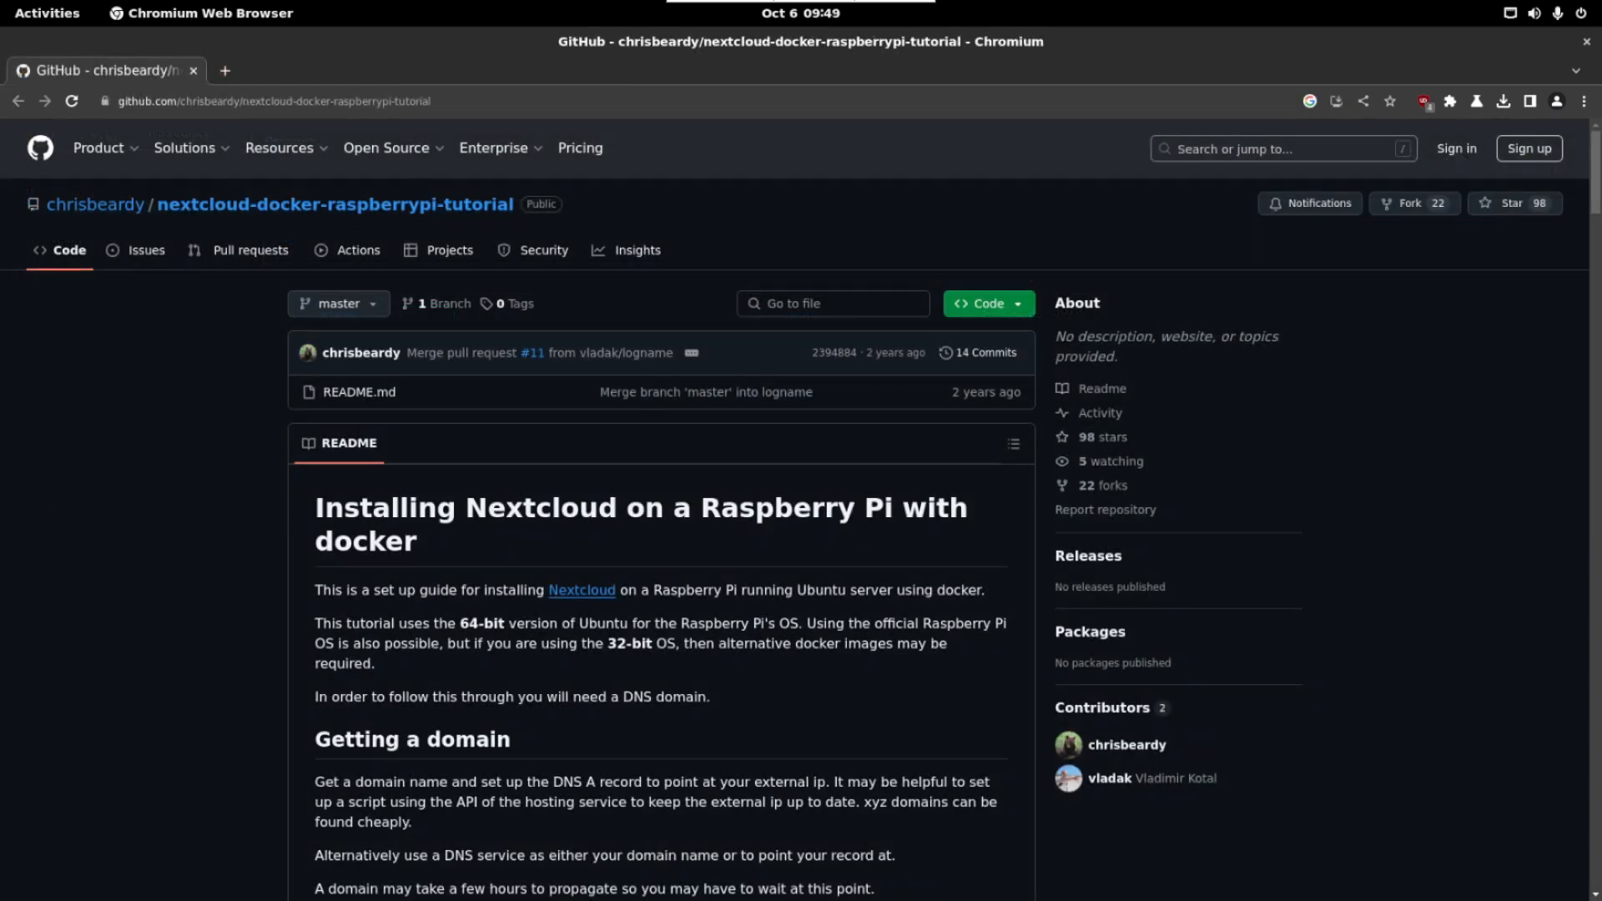
mouse_move(629, 541)
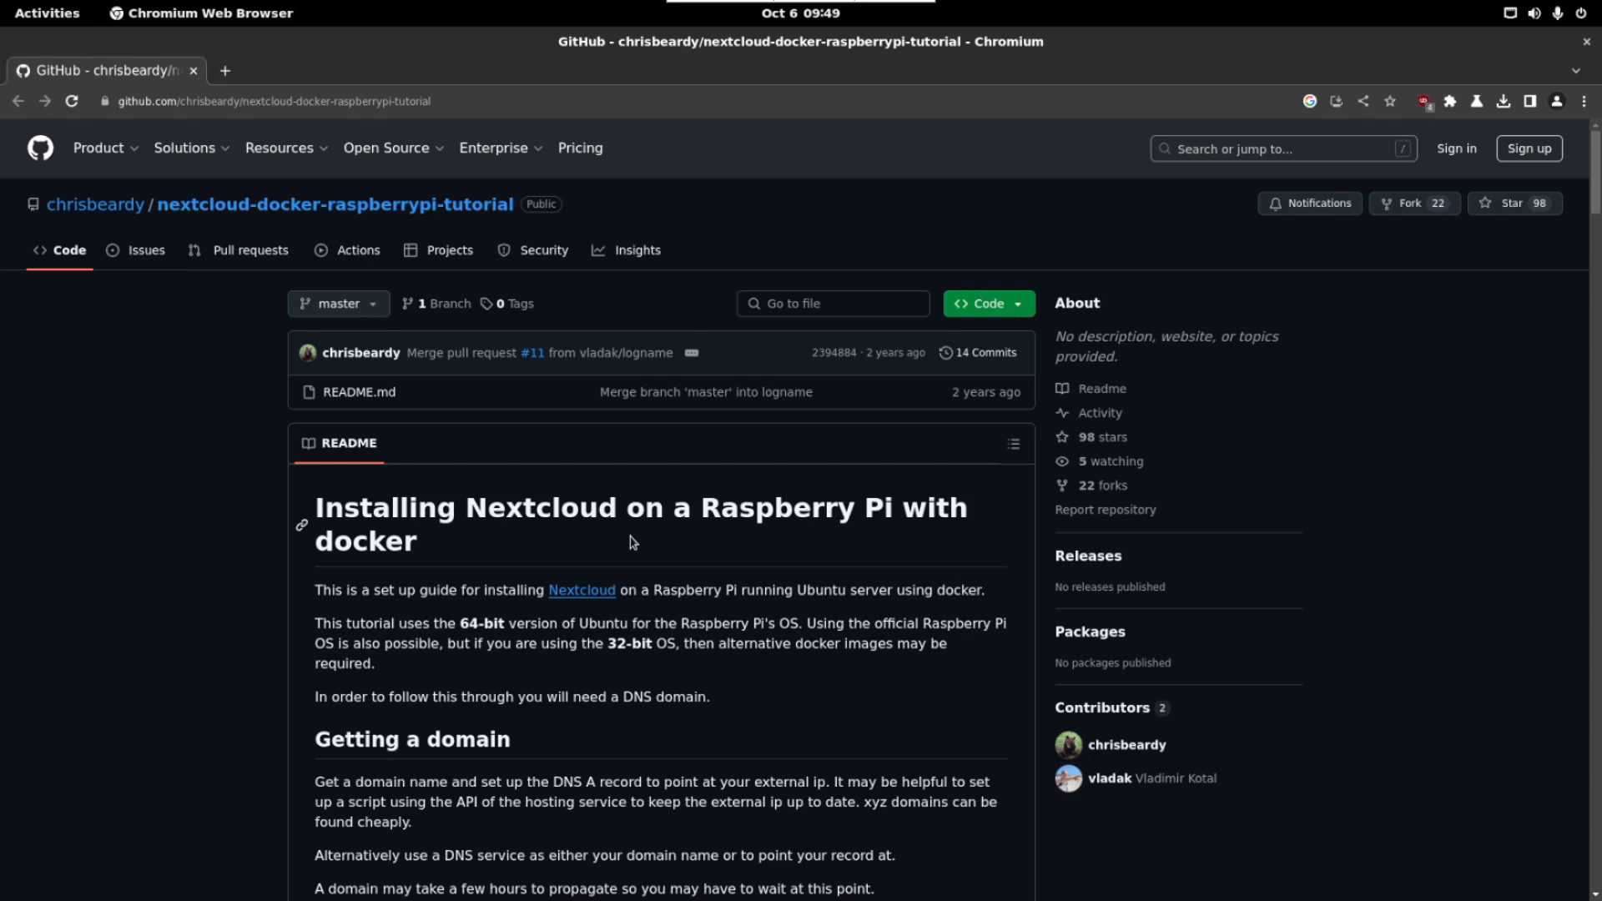
mouse_move(773, 498)
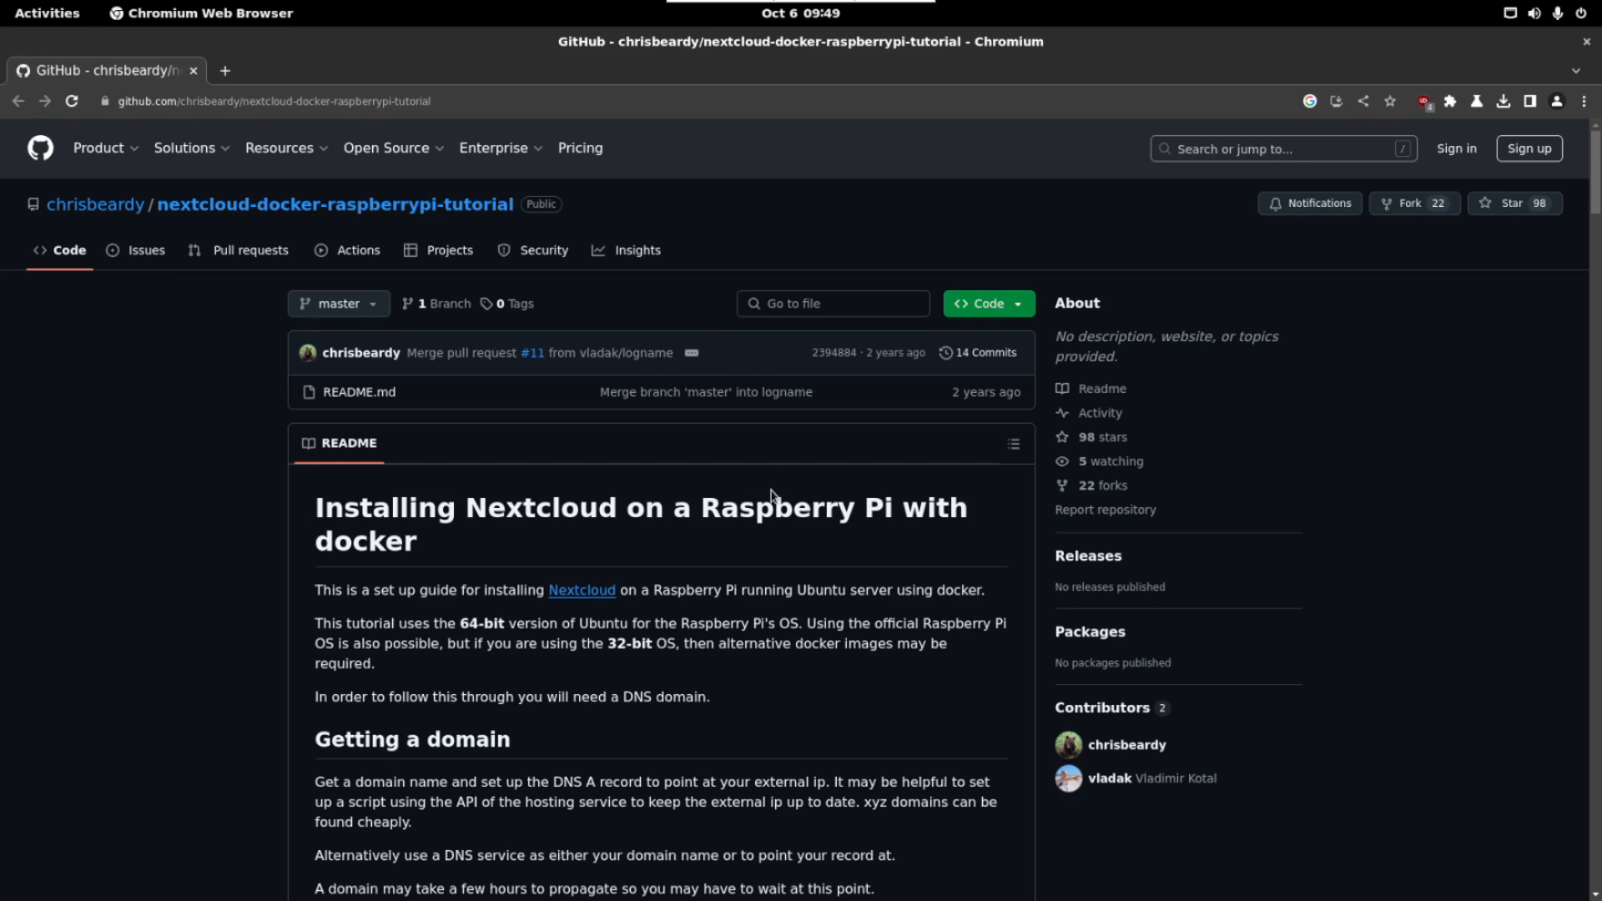
Step: Reach the README's reverse-proxy docker-compose.yml block and return to the terminal in ~/reverse-proxy
scroll(down, 3)
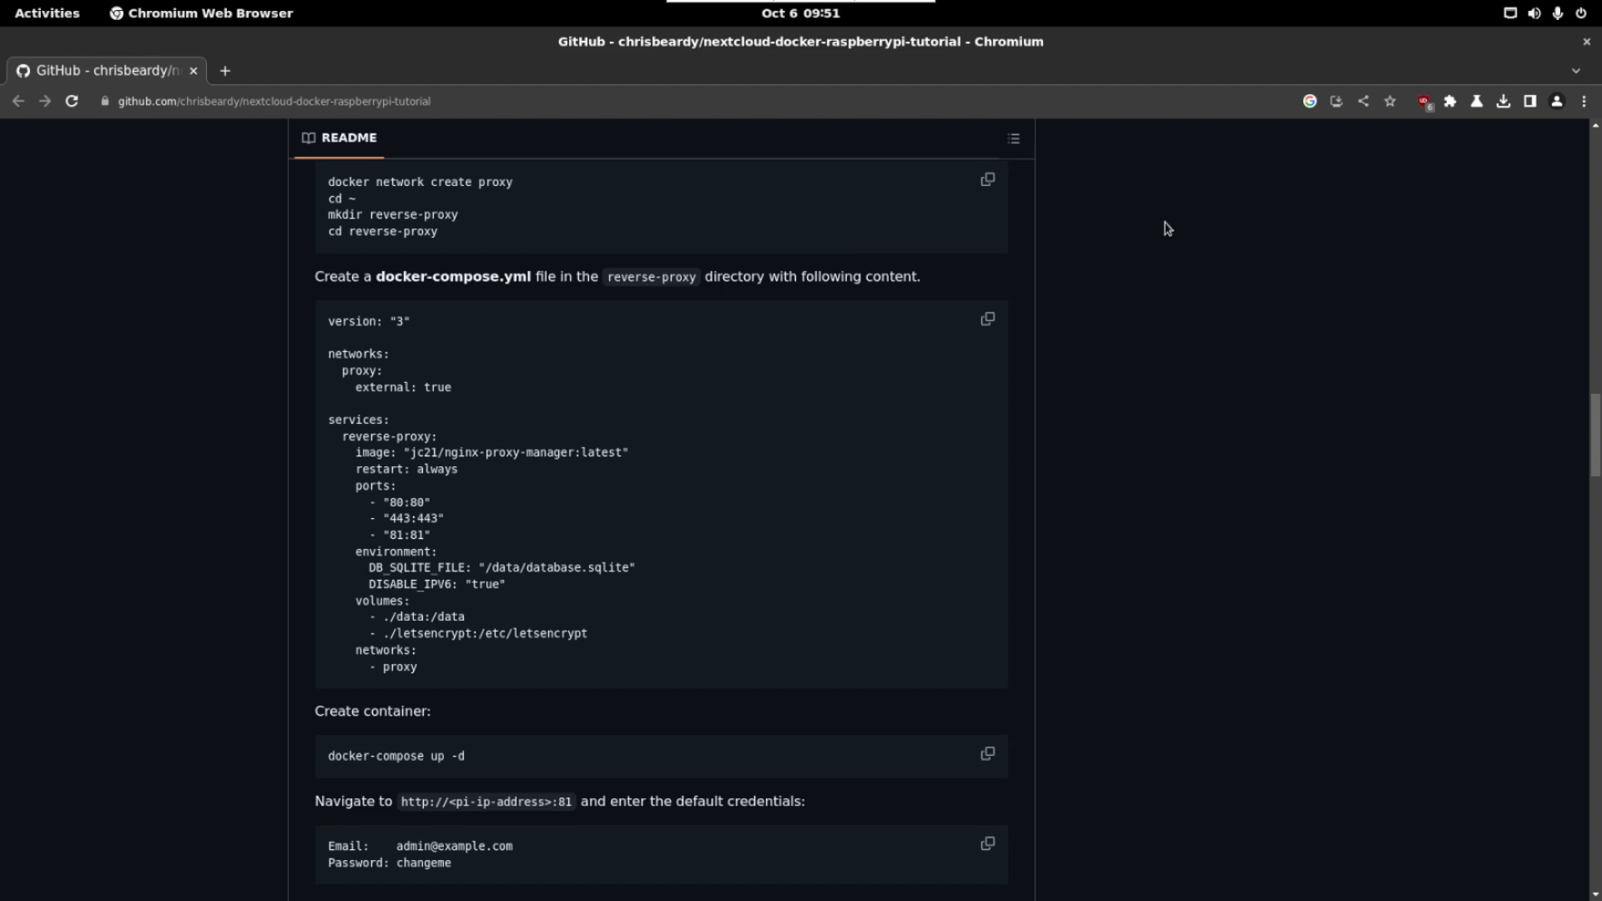
mouse_move(1048, 349)
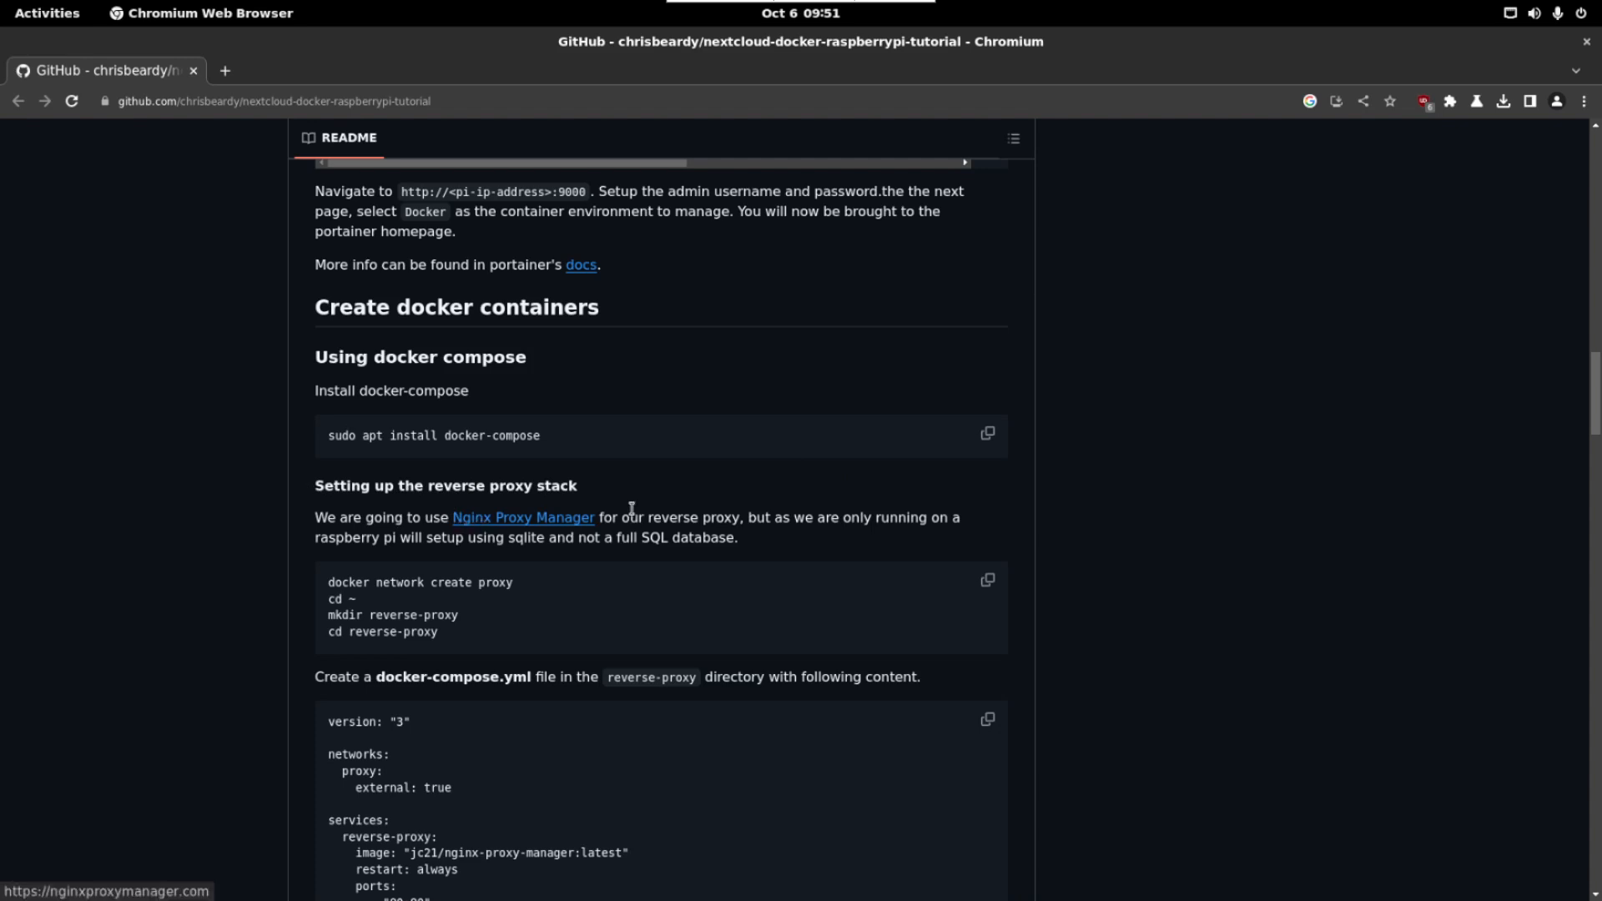
click(985, 579)
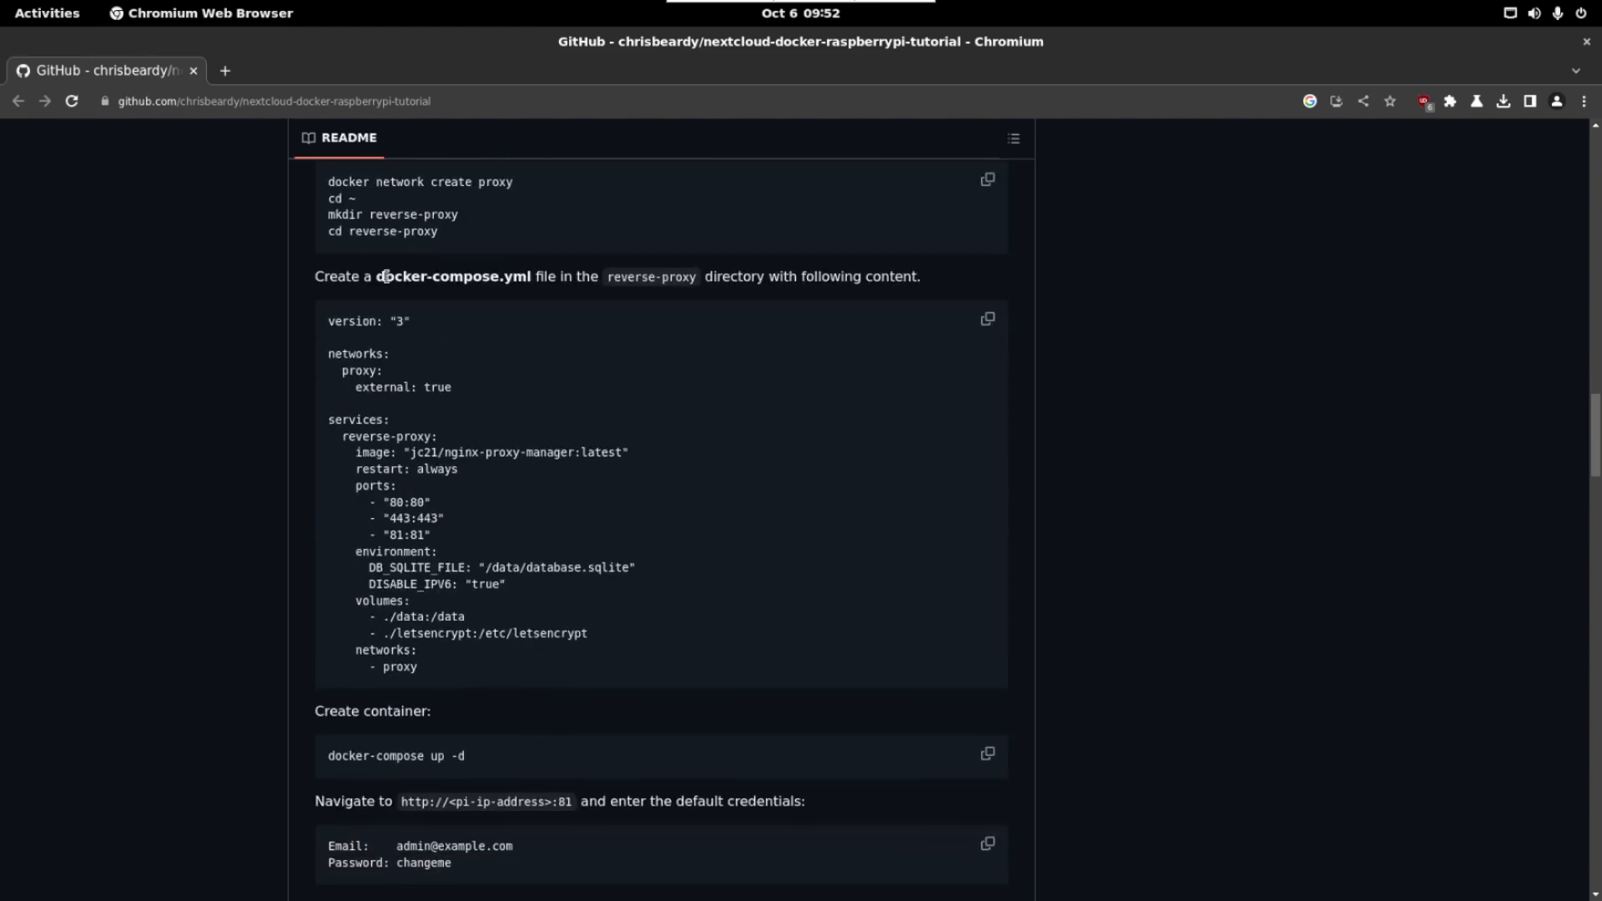
click(159, 11)
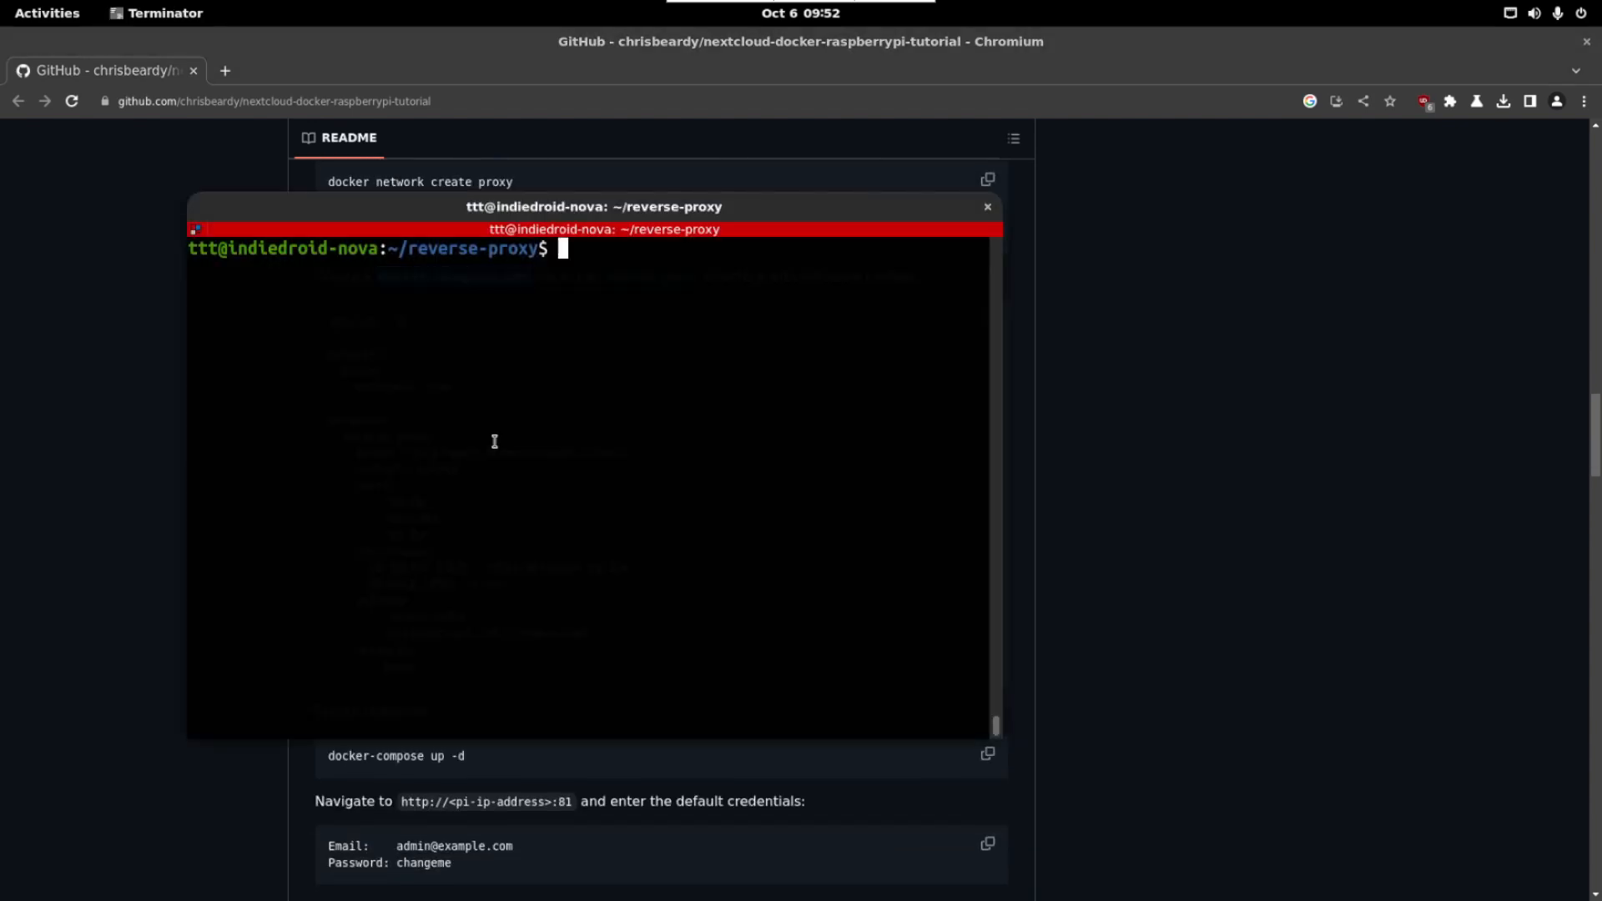
Step: Write docker-compose.yml in nano, run docker-compose up -d, and verify Nginx Proxy Manager in Portainer
text(nano docker-compose.yml)
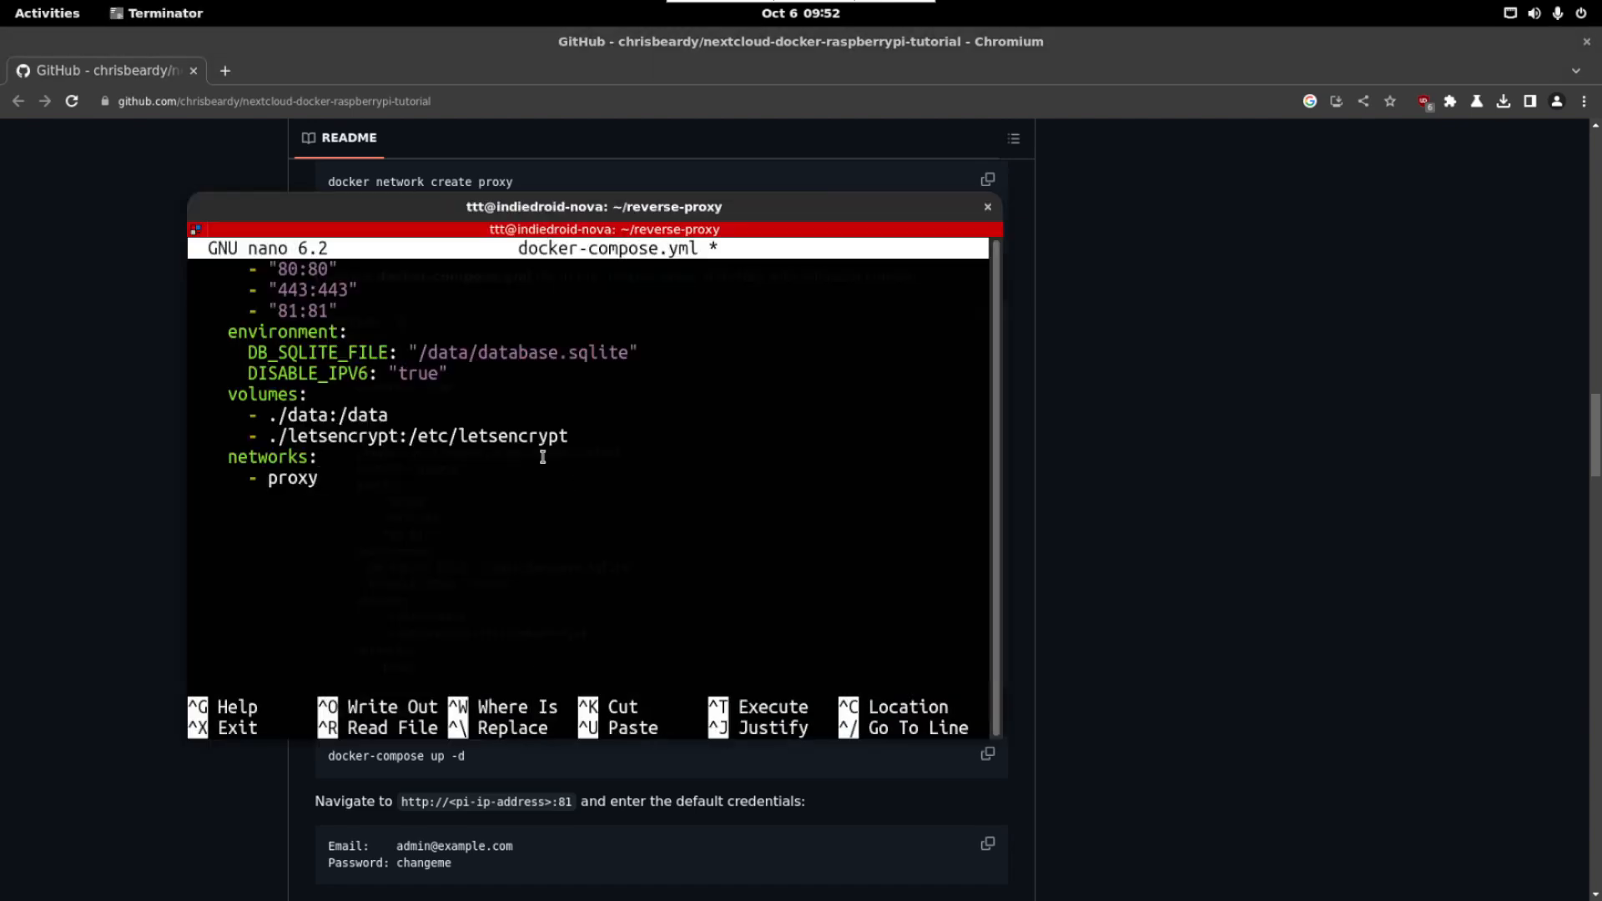
key(ctrl+o)
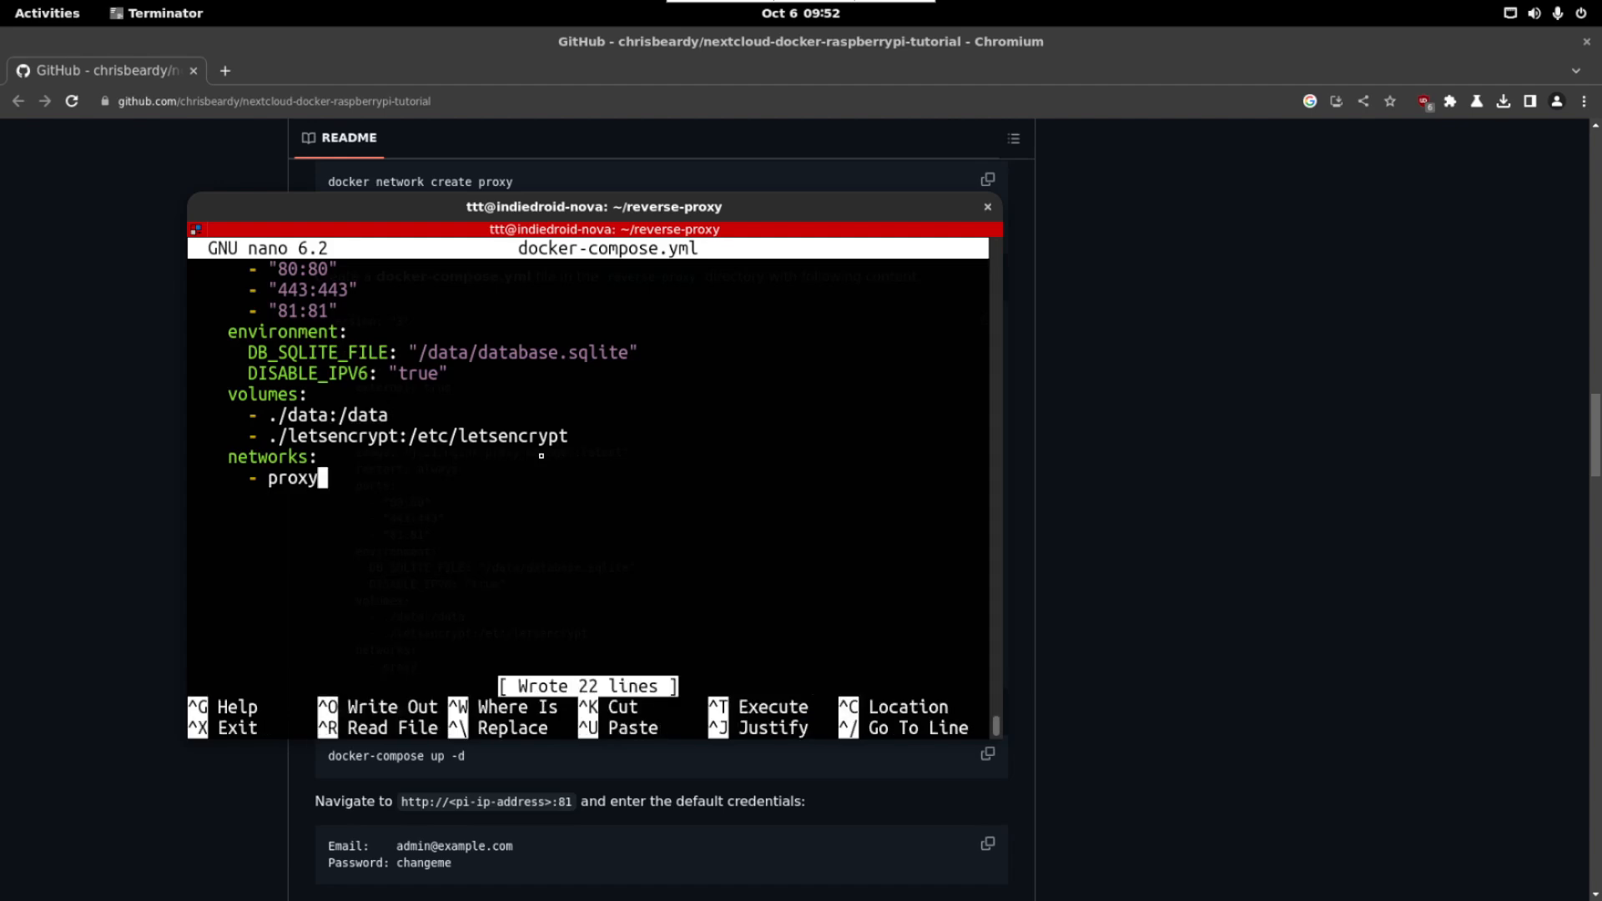
key(ctrl+x)
text(ls)
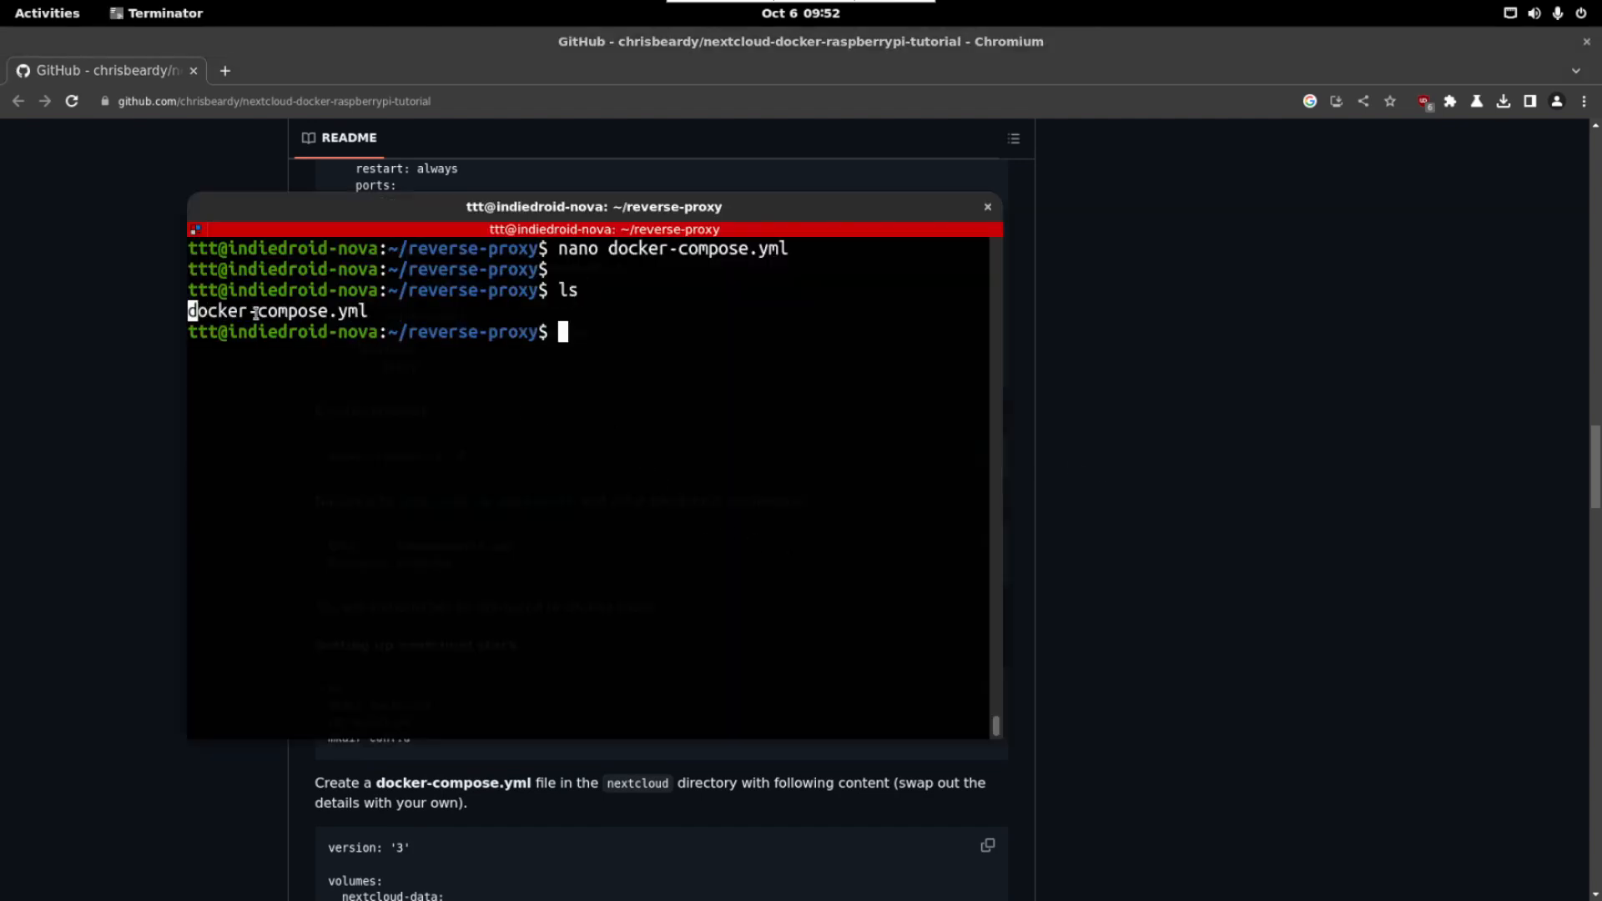
text(docker-compose up -d)
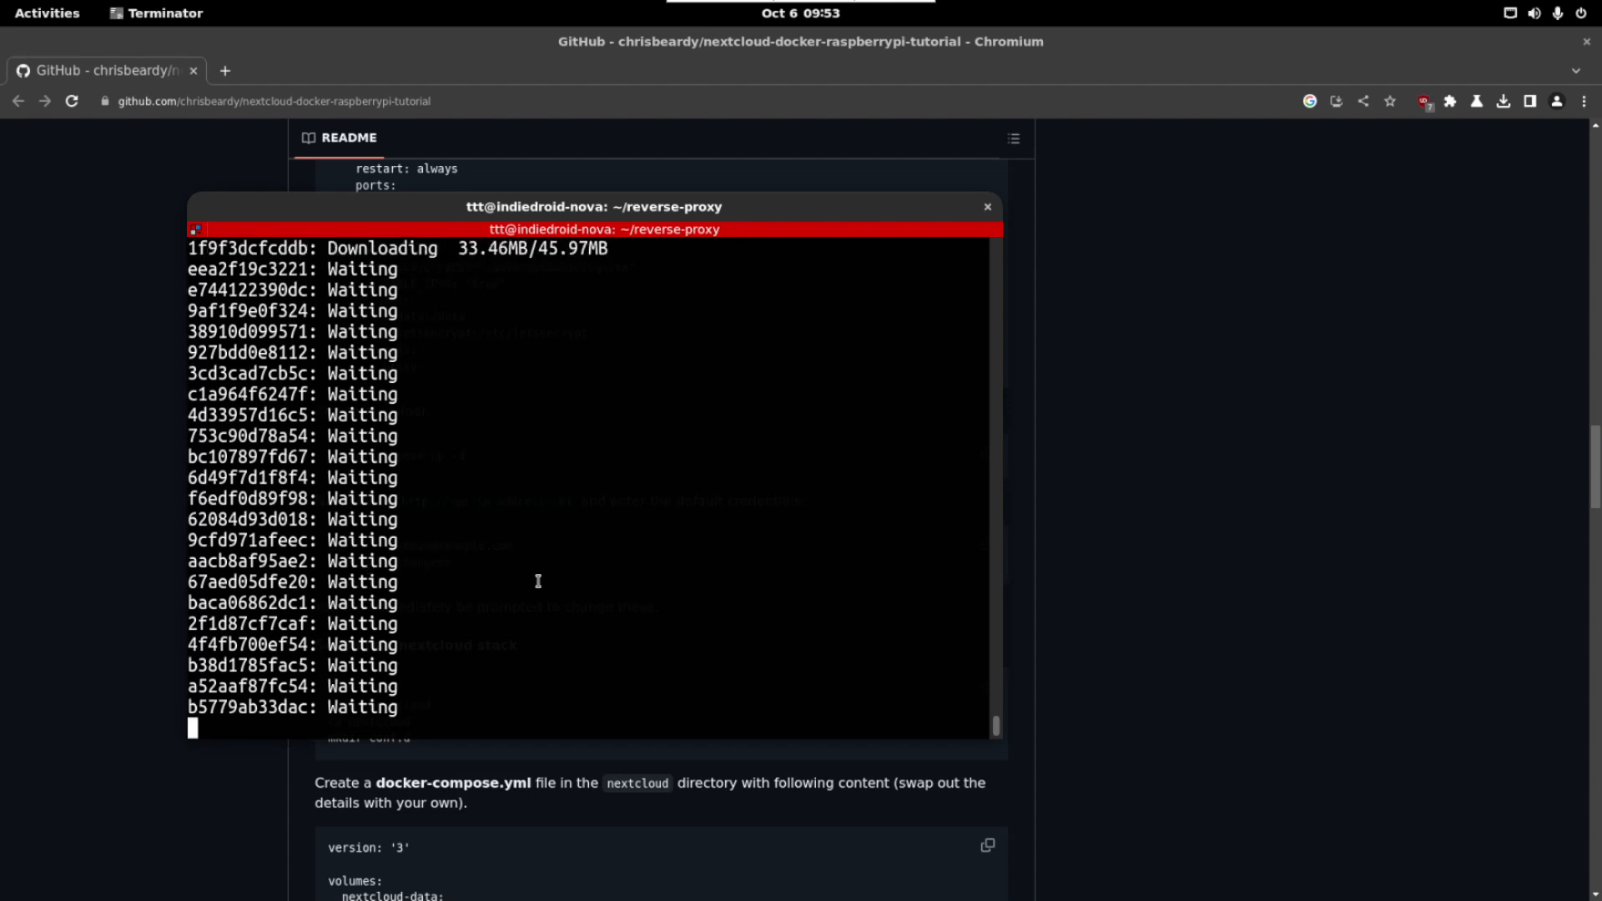
click(304, 70)
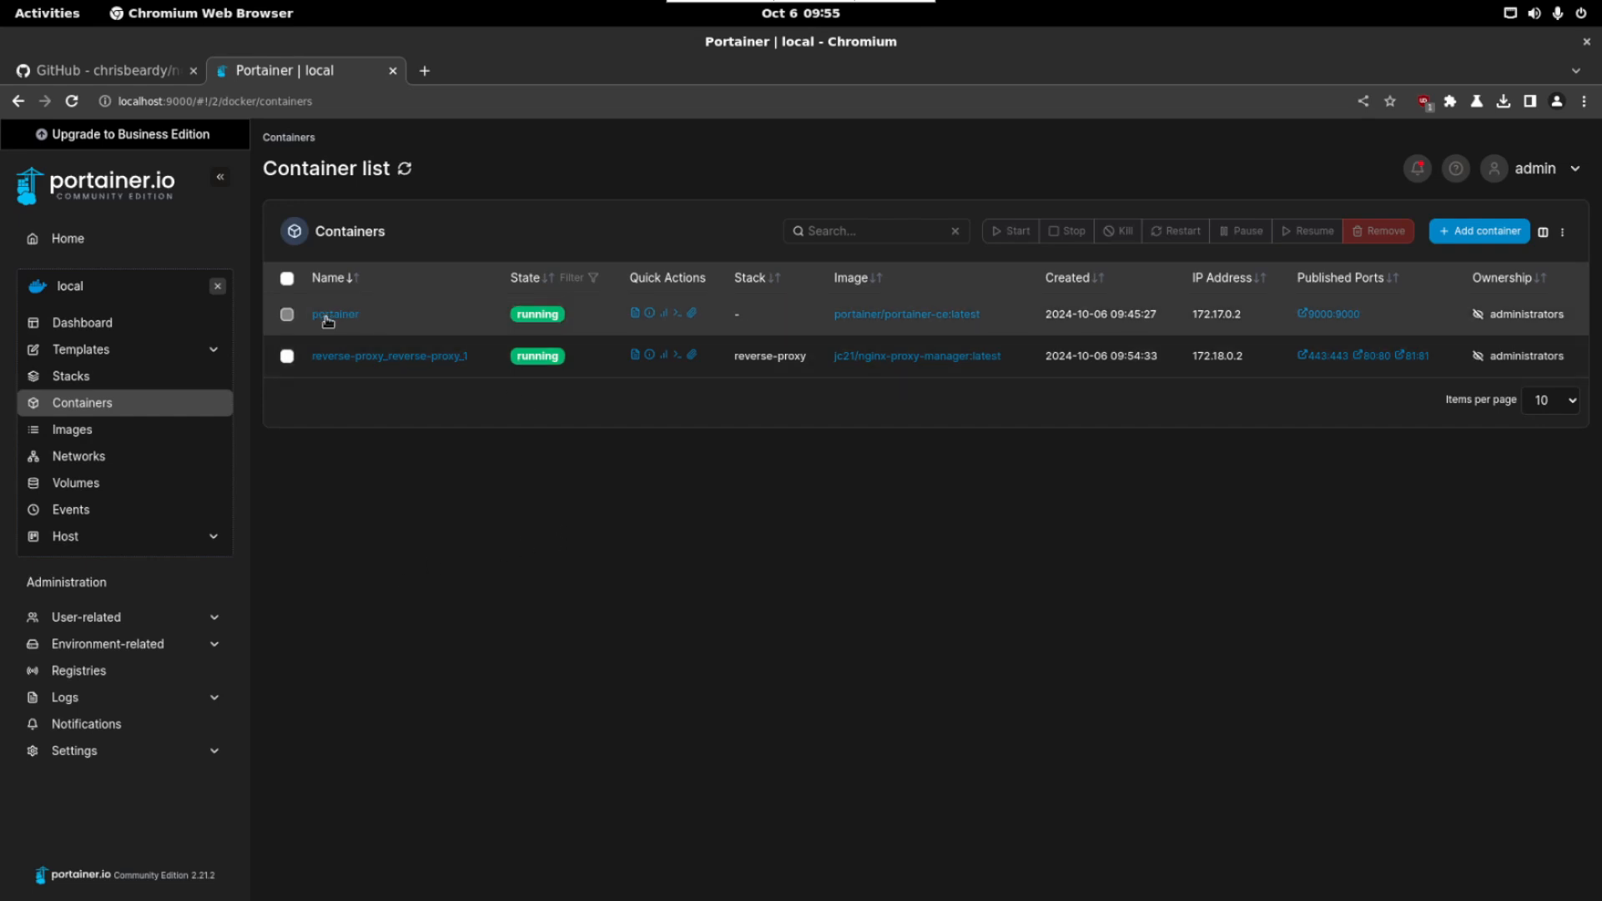
click(102, 71)
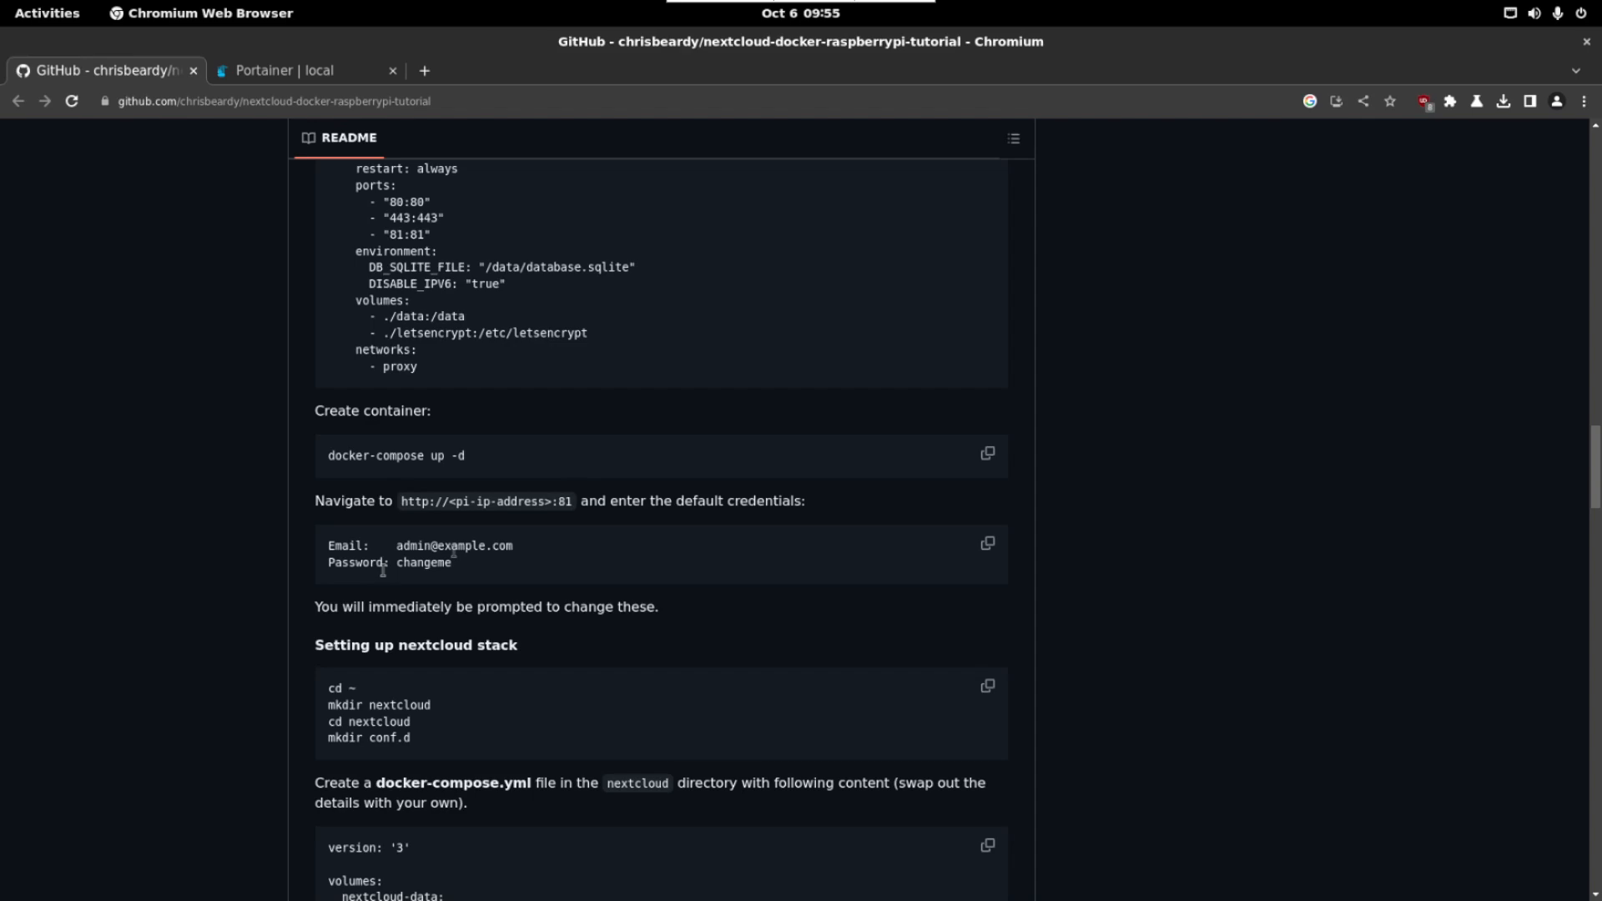
drag(402, 501, 573, 500)
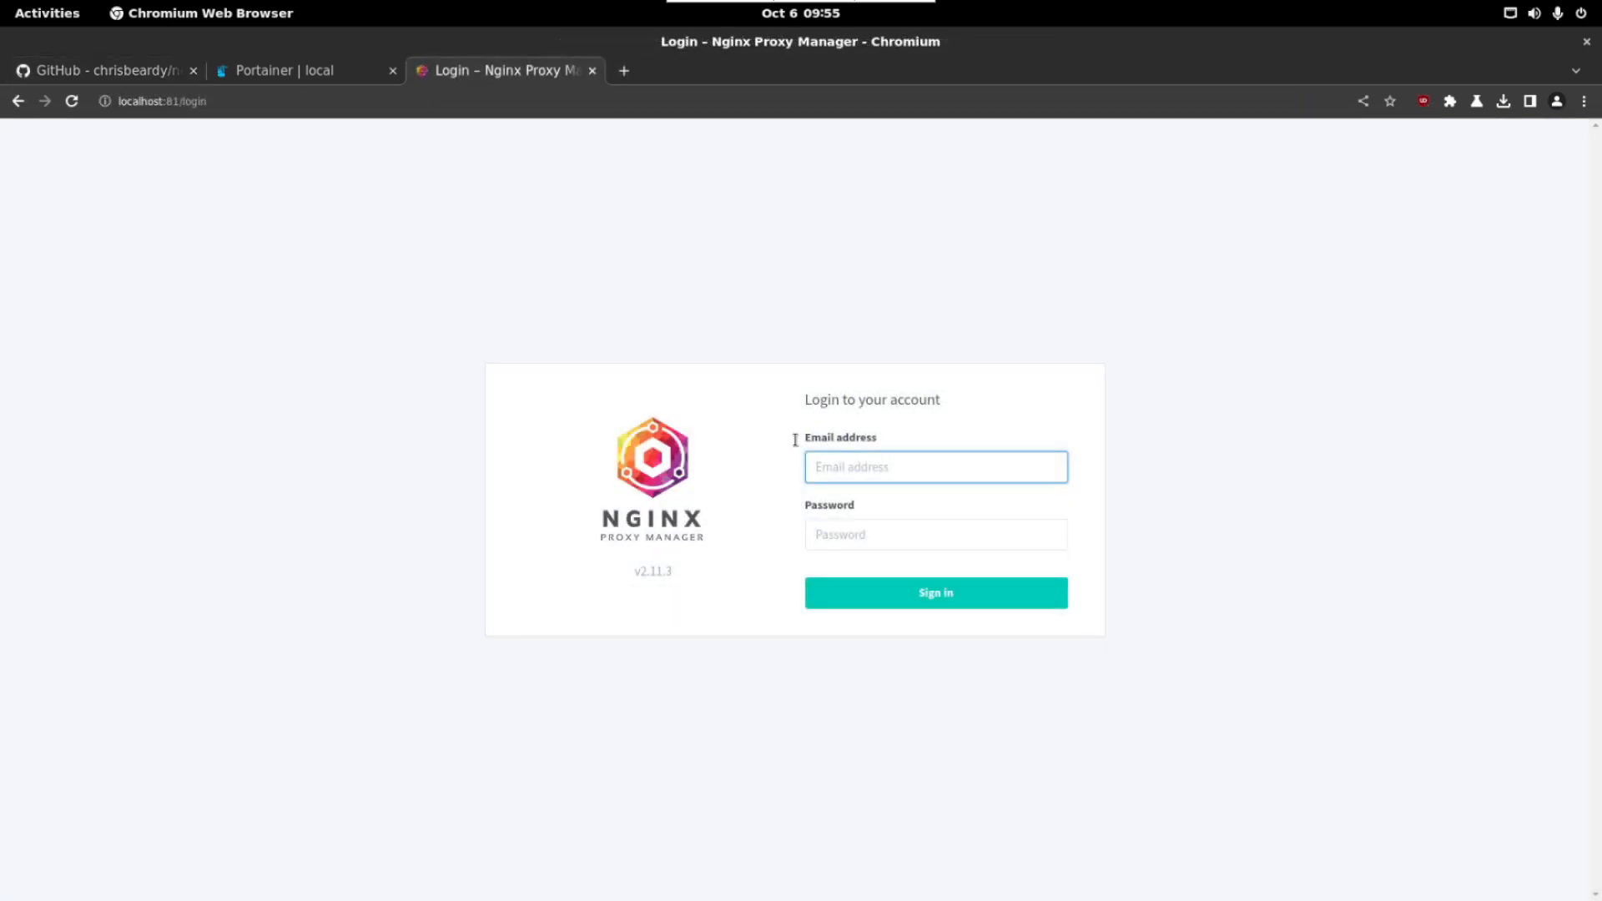
click(102, 70)
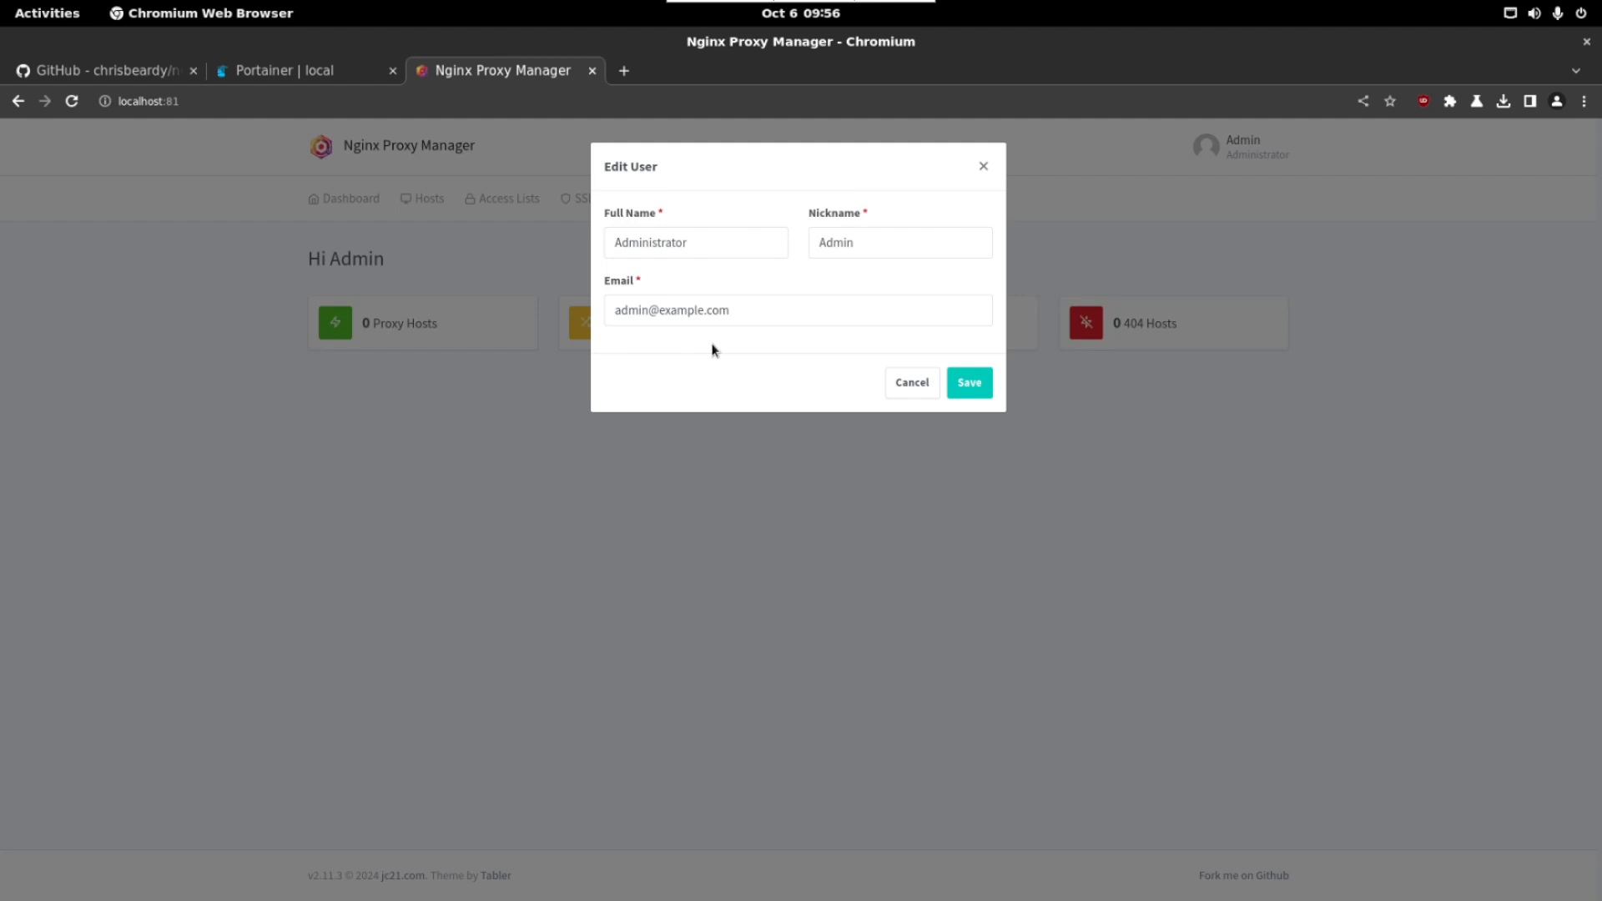
triple_click(696, 242)
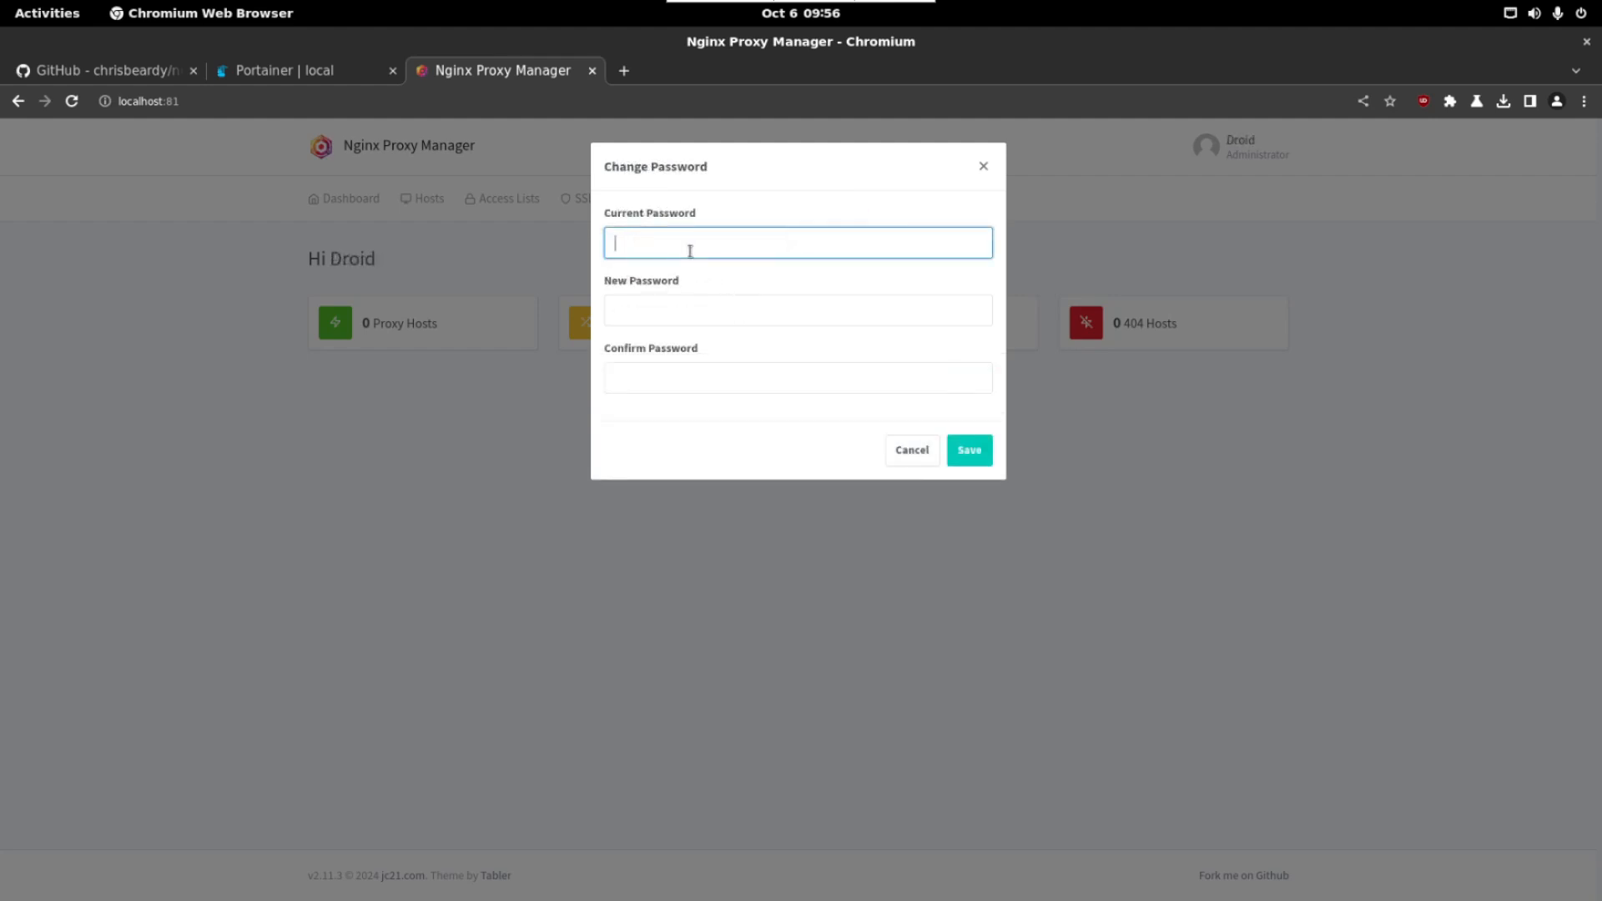
Step: Change the admin password from the default, then continue the guide to the Nextcloud stack setup
click(102, 70)
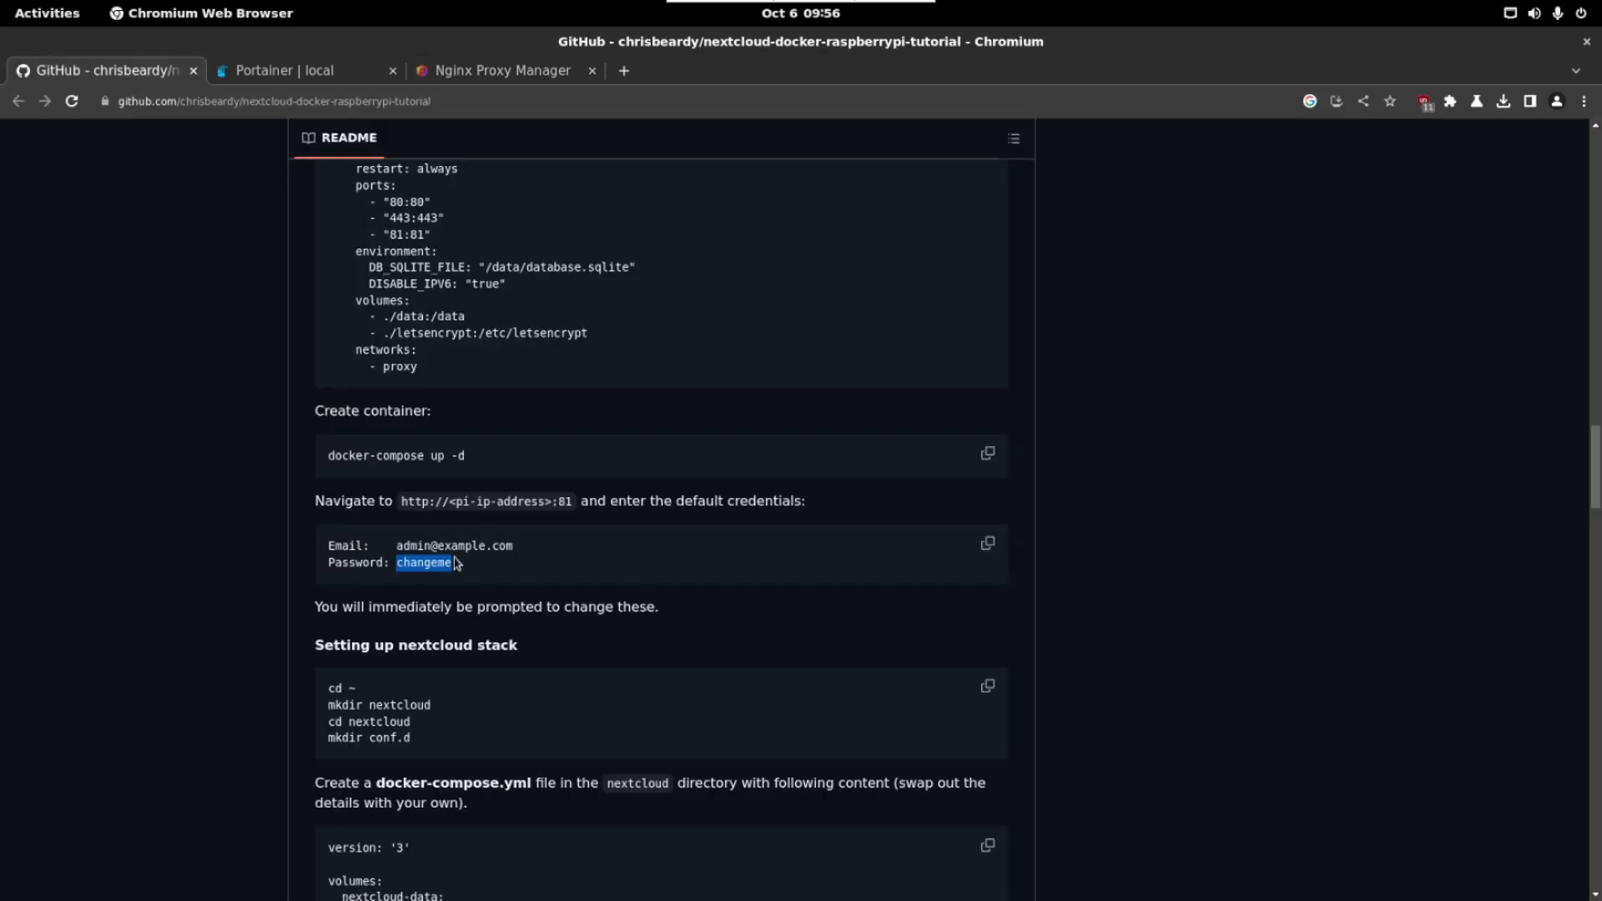
click(501, 70)
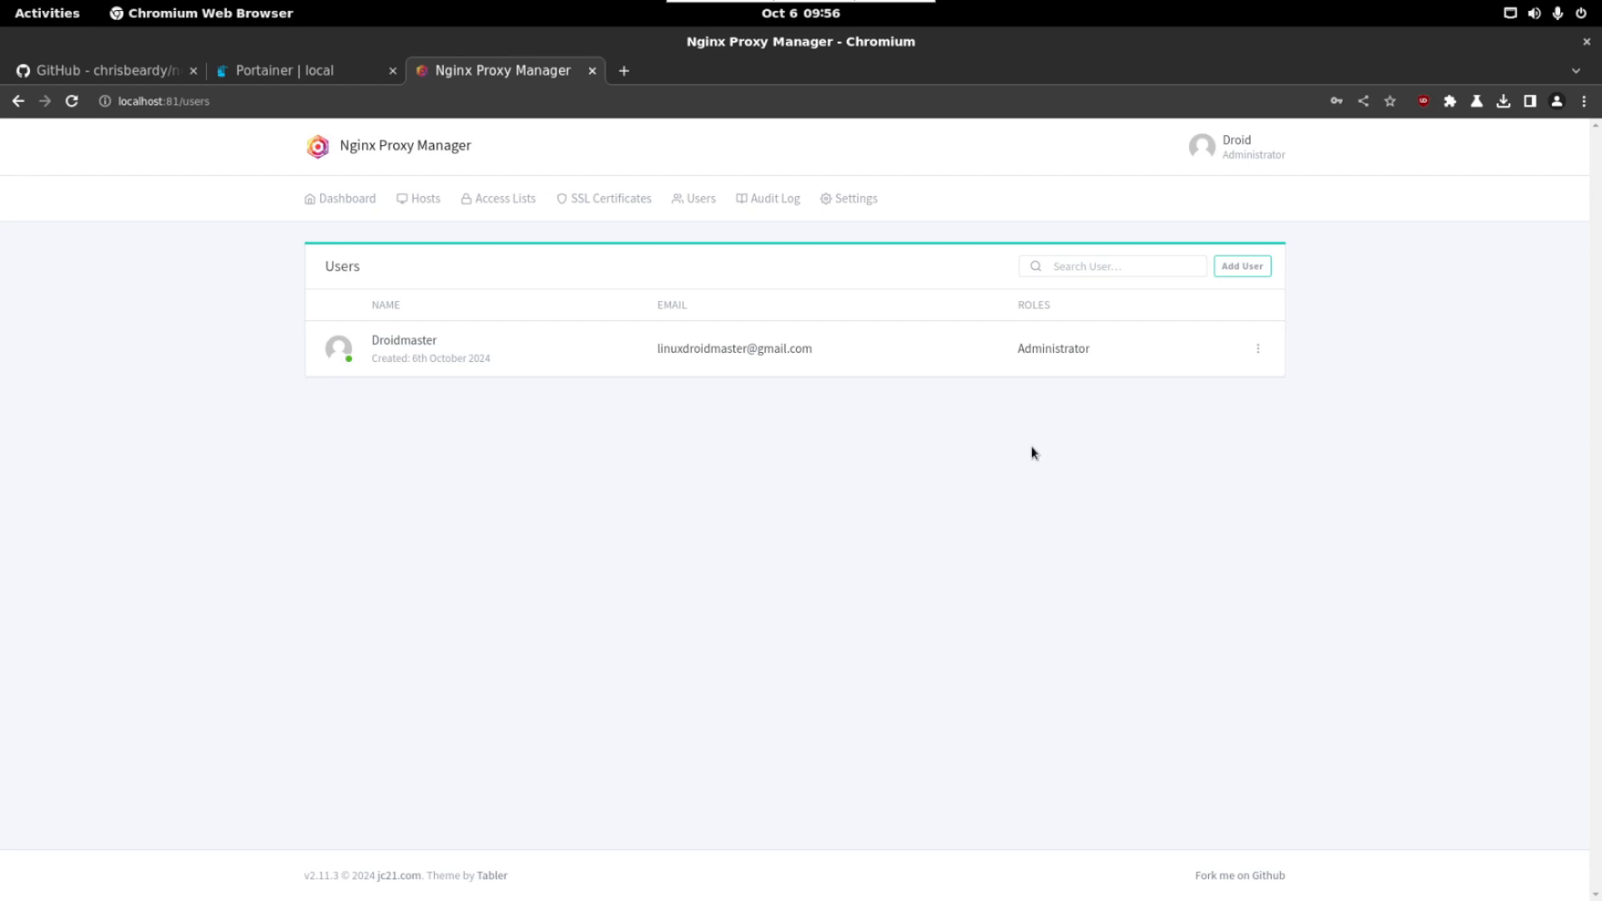
mouse_move(387, 166)
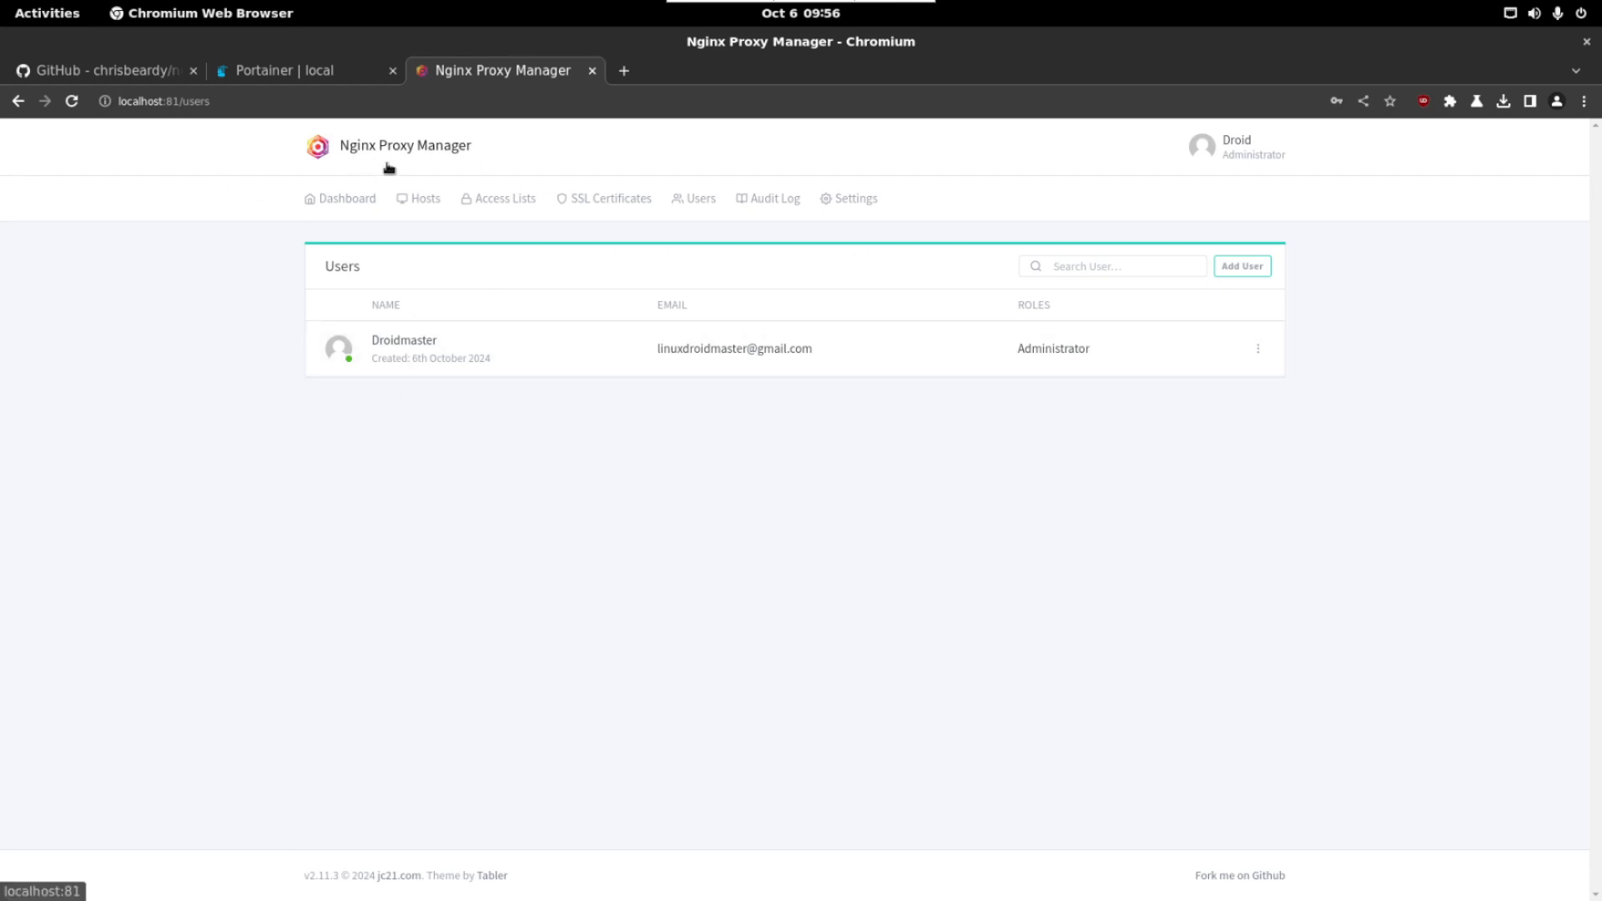
click(101, 70)
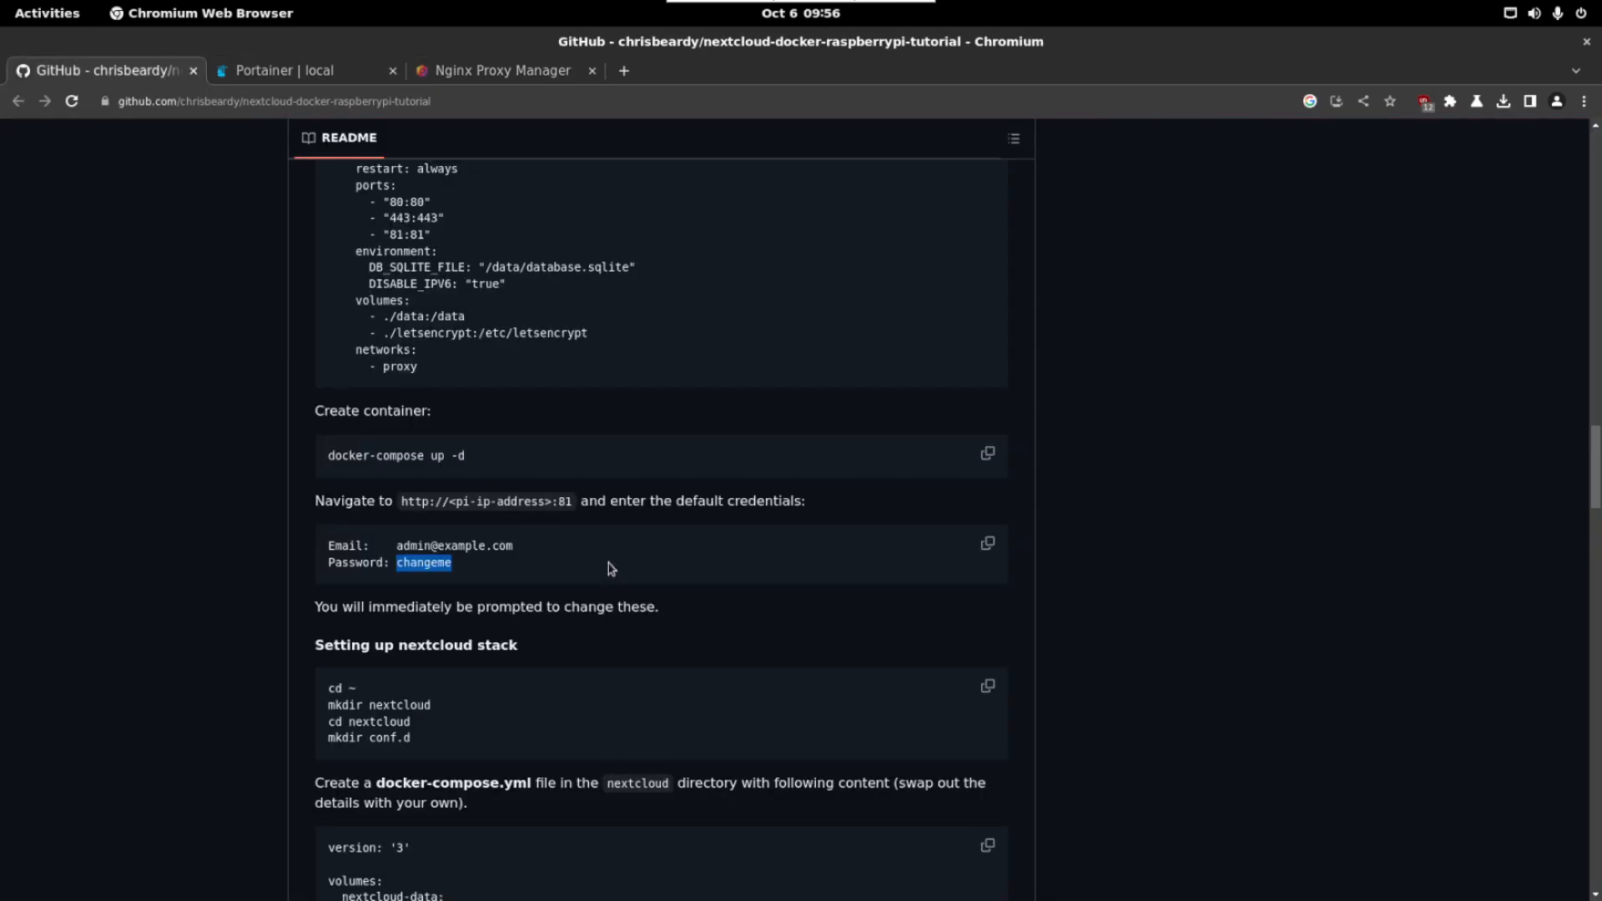
scroll(down, 3)
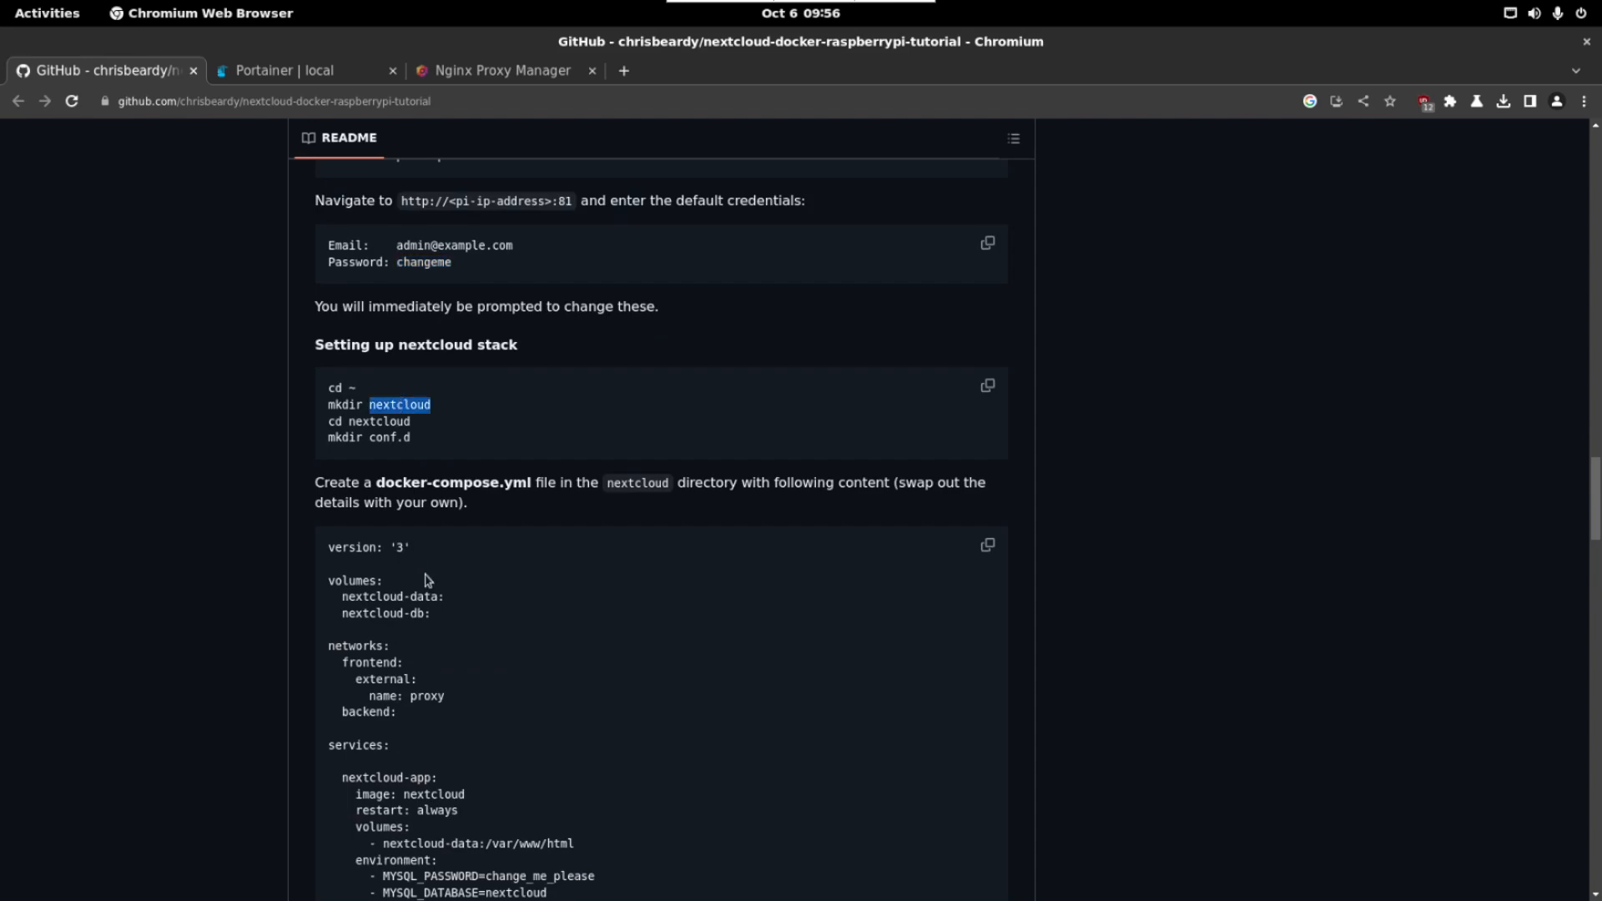
Step: Create ~/nextcloud with conf.d and save the Nextcloud and MariaDB docker-compose.yml in nano
click(984, 386)
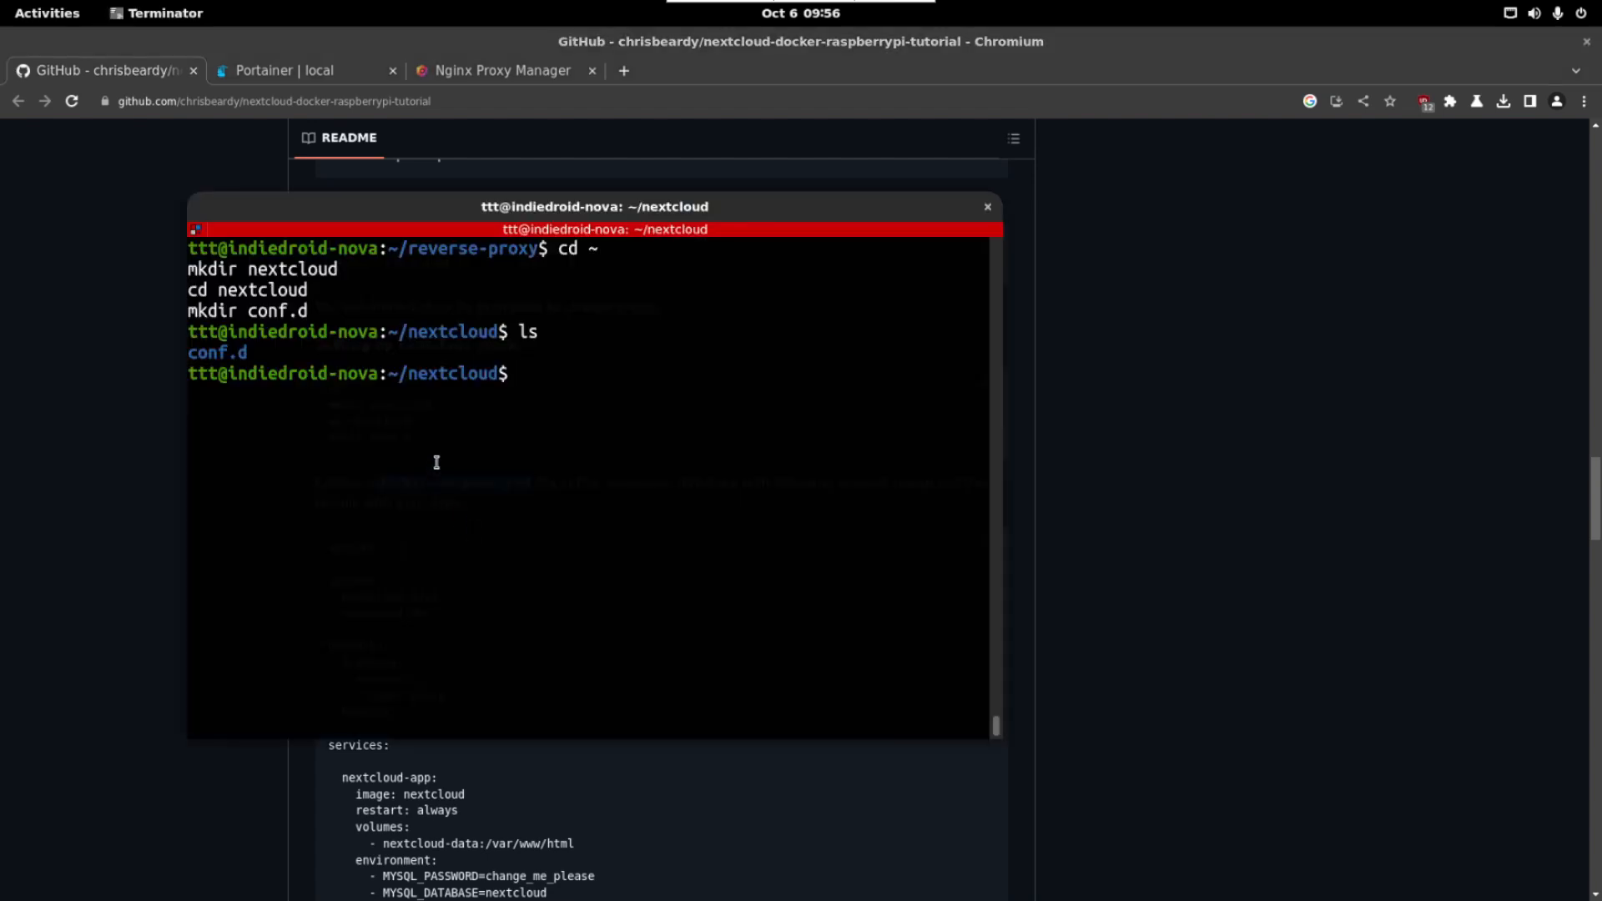
text(nano)
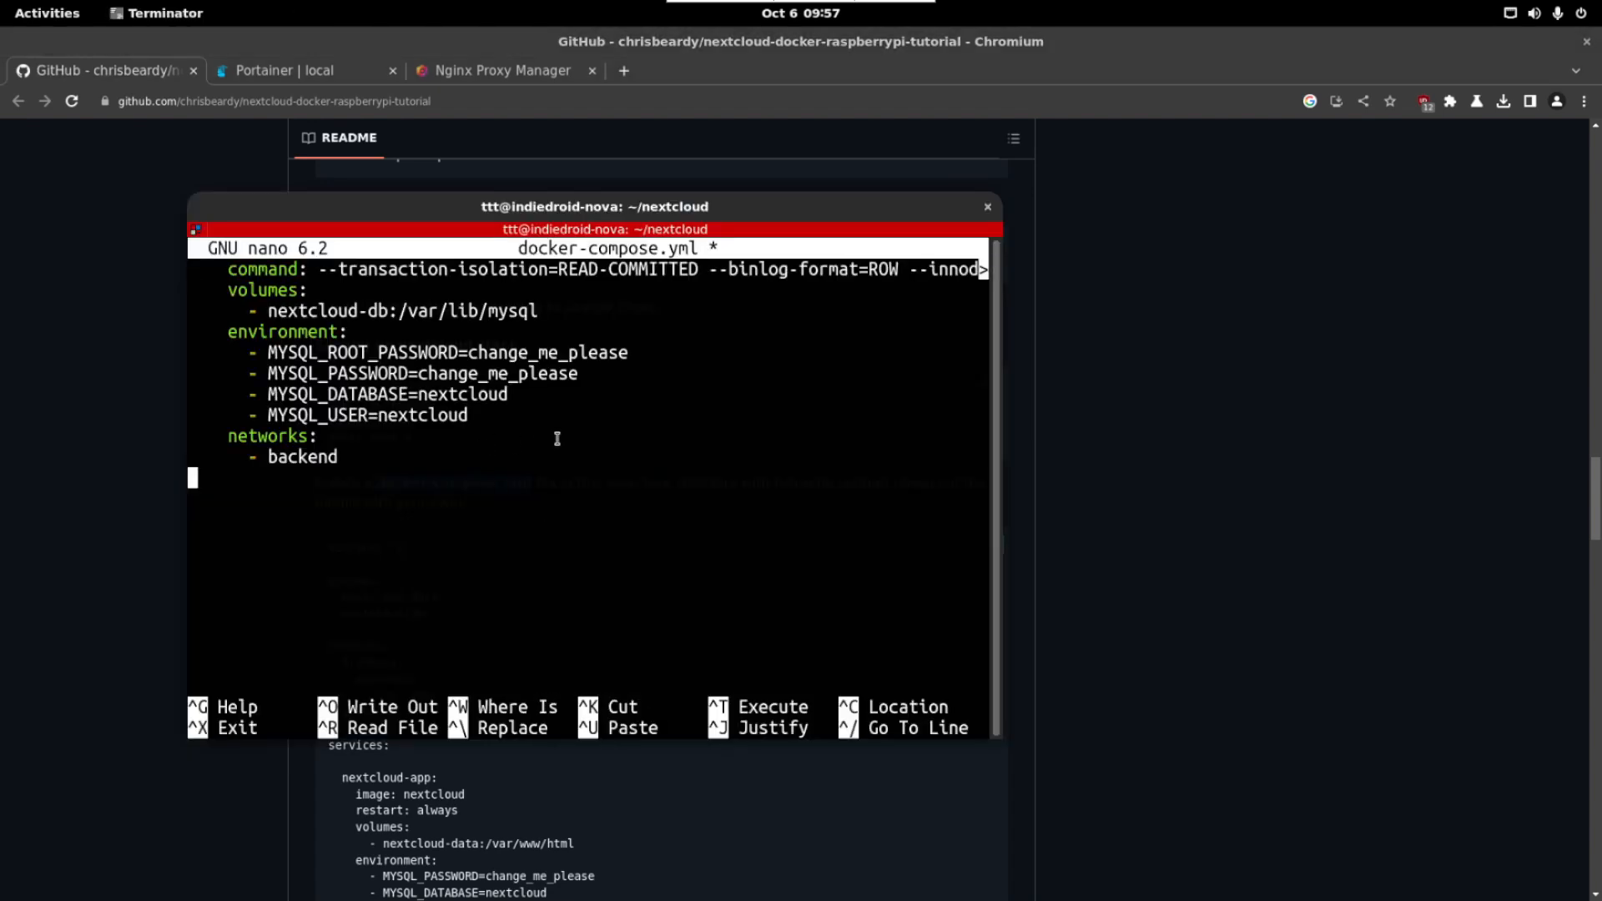
key(ctrl+x)
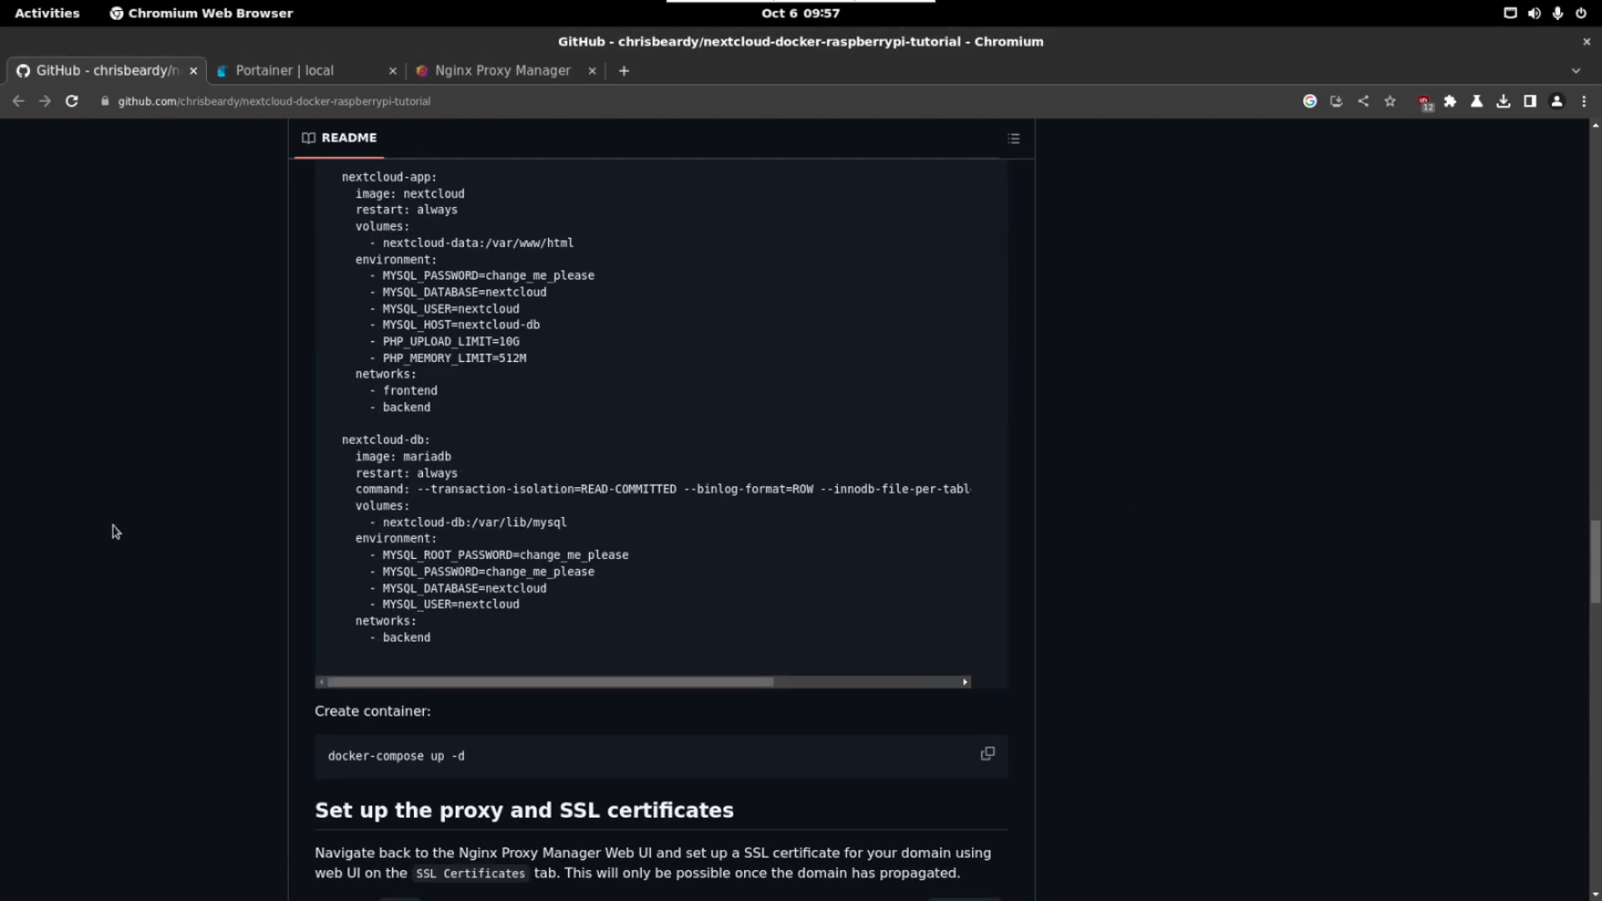
mouse_move(404, 337)
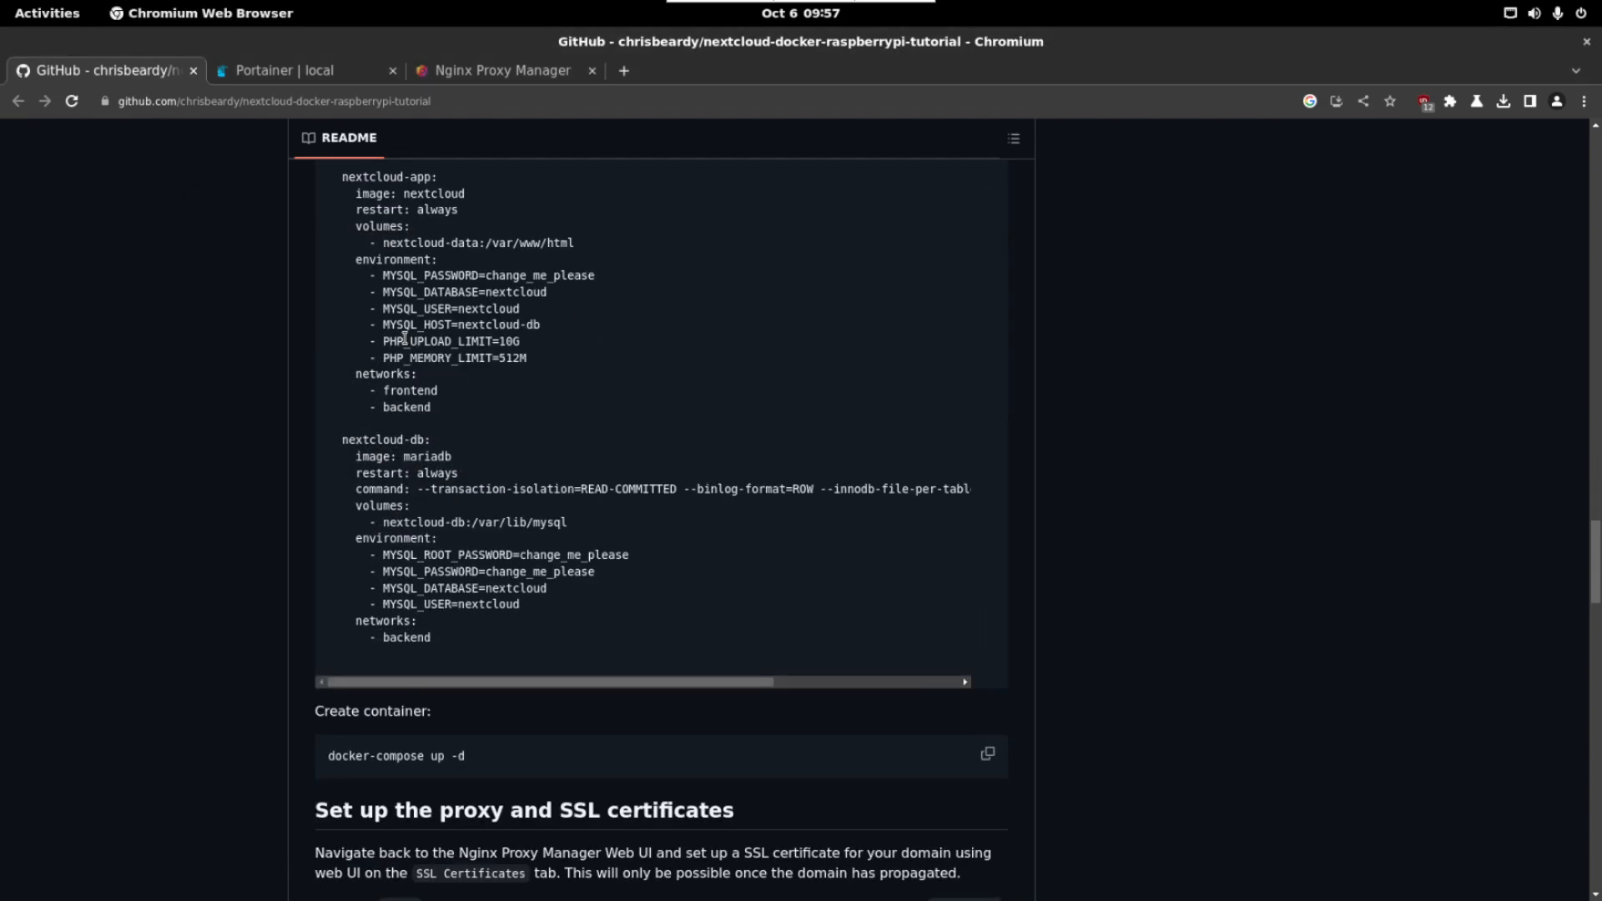
Step: Run docker-compose up -d in the nextcloud folder and confirm both containers running in Portainer
scroll(down, 3)
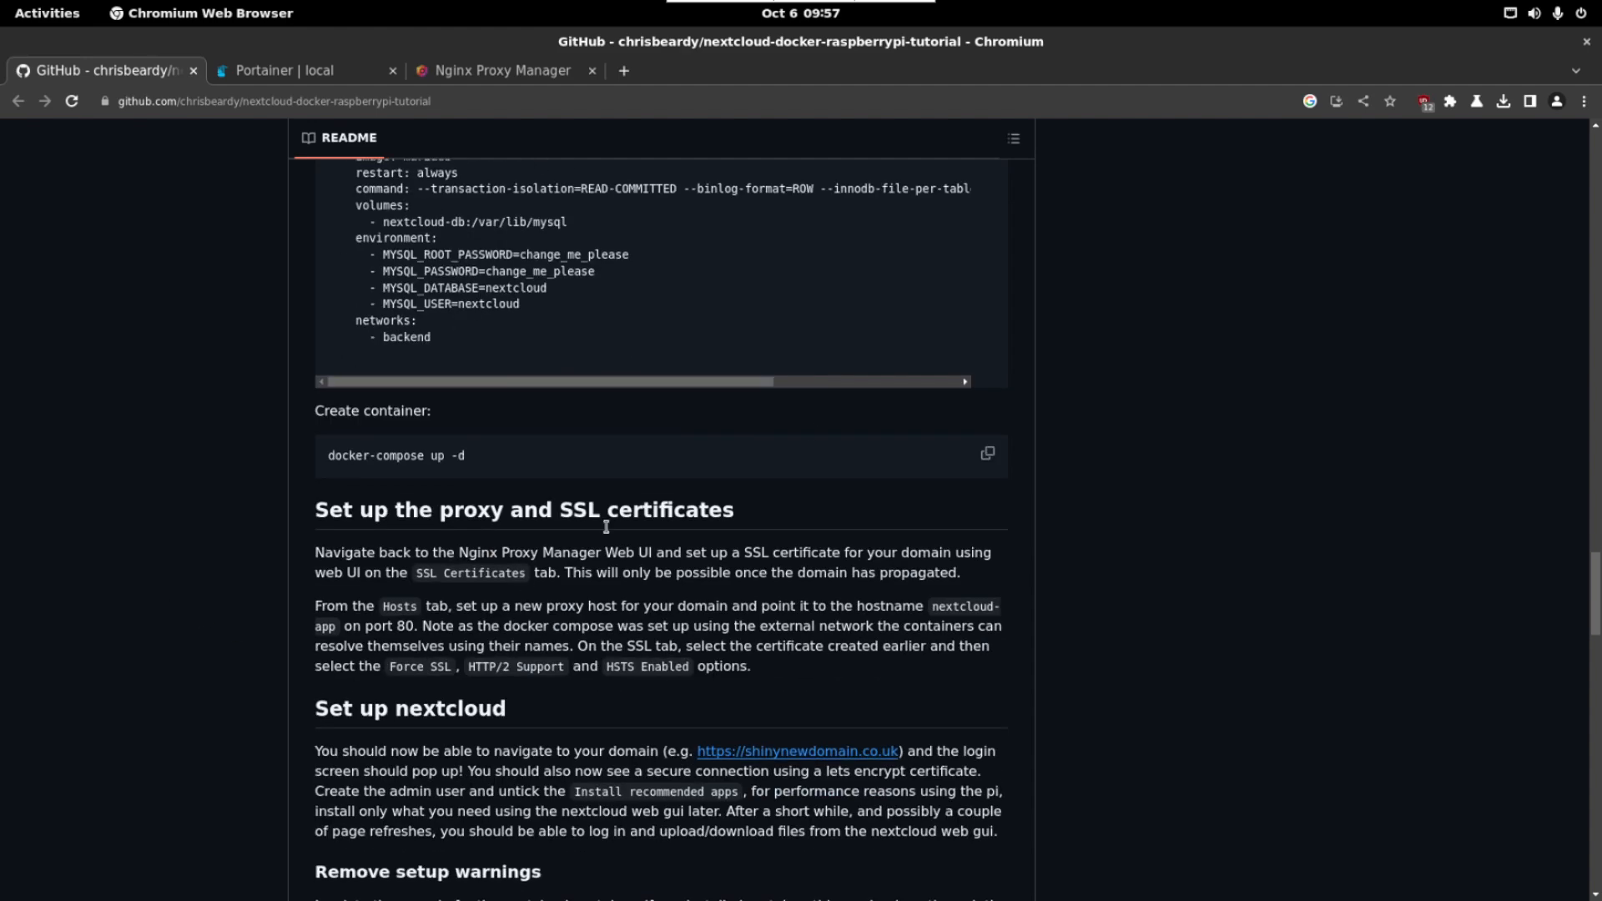
click(986, 452)
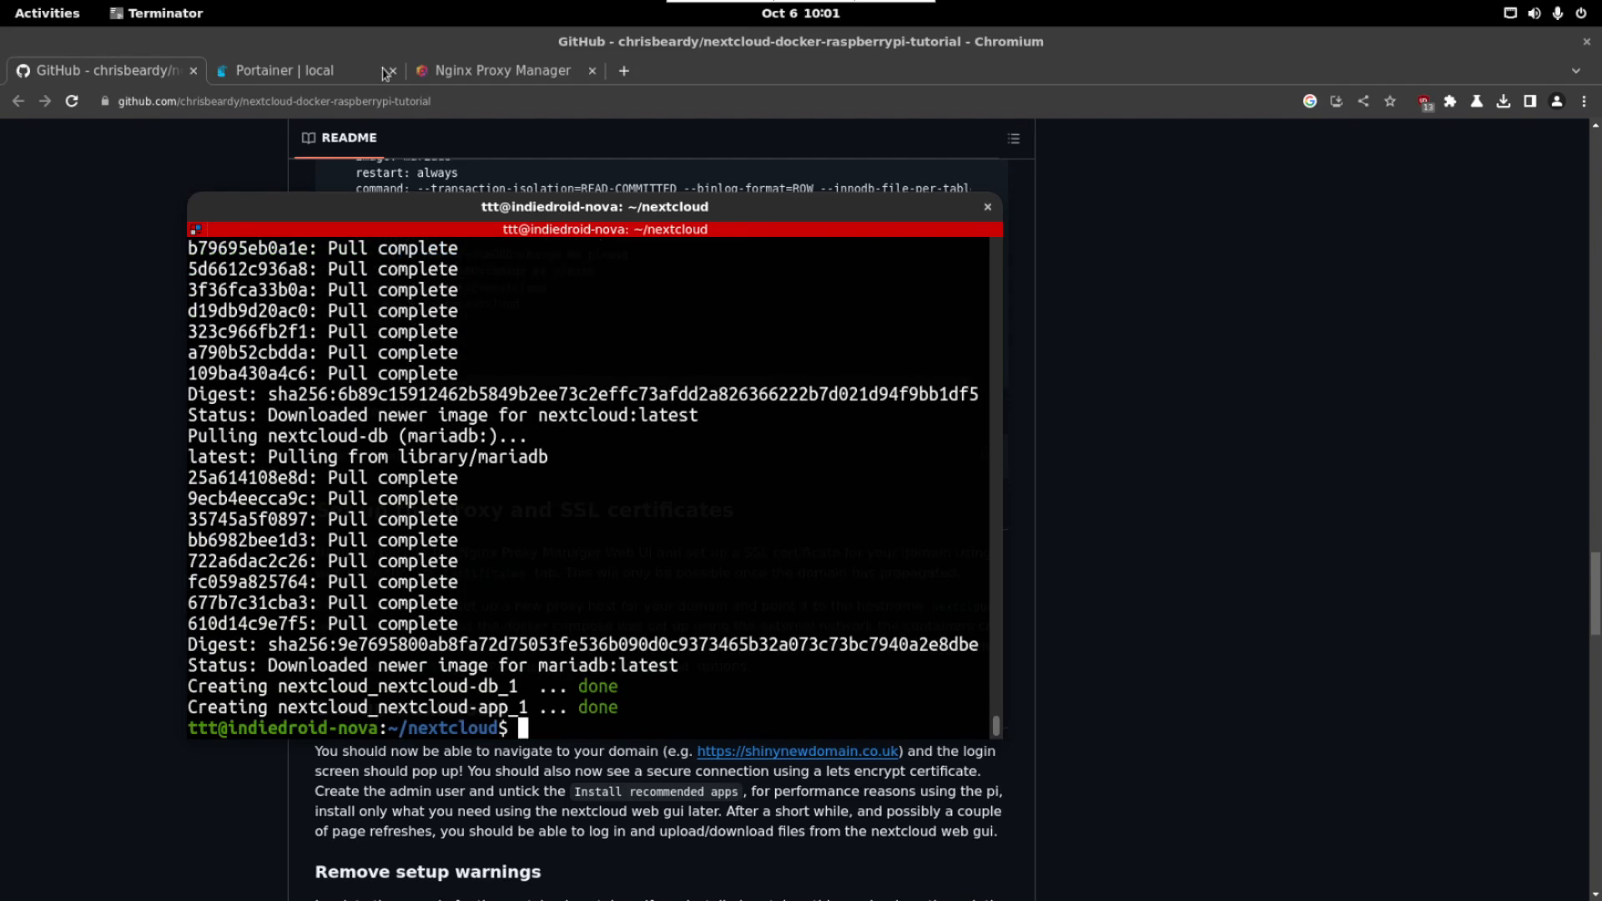
click(287, 70)
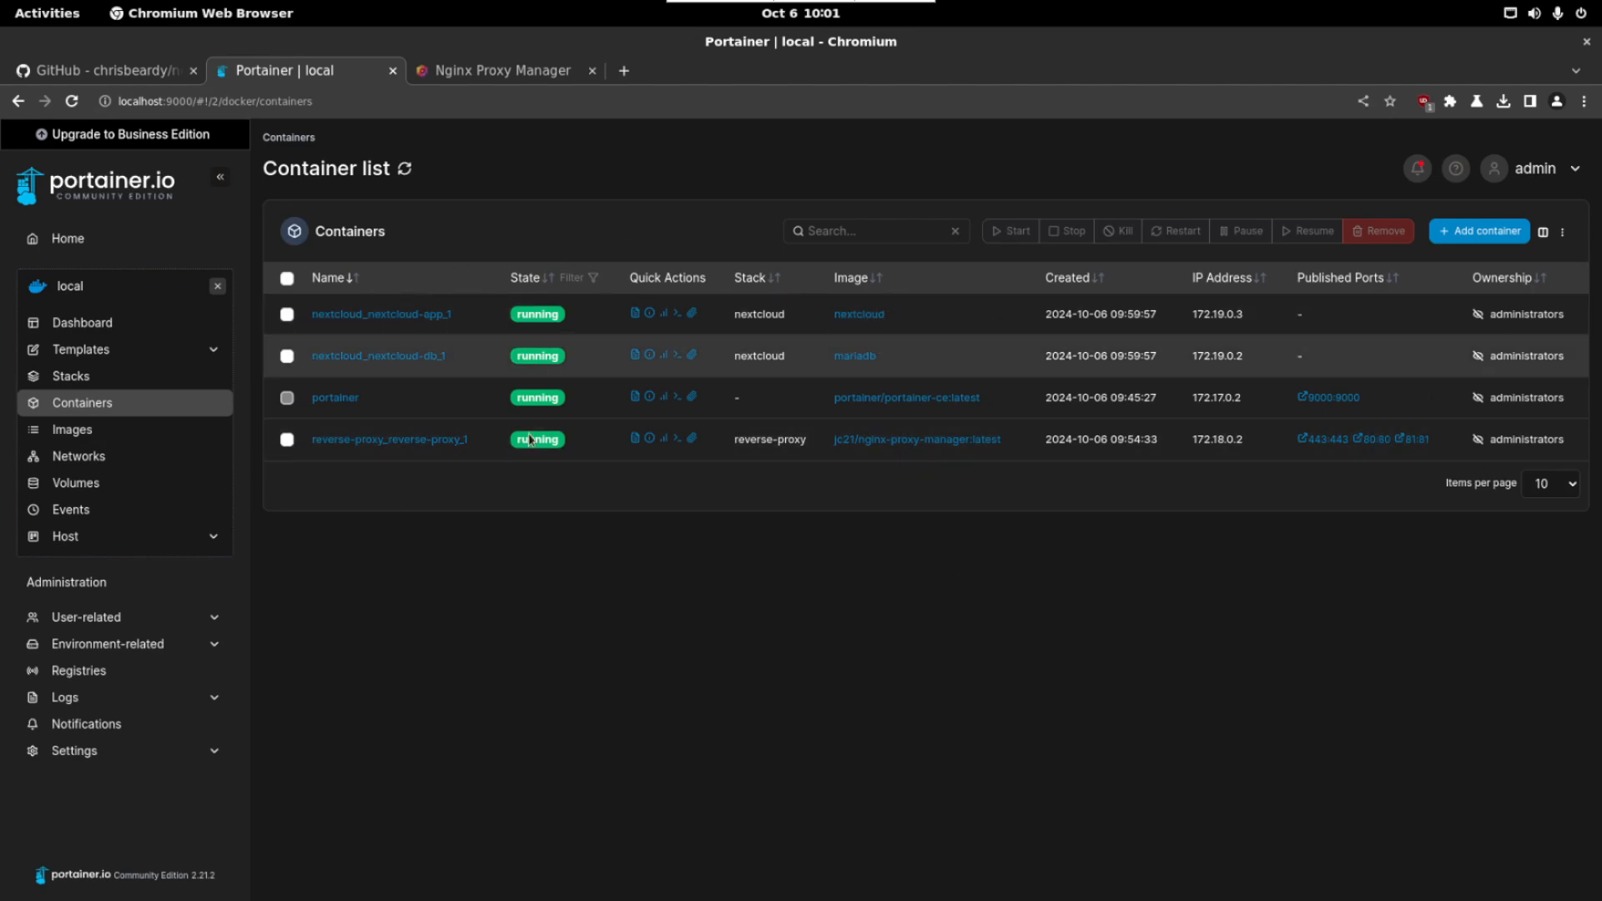
Step: Return to the GitHub guide and scroll to the proxy and SSL certificate setup steps
click(102, 70)
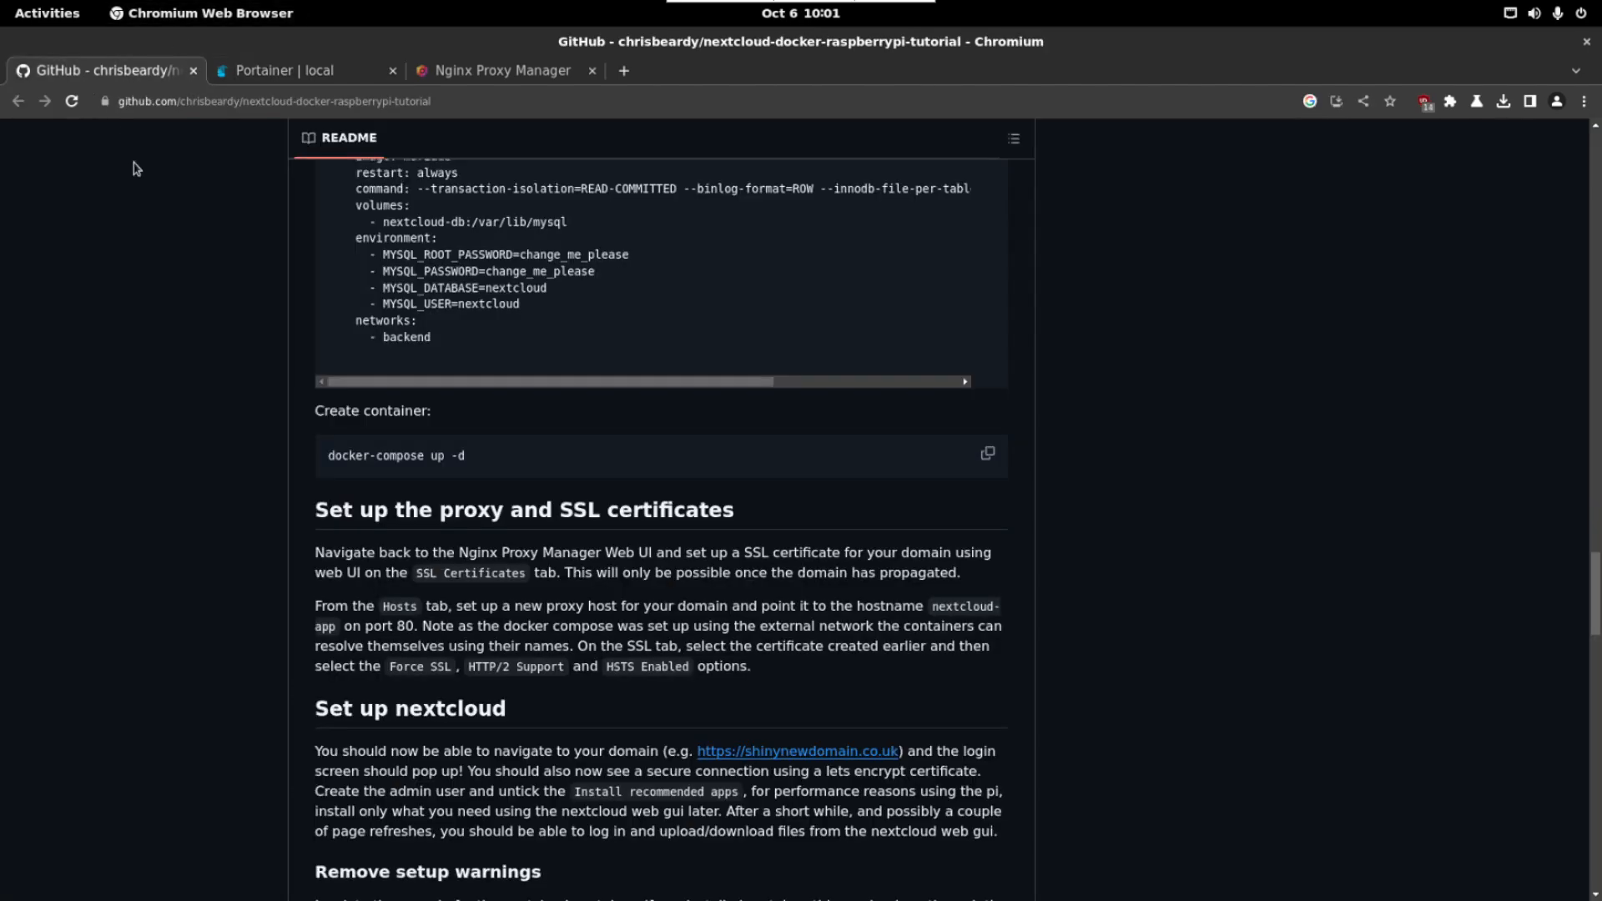
scroll(down, 3)
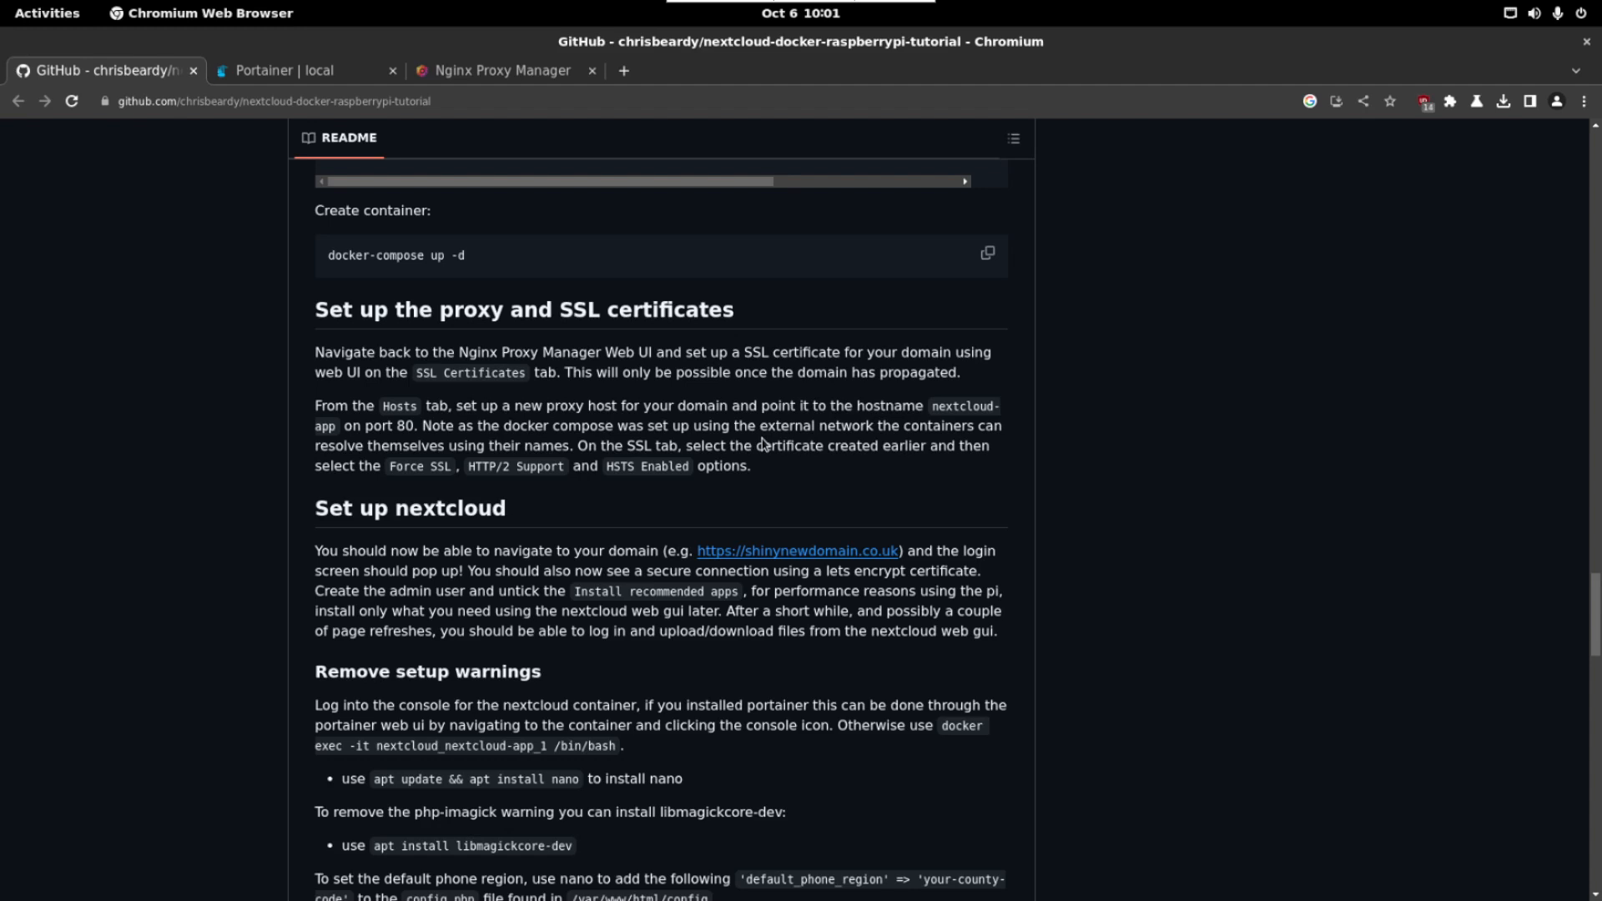
mouse_move(916, 476)
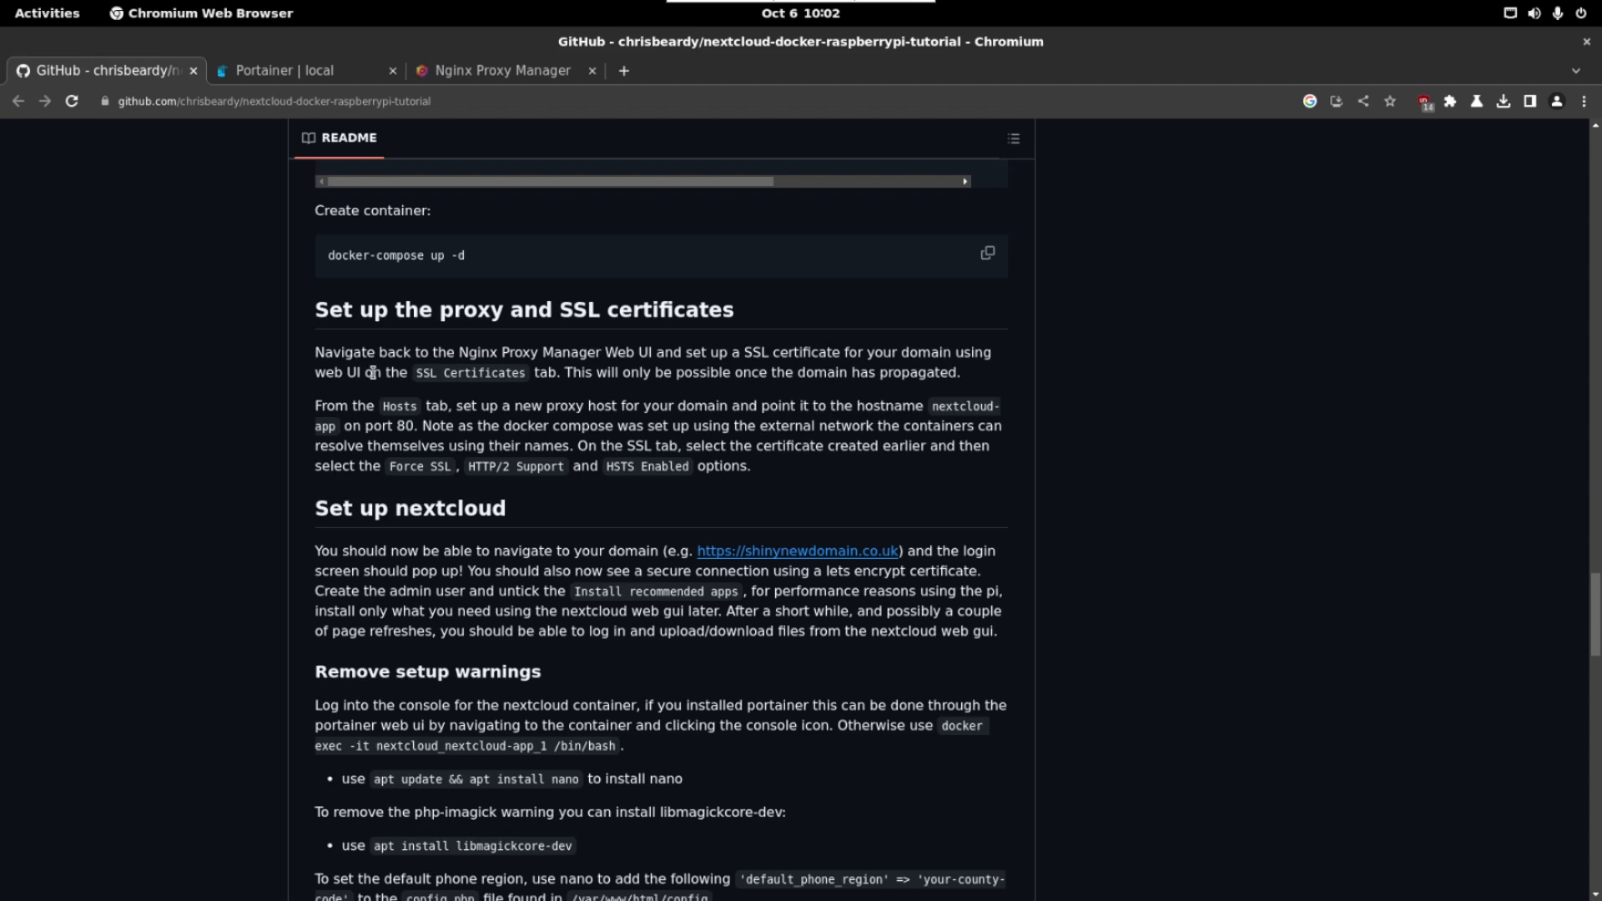
mouse_move(392, 375)
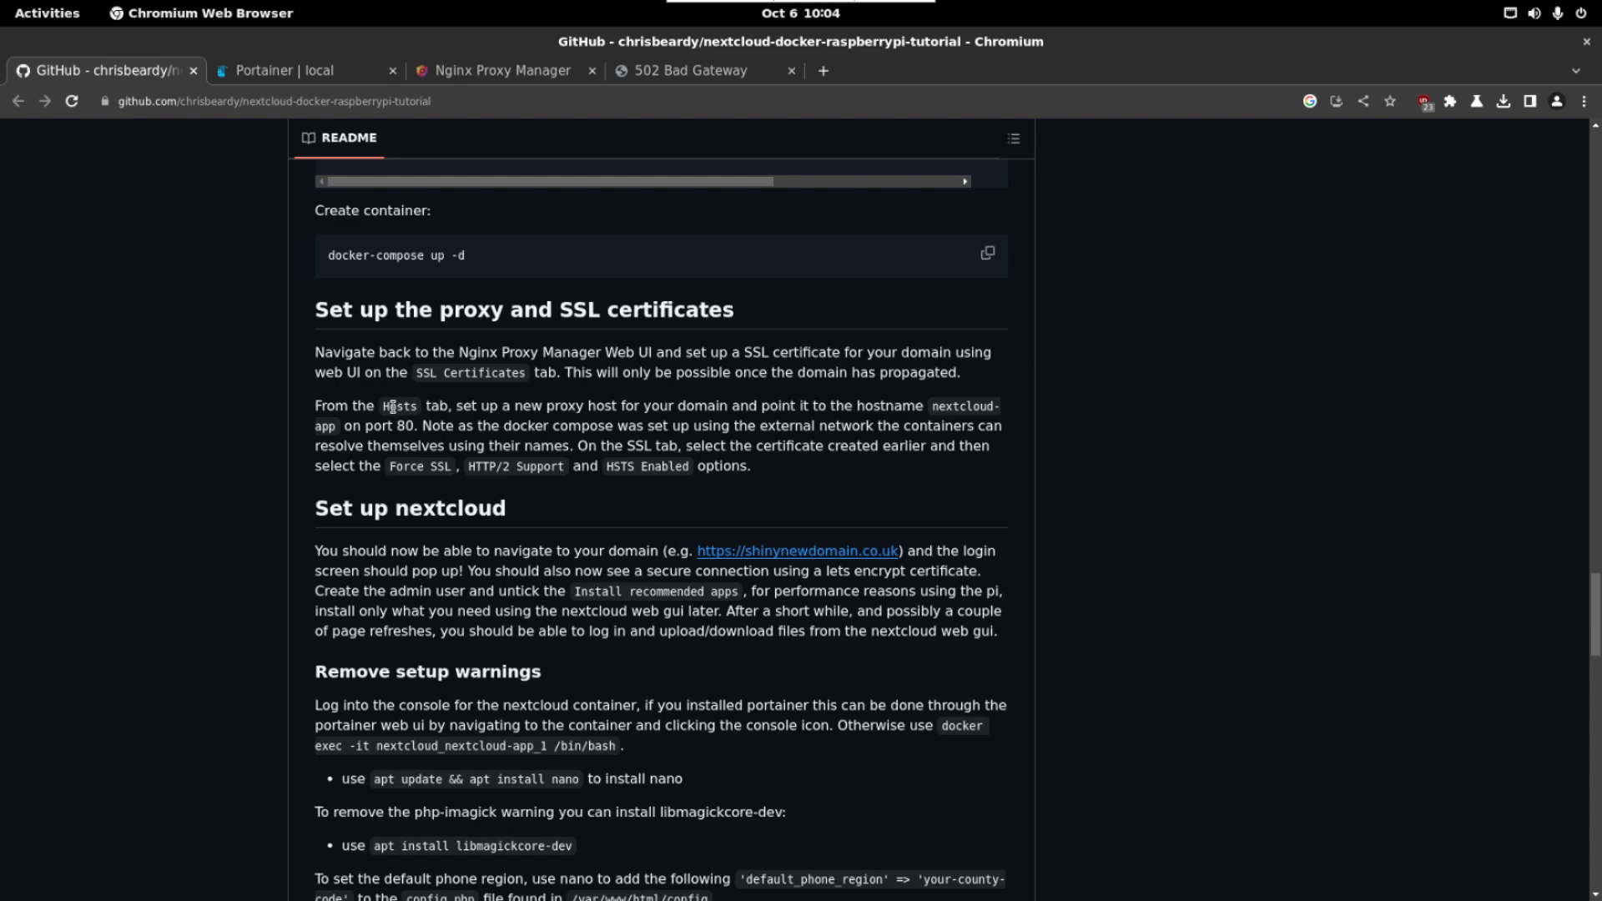
Step: Start a new proxy host in Nginx Proxy Manager with domain name localhost
click(500, 70)
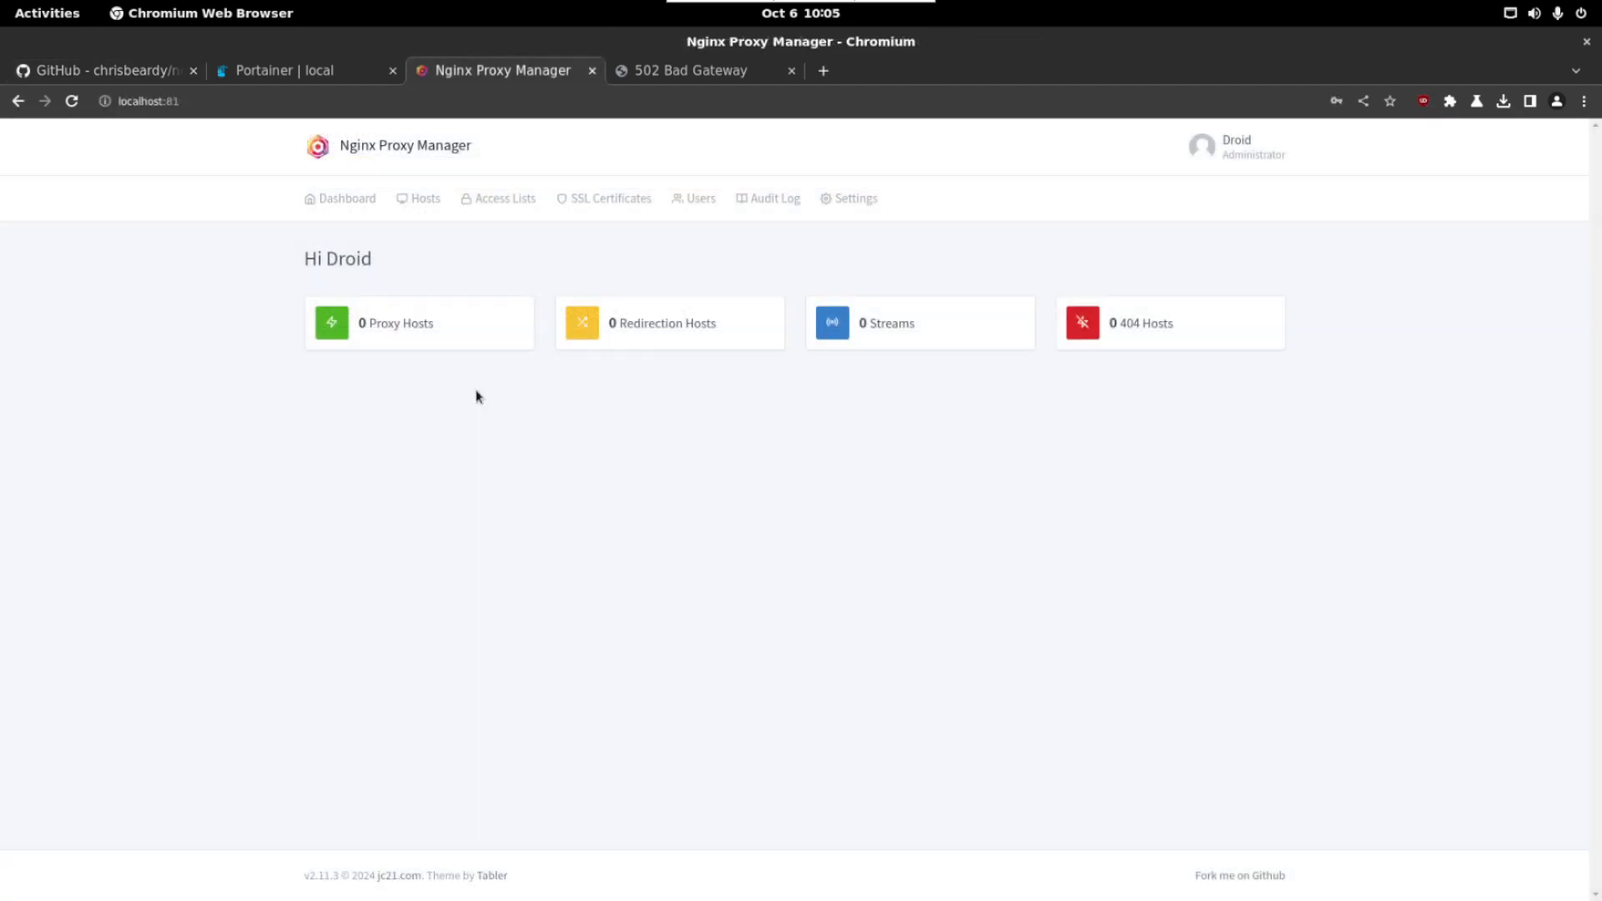
click(424, 198)
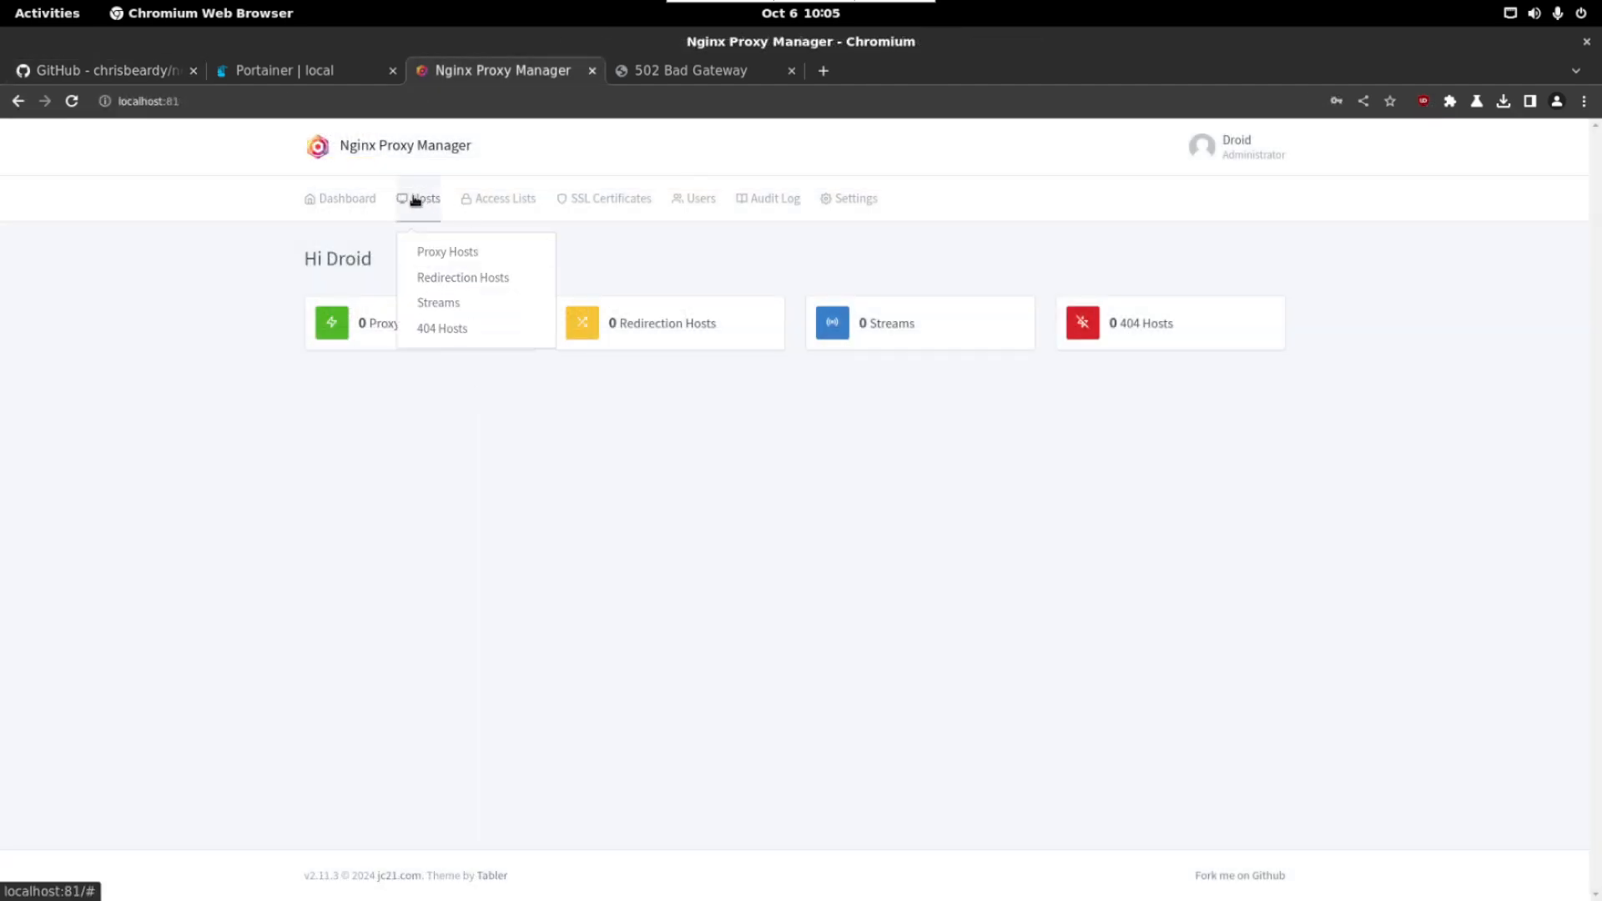
click(447, 252)
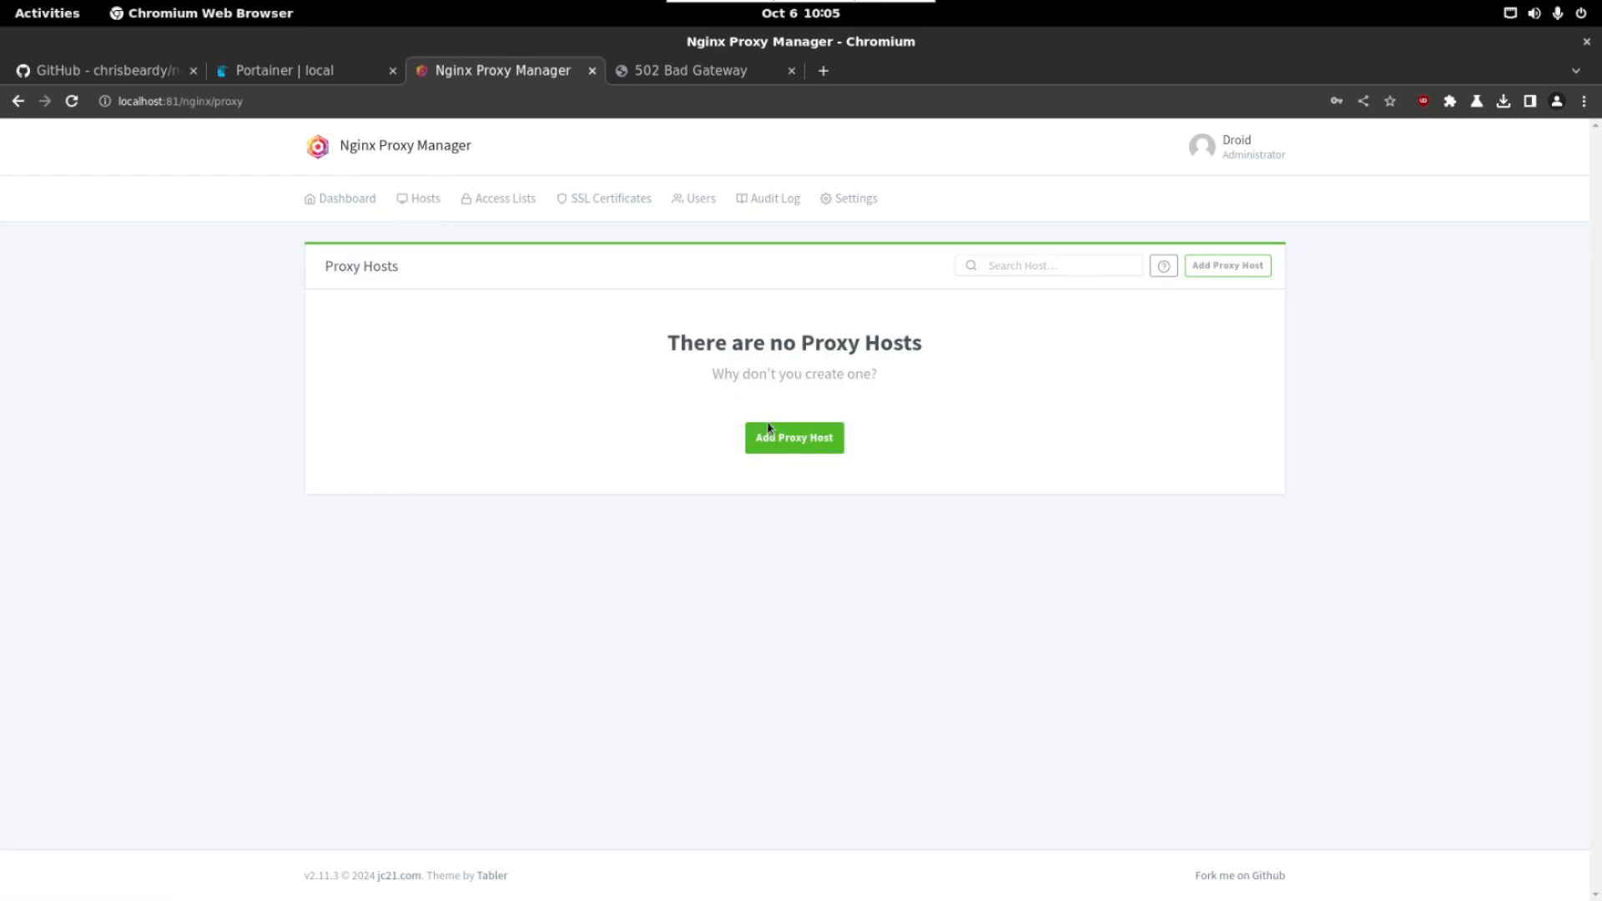
click(794, 437)
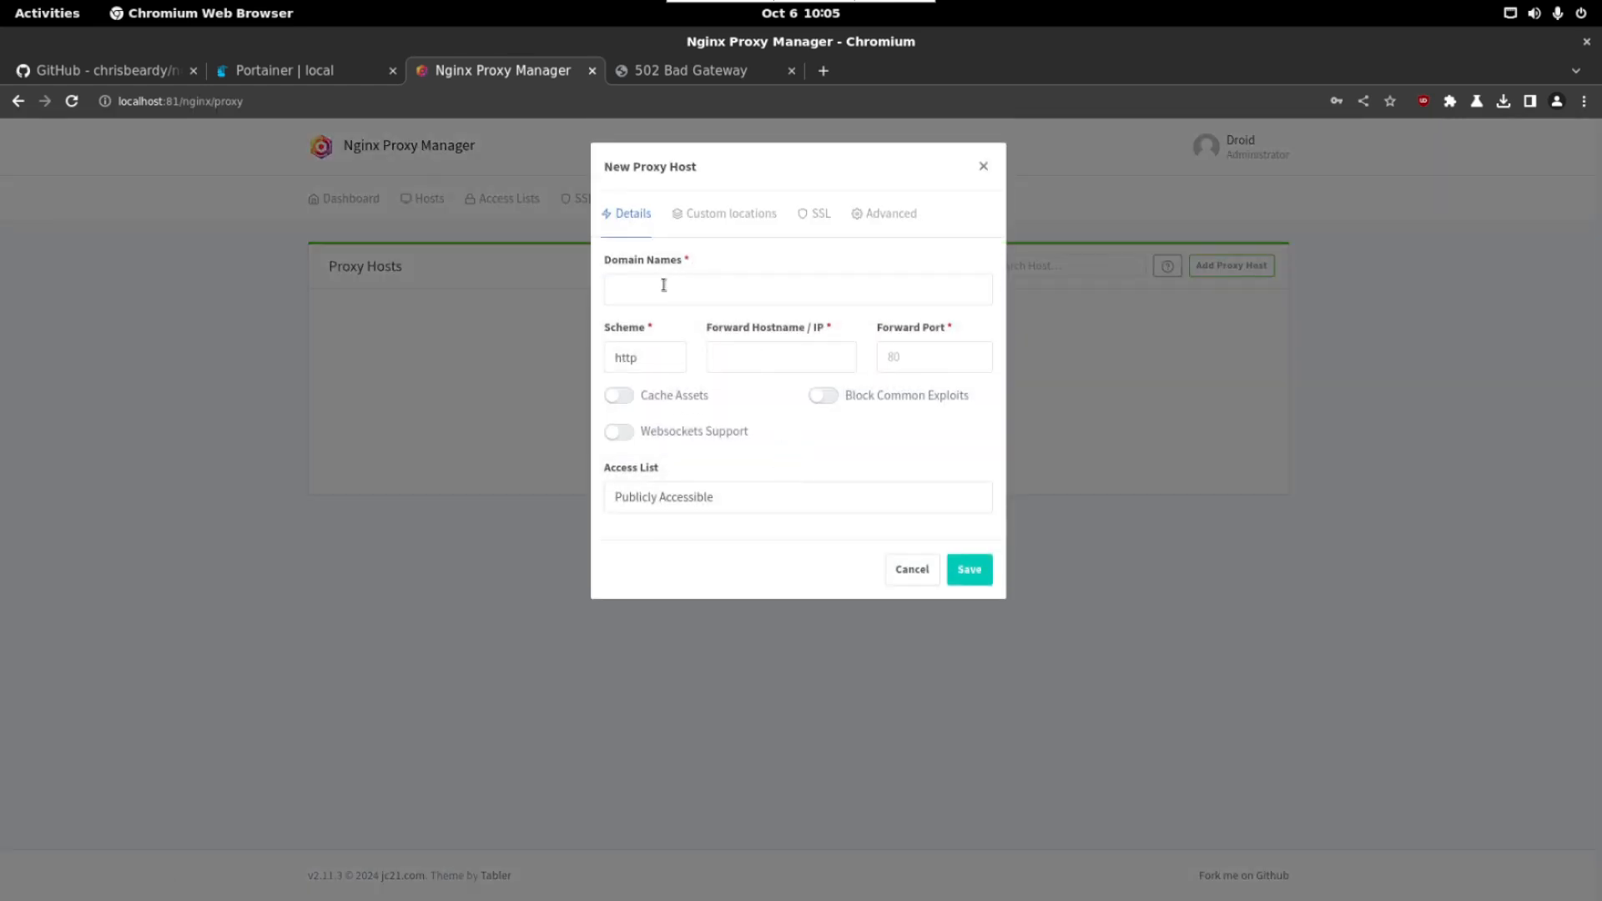
text(localhost)
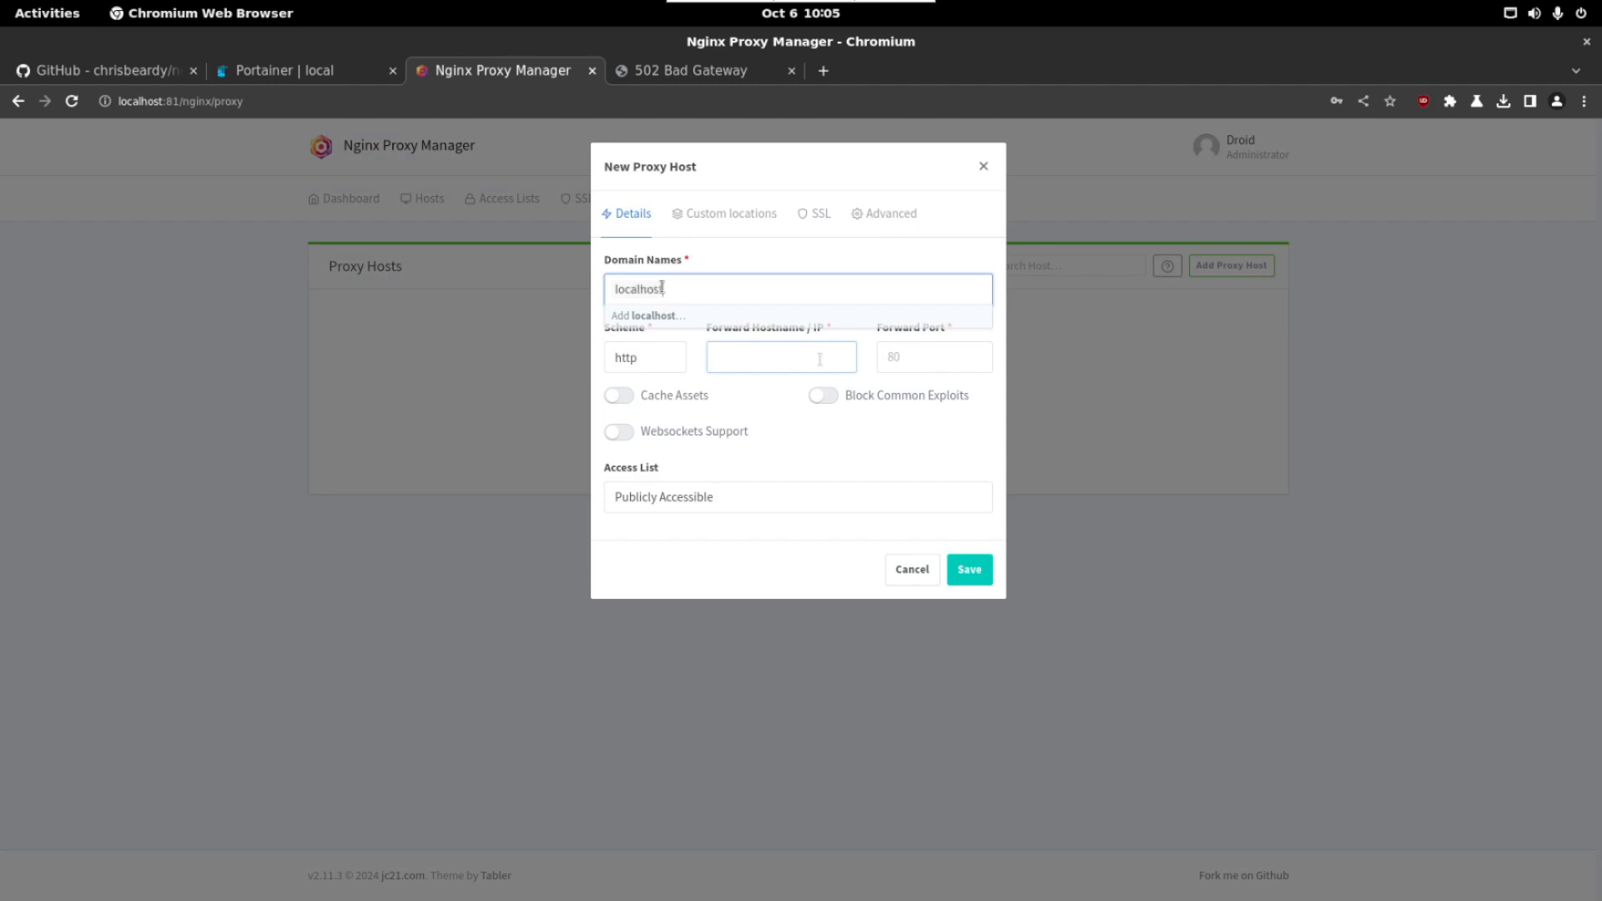
Step: Copy hostname nextcloud-app from the README and set the forward port to 80
click(102, 70)
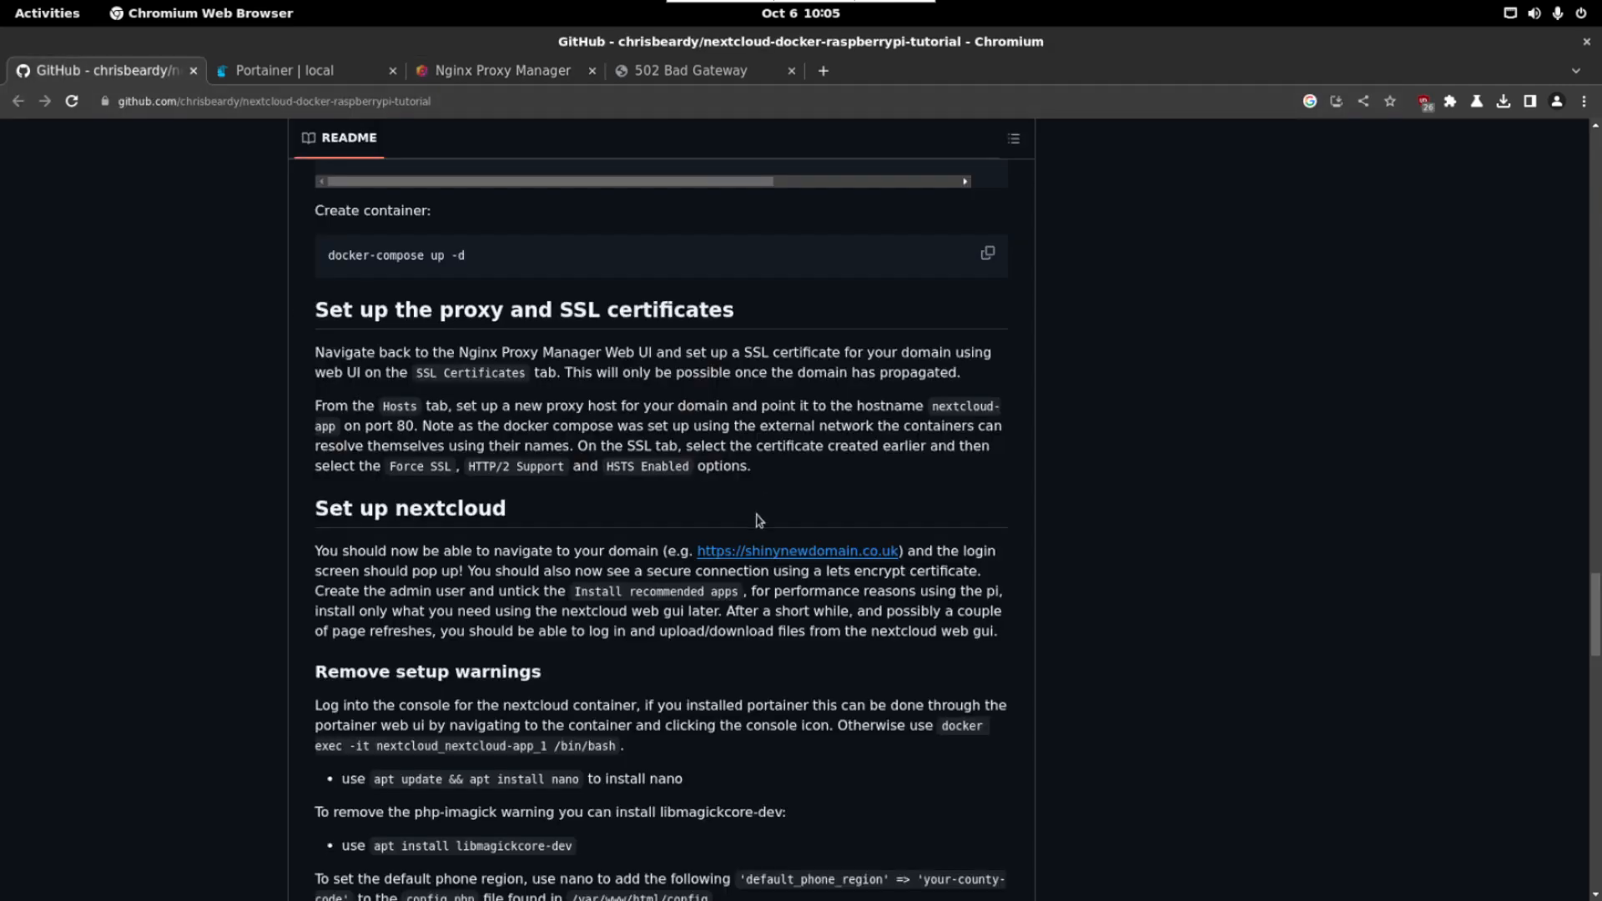
double_click(948, 405)
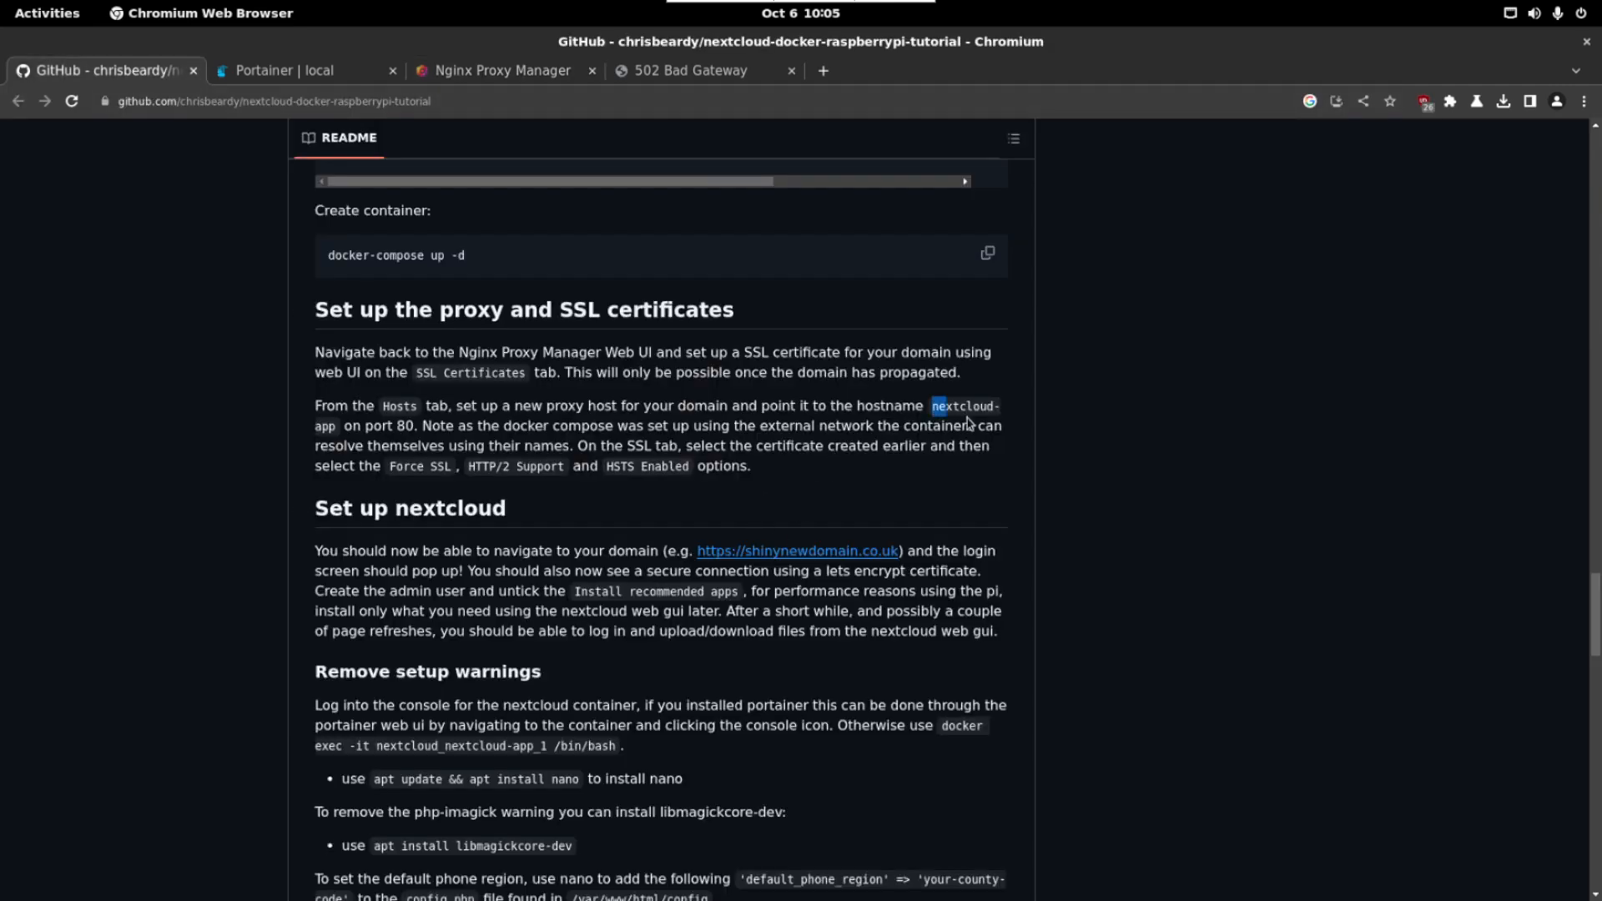
double_click(966, 406)
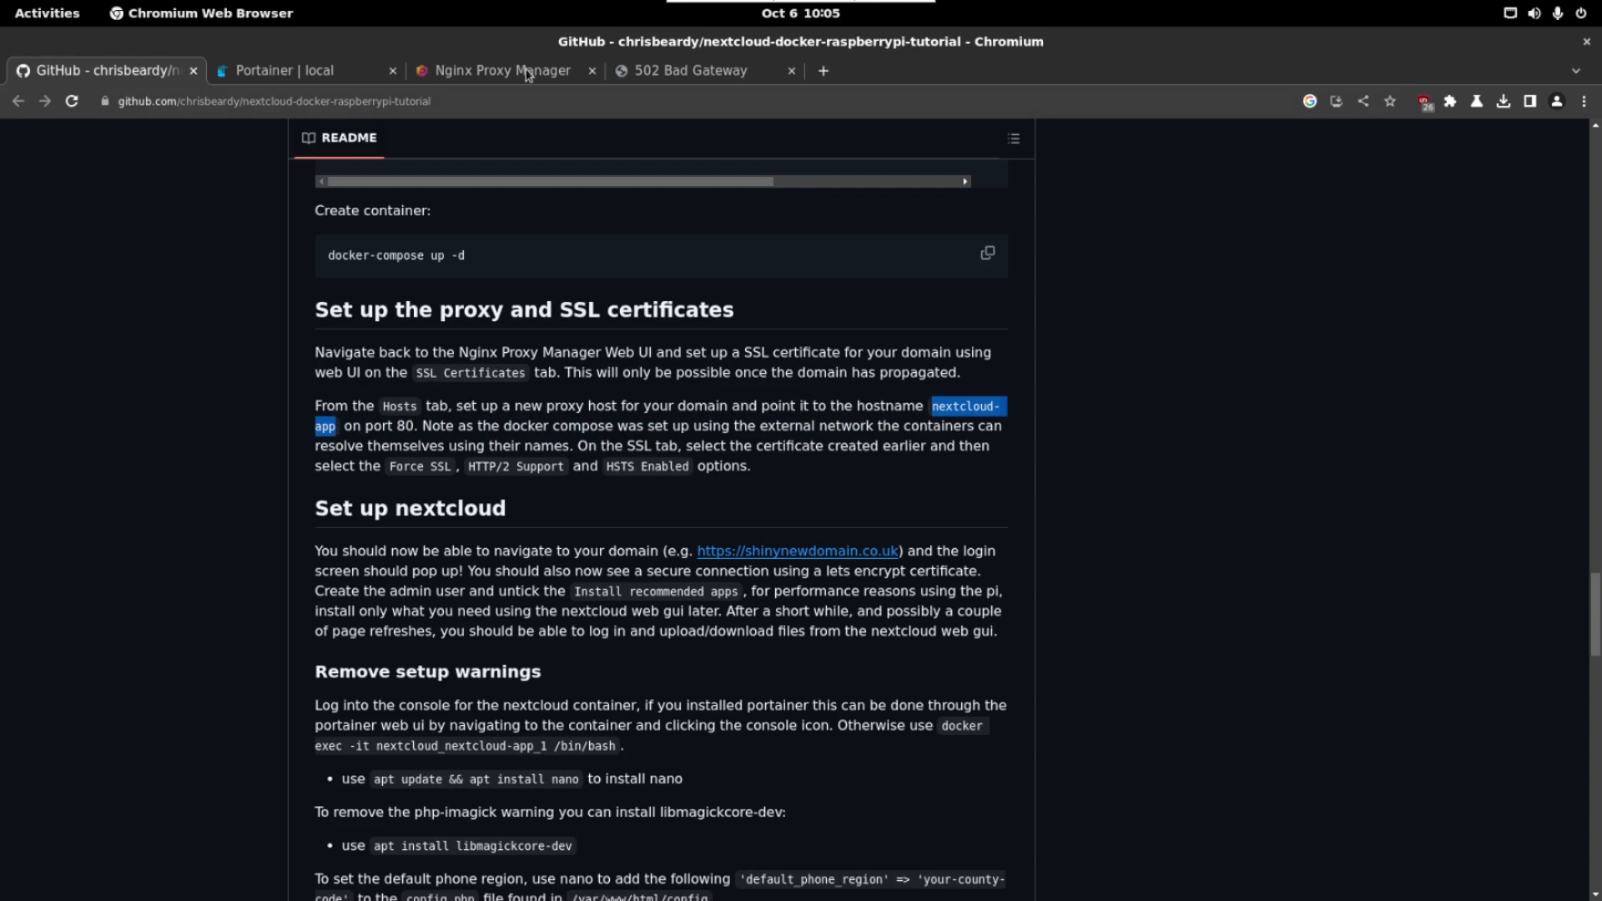
click(501, 70)
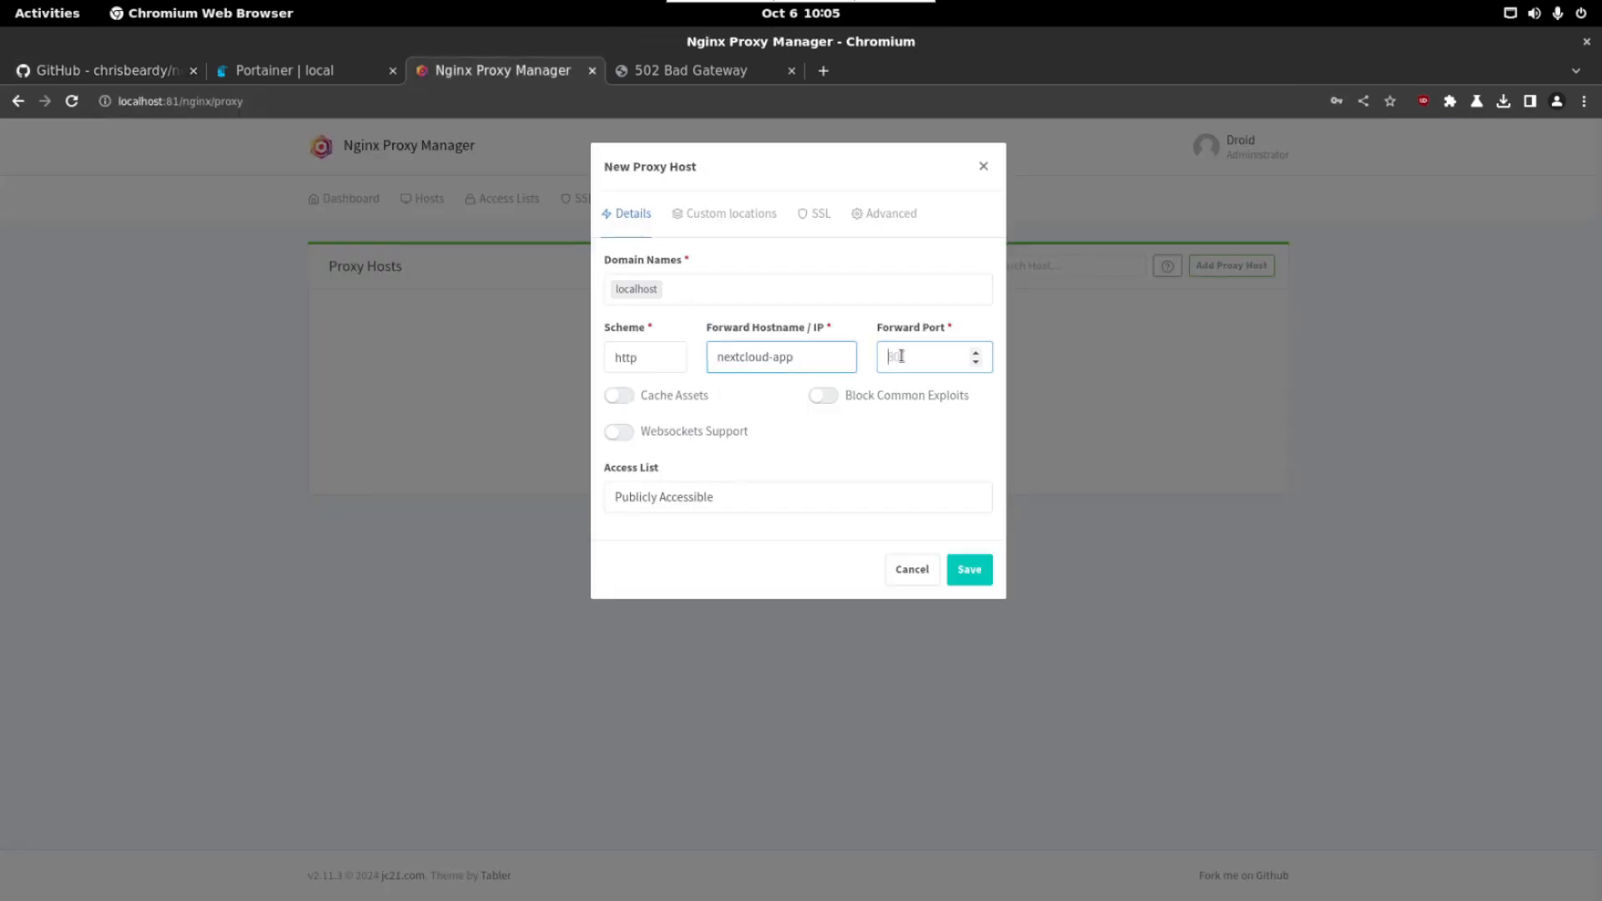
text(80)
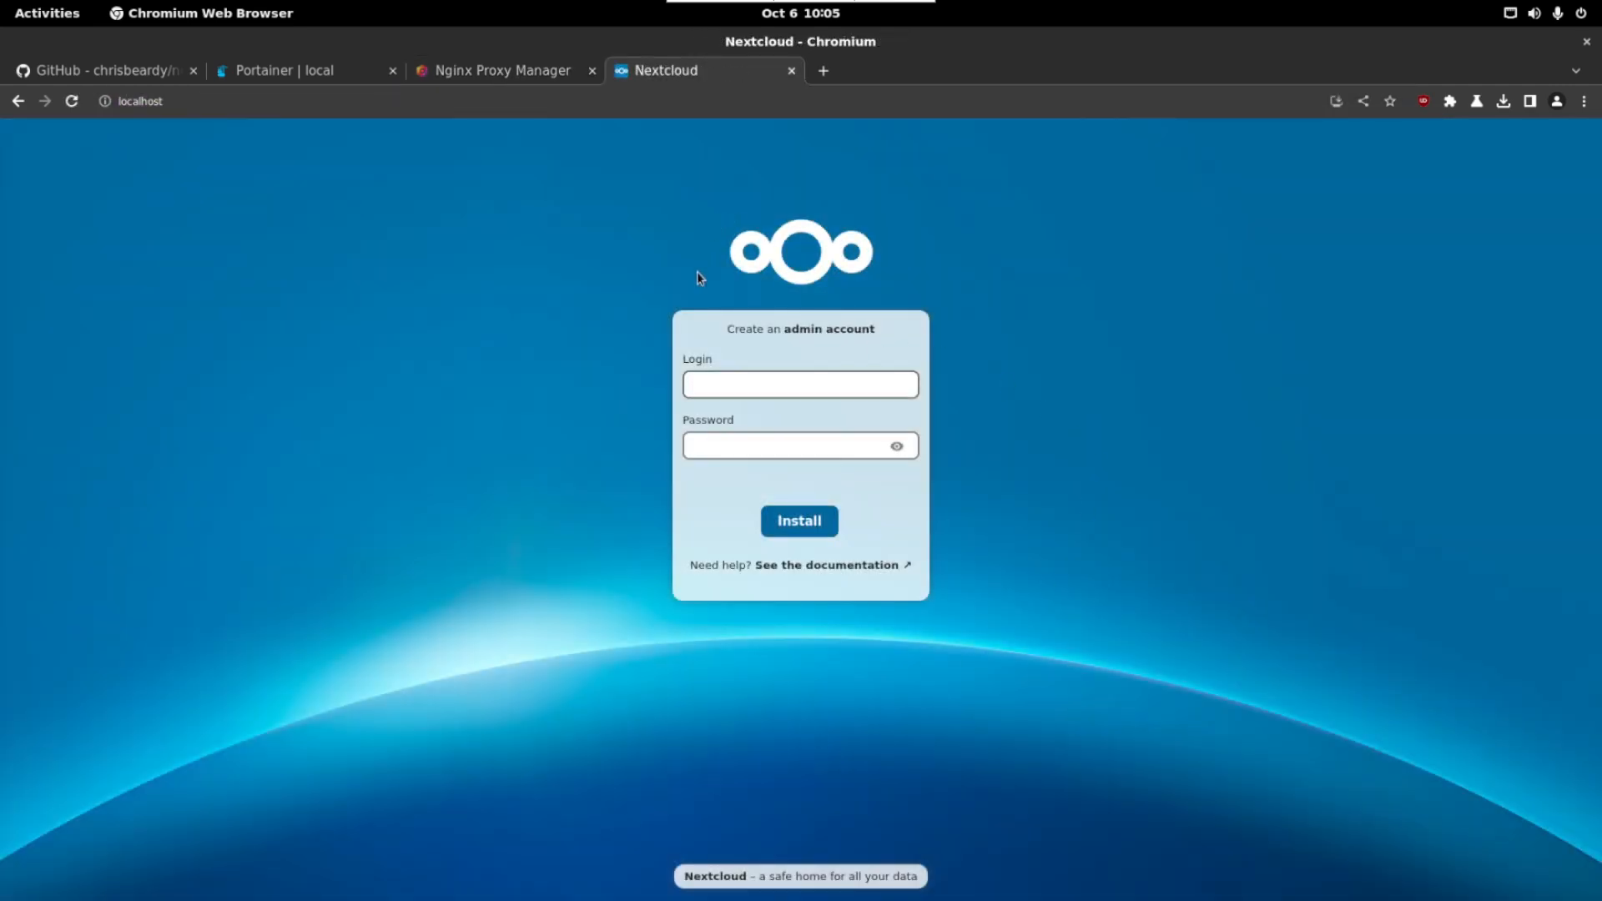
Step: Create the Nextcloud admin account and install the recommended apps
click(799, 383)
text(droidmaster)
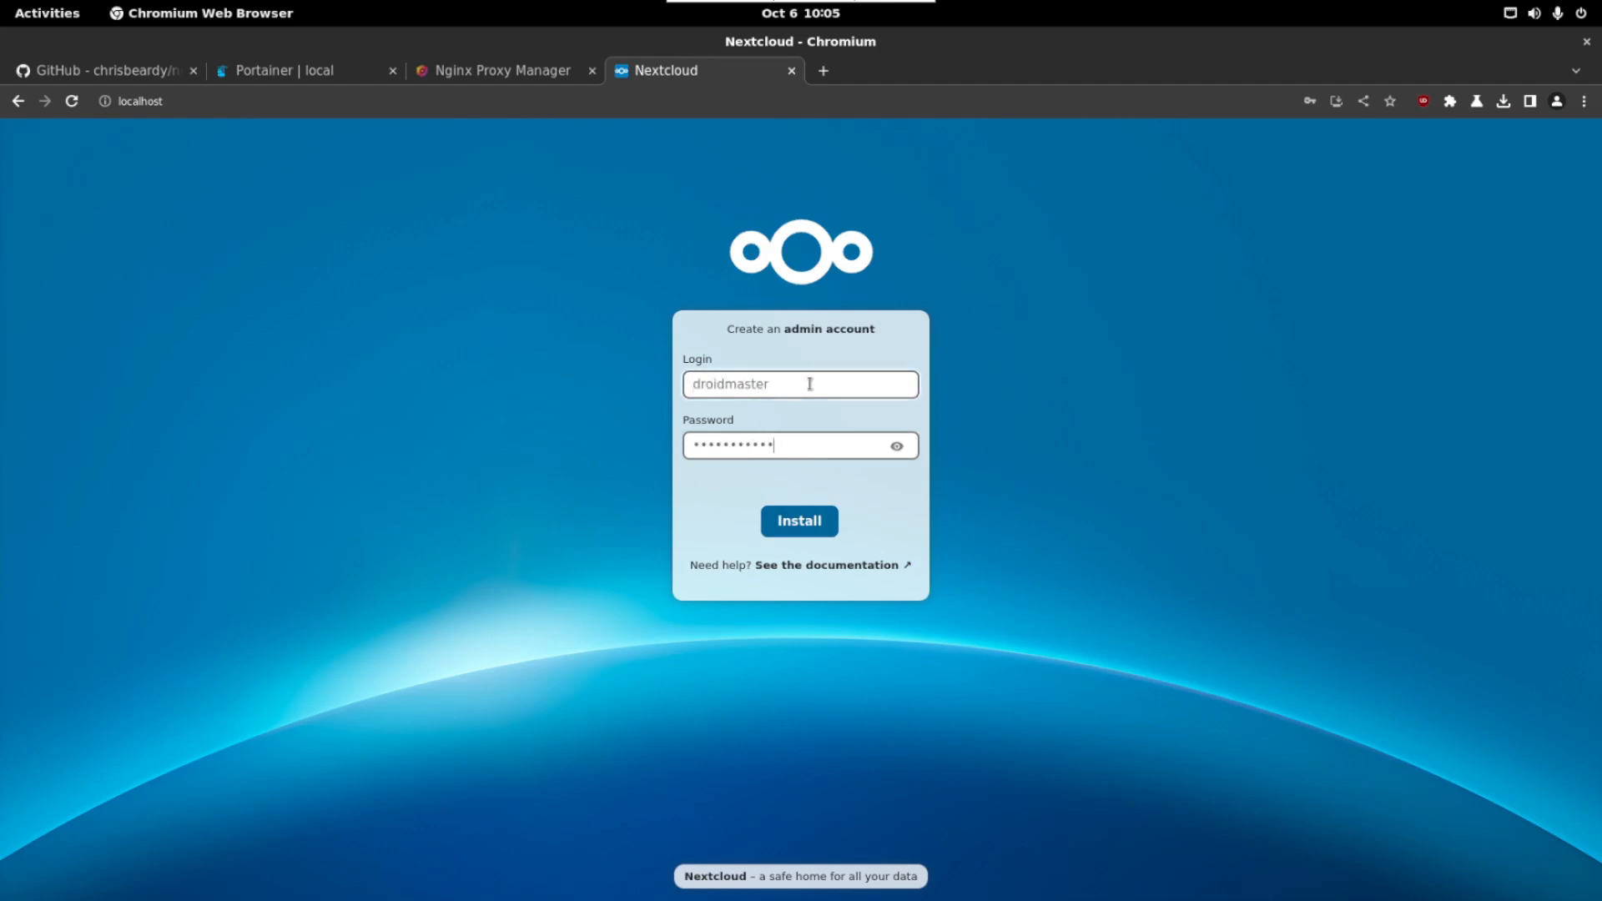
click(797, 521)
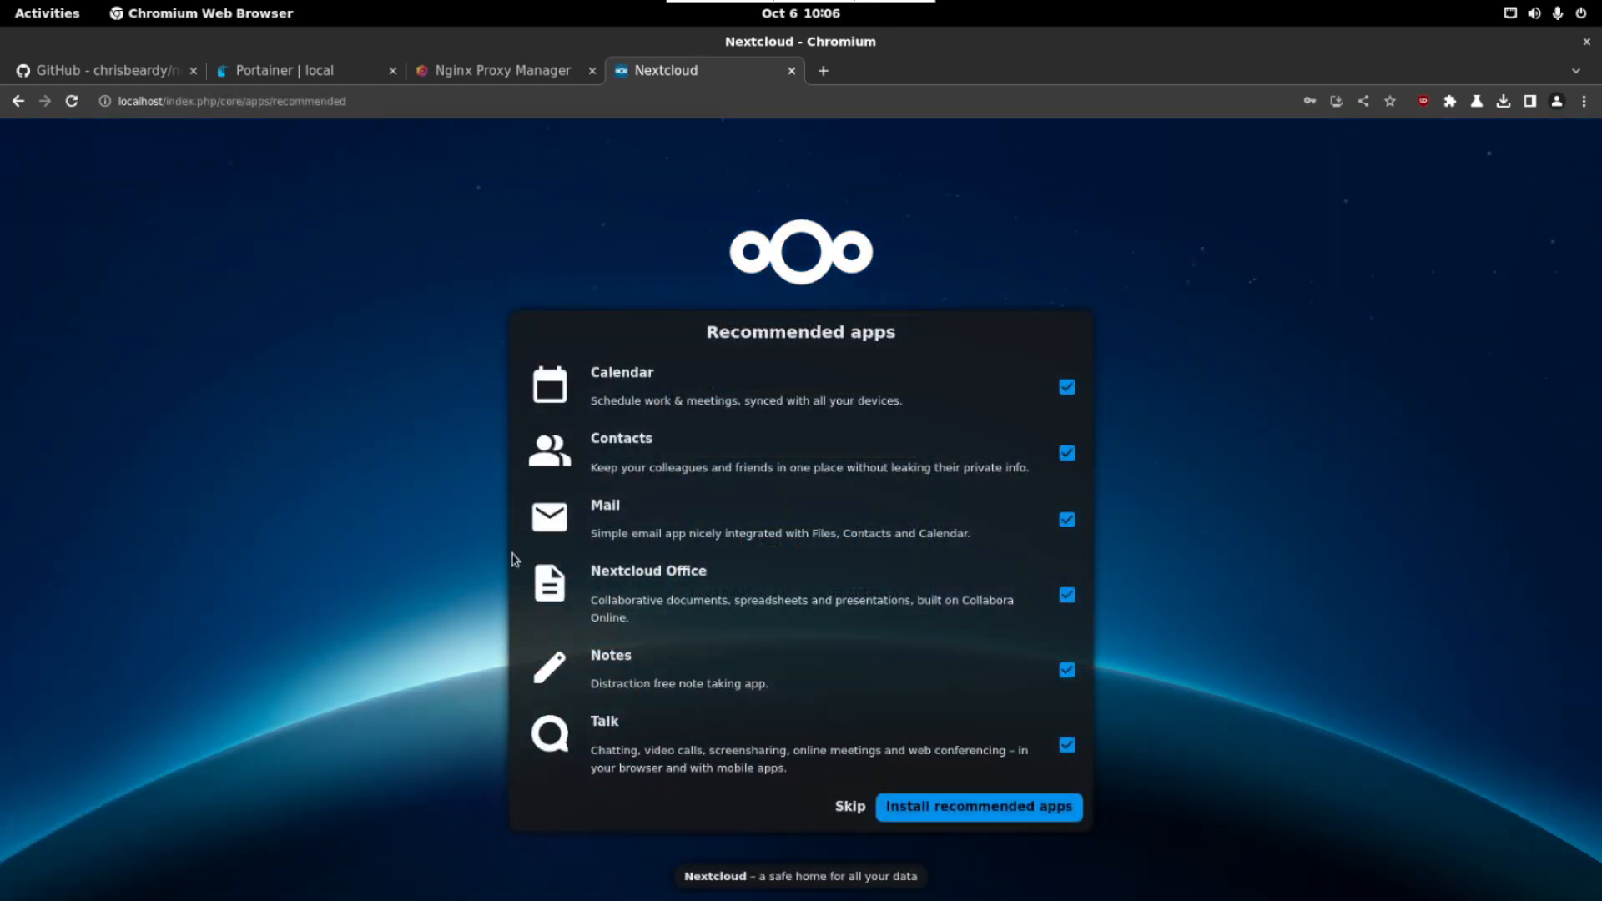
mouse_move(694, 384)
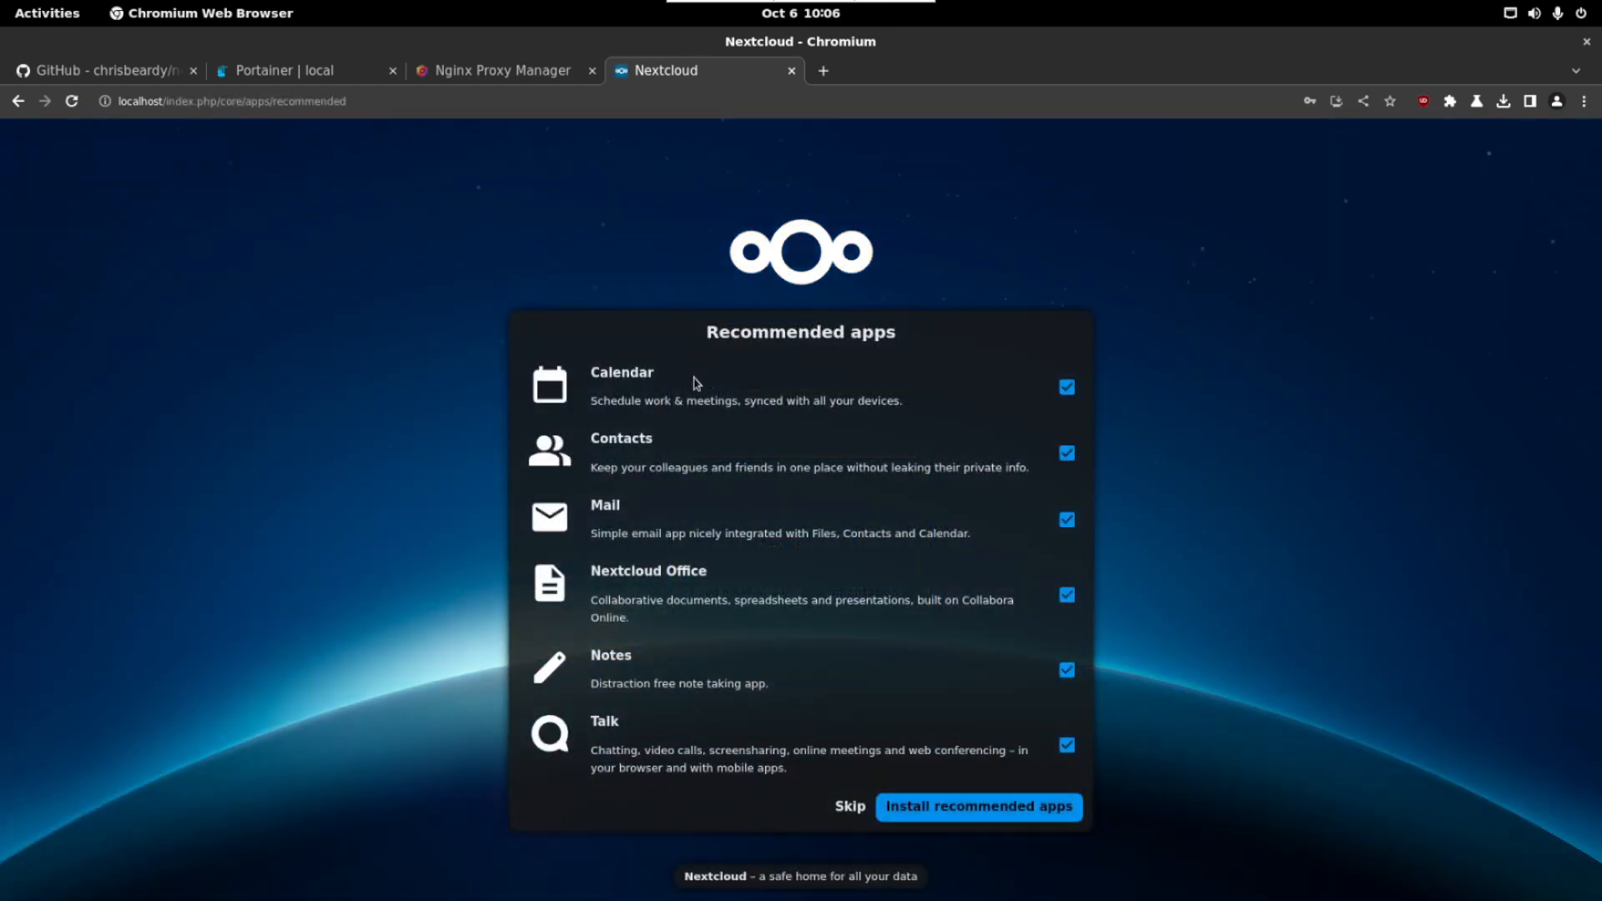
mouse_move(868, 367)
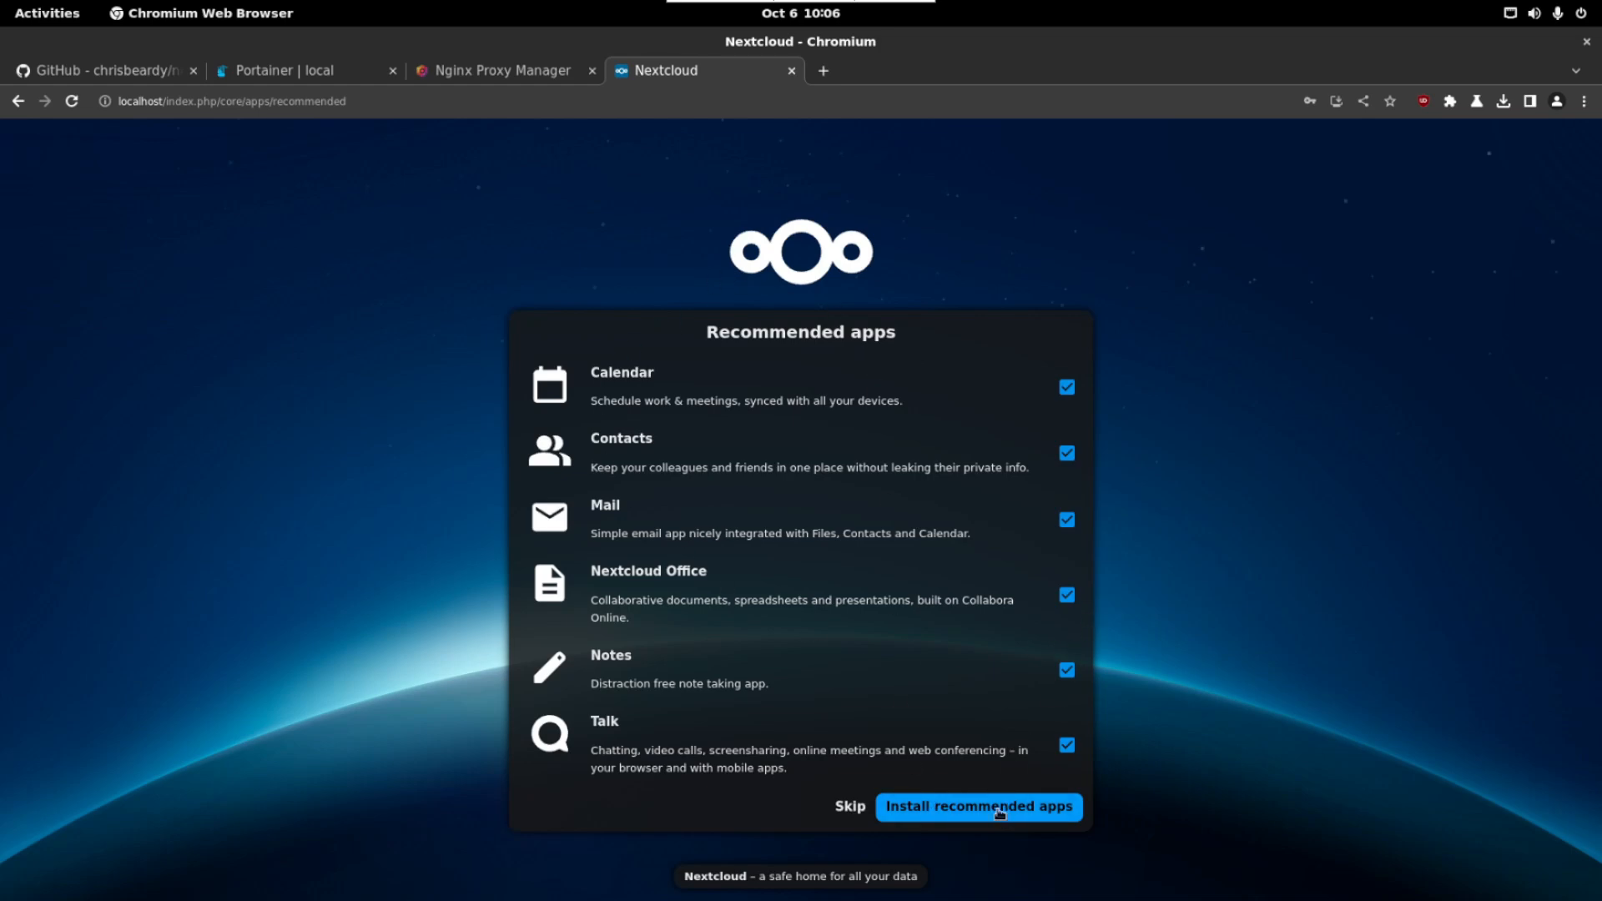
click(978, 806)
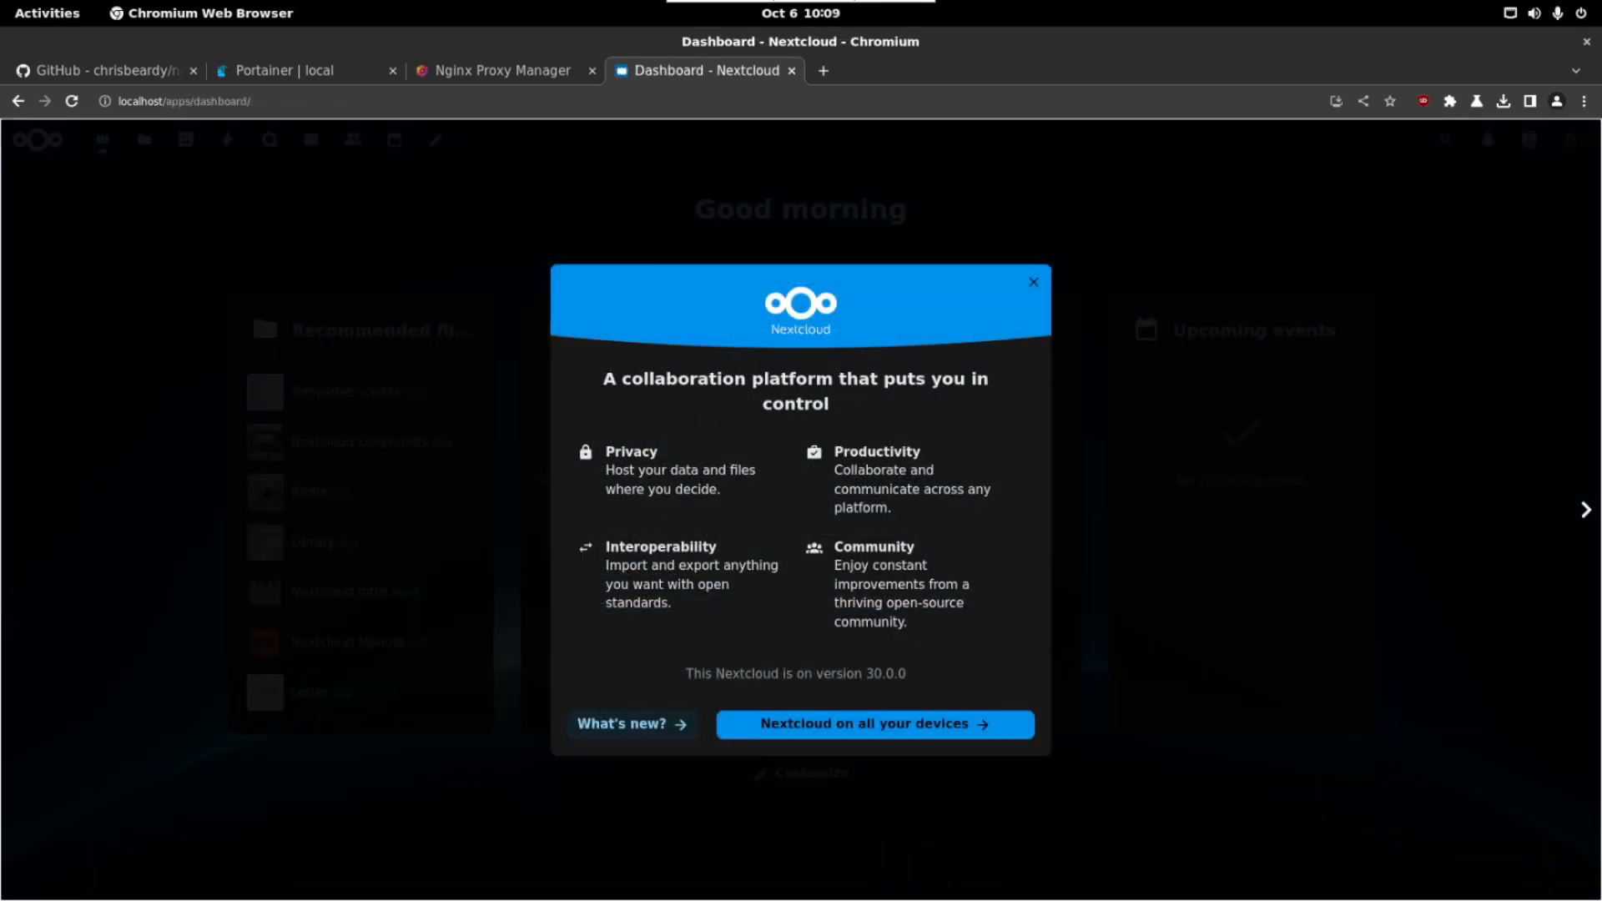
Step: Dismiss the welcome popup and add 'asdljaskldjlkasdkljas' to Readme.md in Files
click(1033, 282)
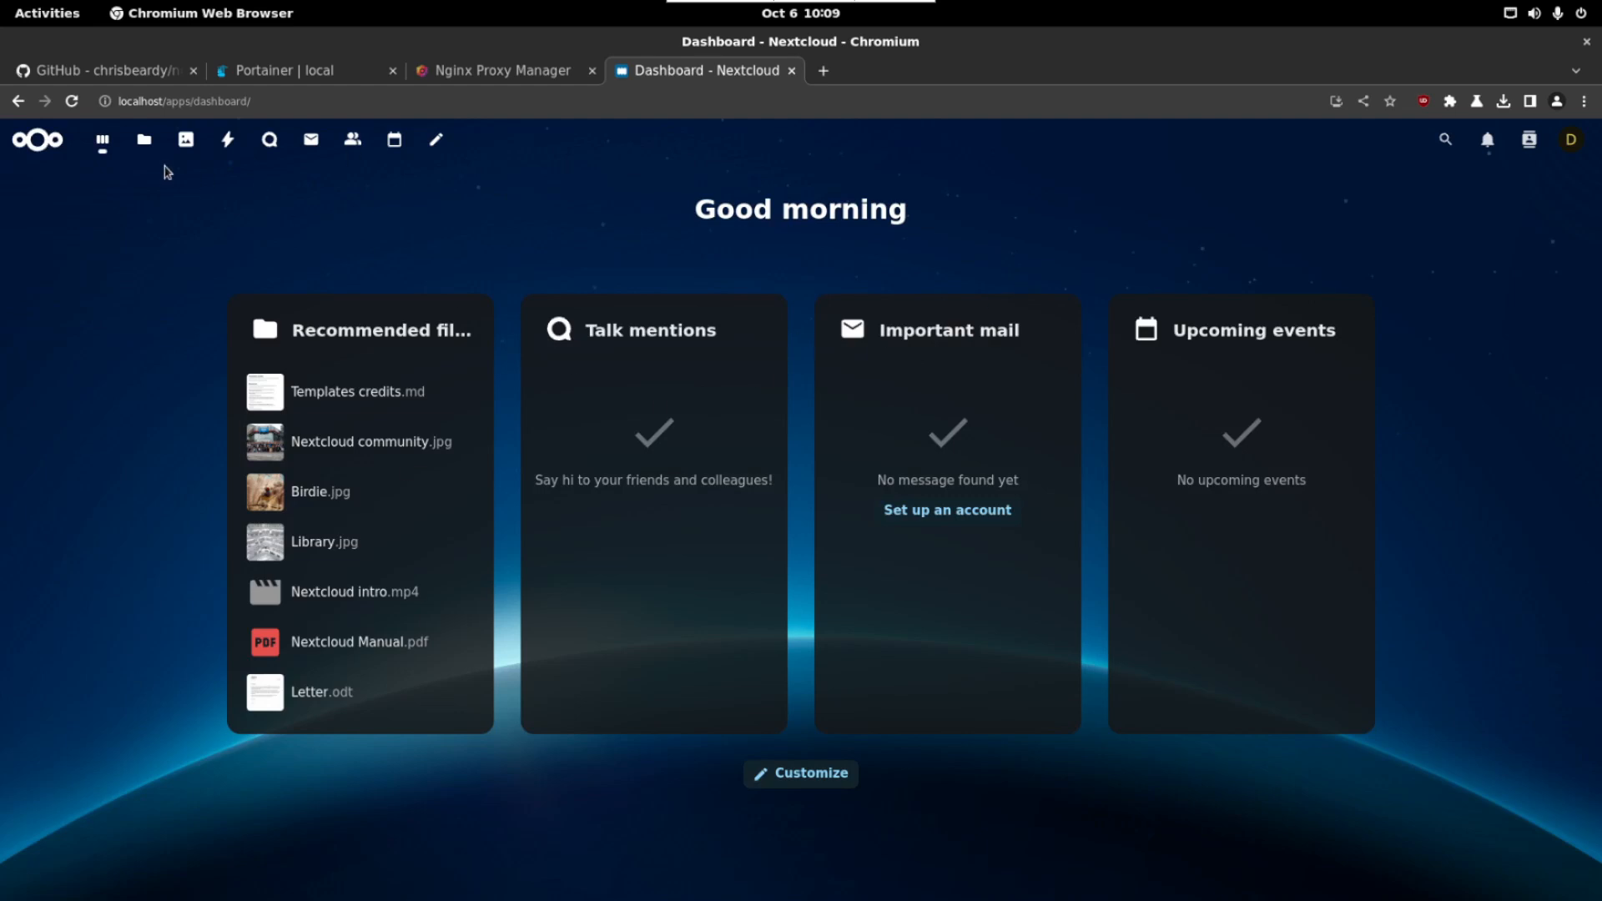
click(144, 140)
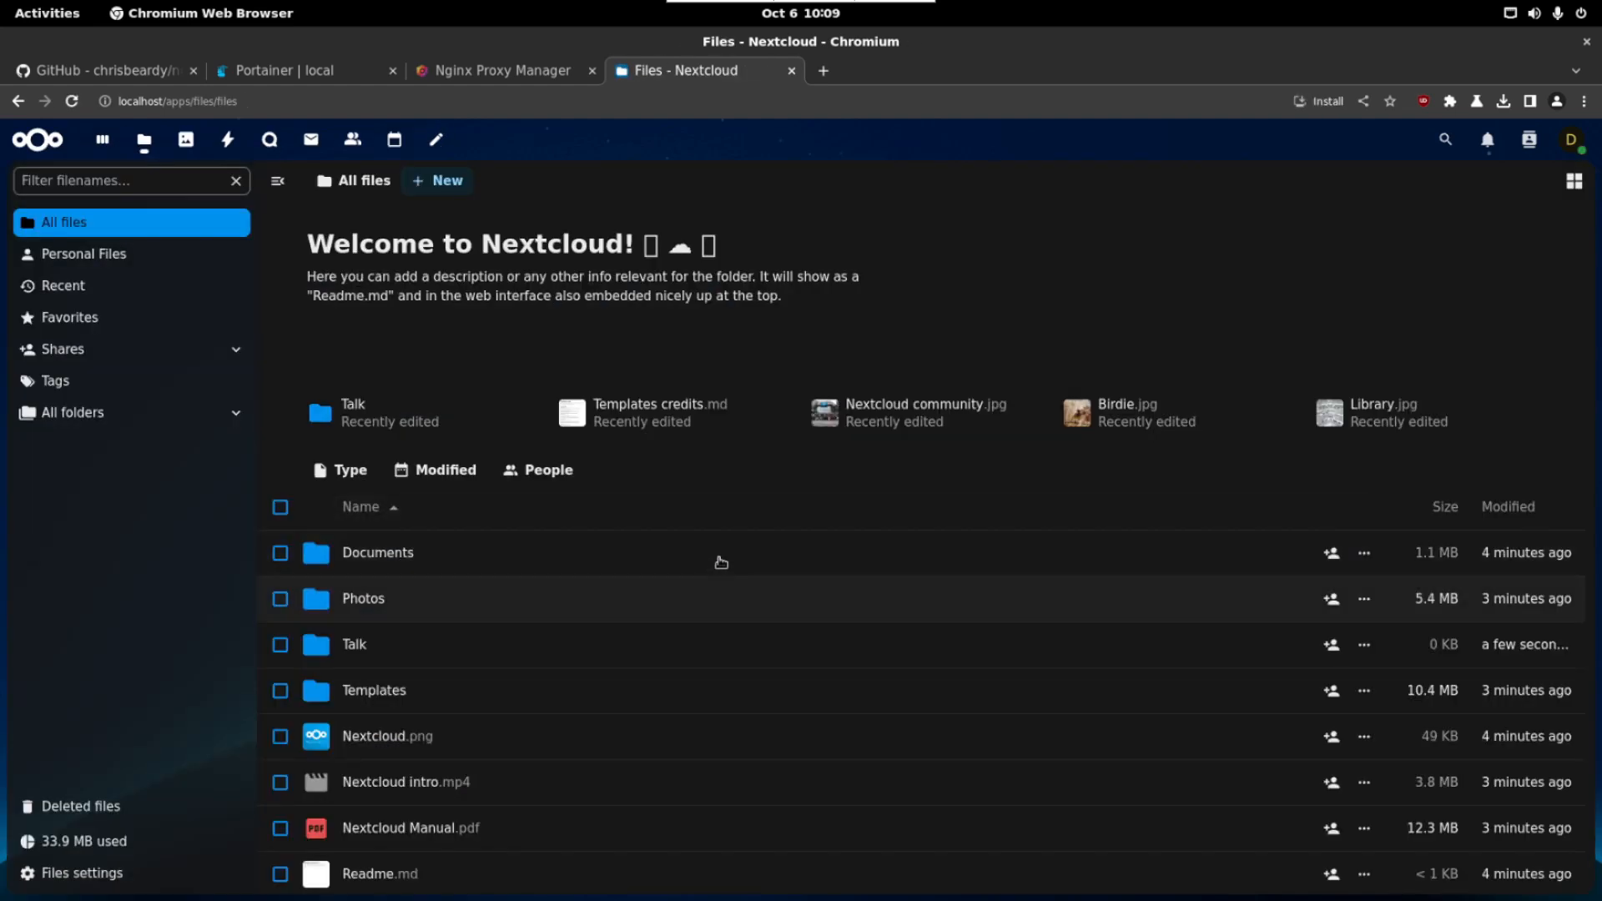
scroll(down, 3)
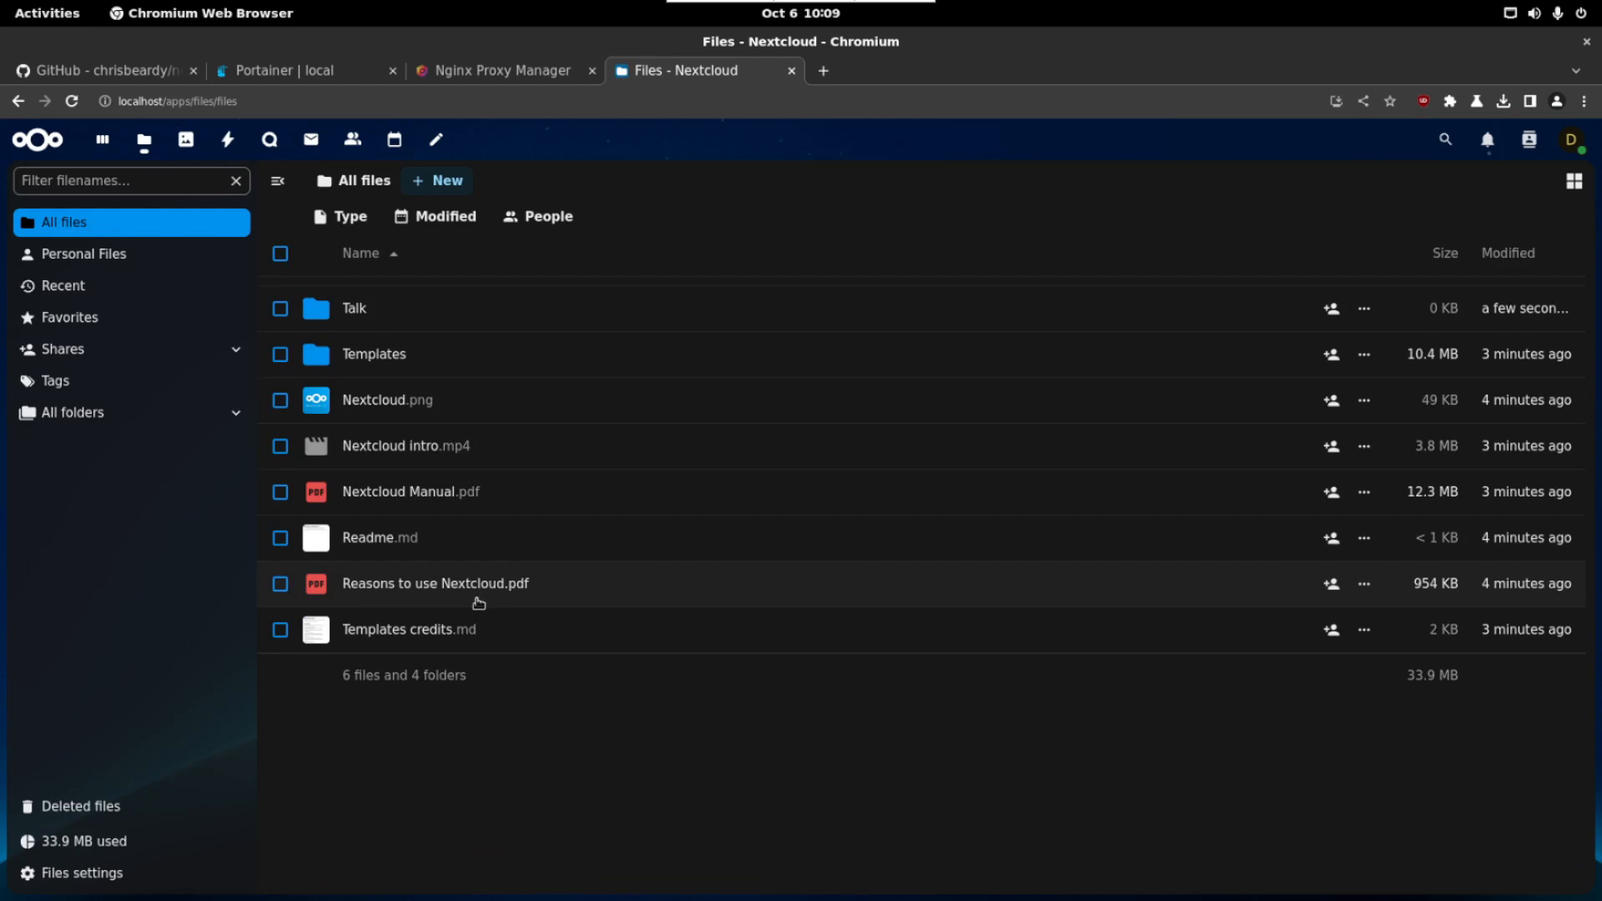
mouse_move(381, 544)
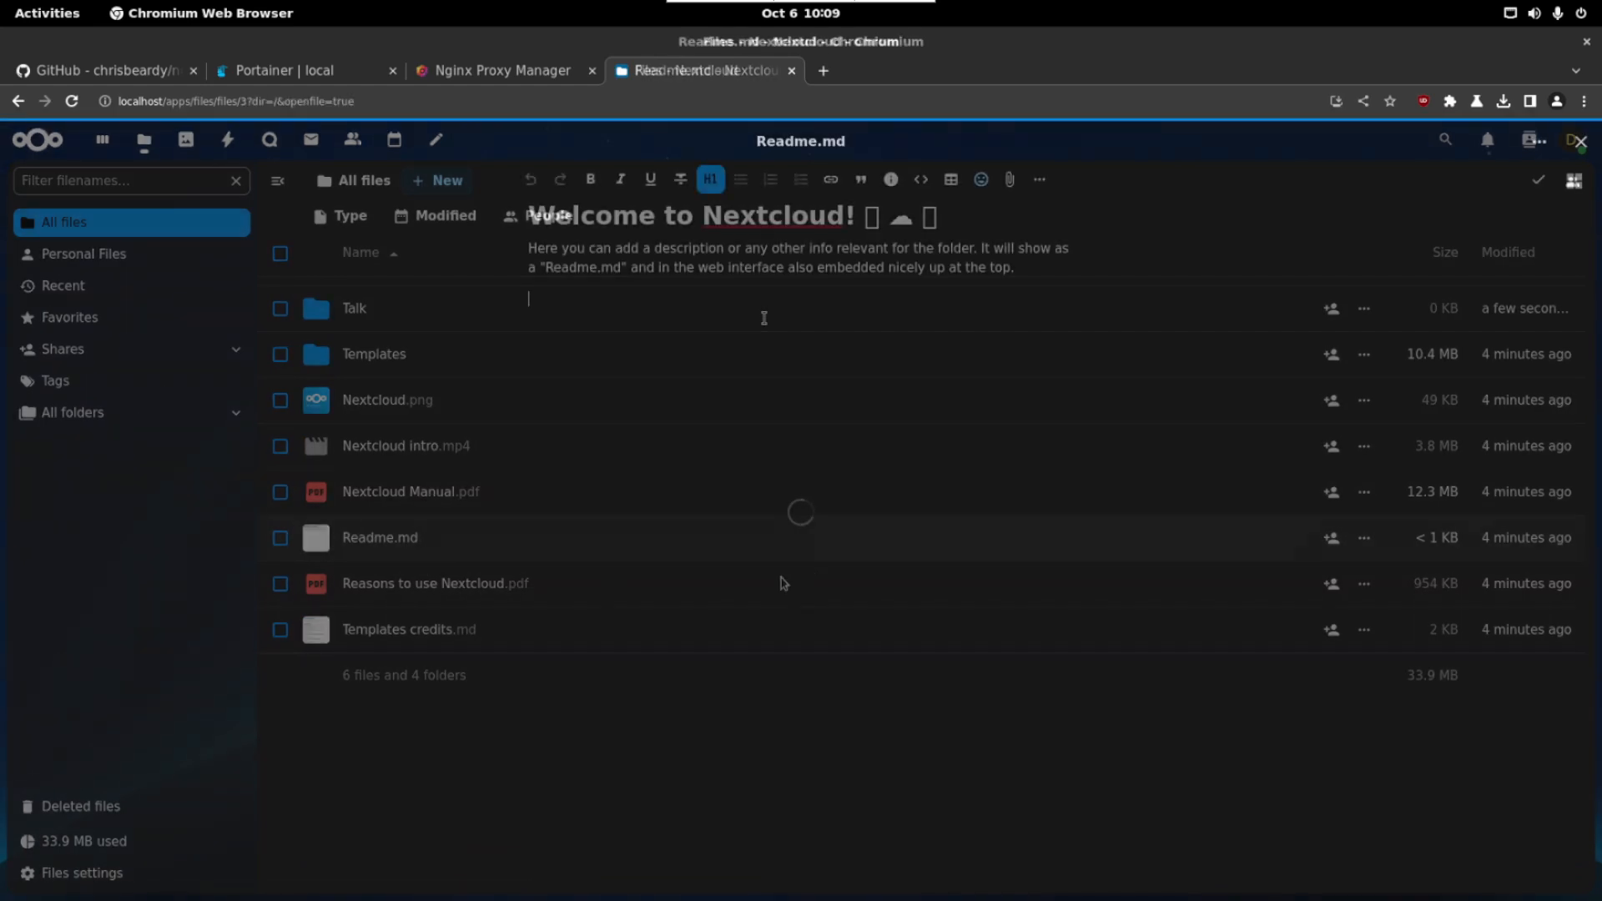
text(asdljaskldjlkasdkljasd)
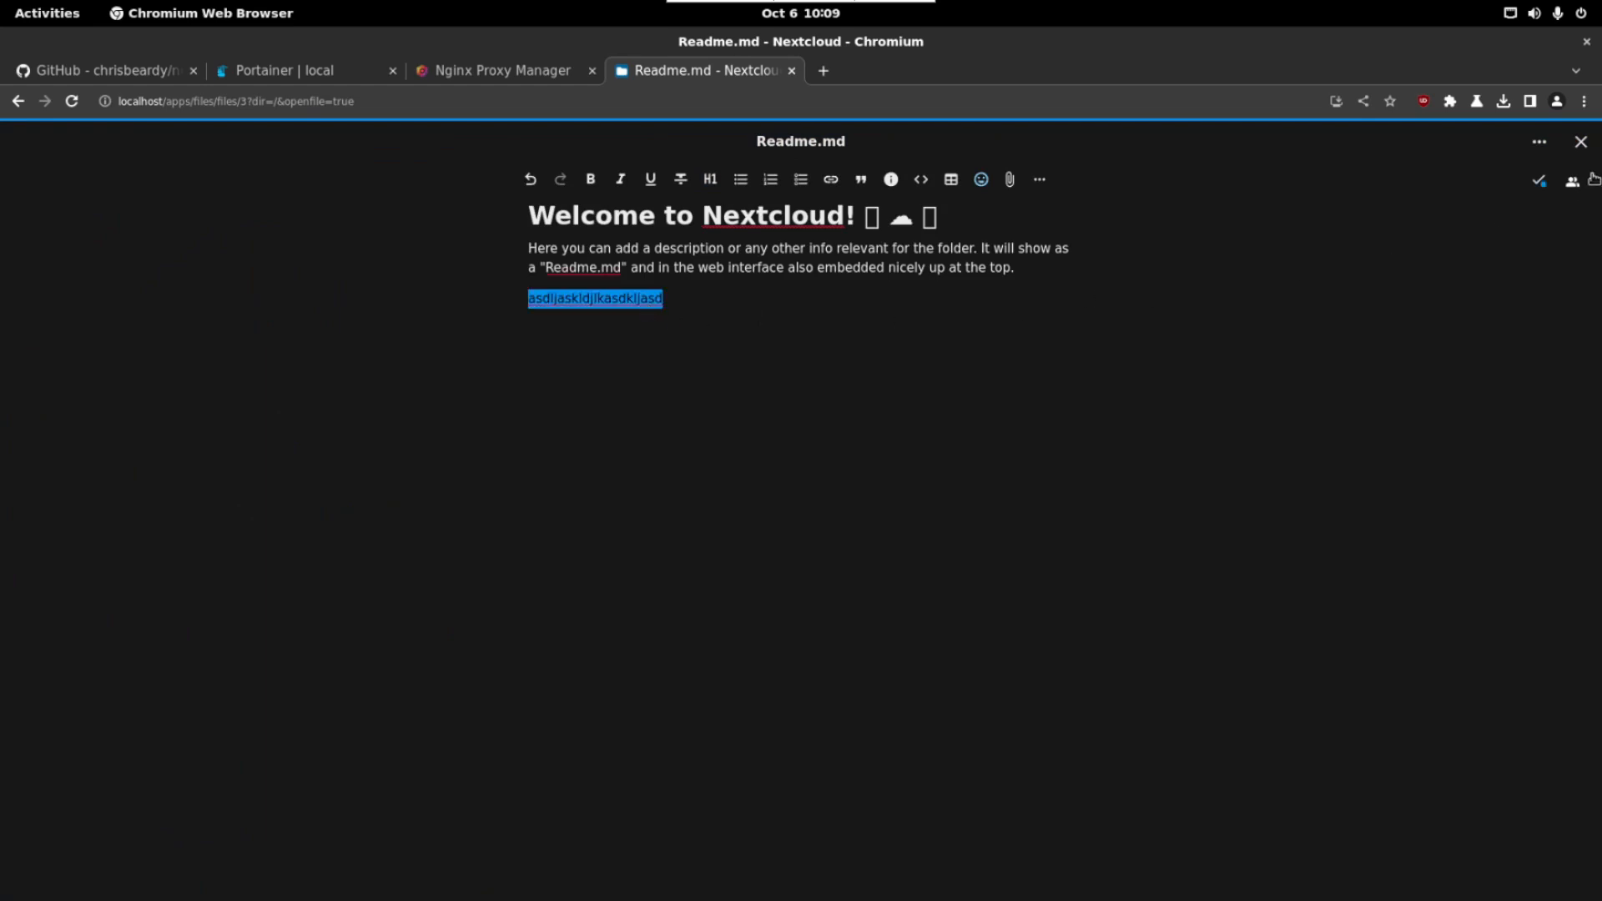
click(1580, 140)
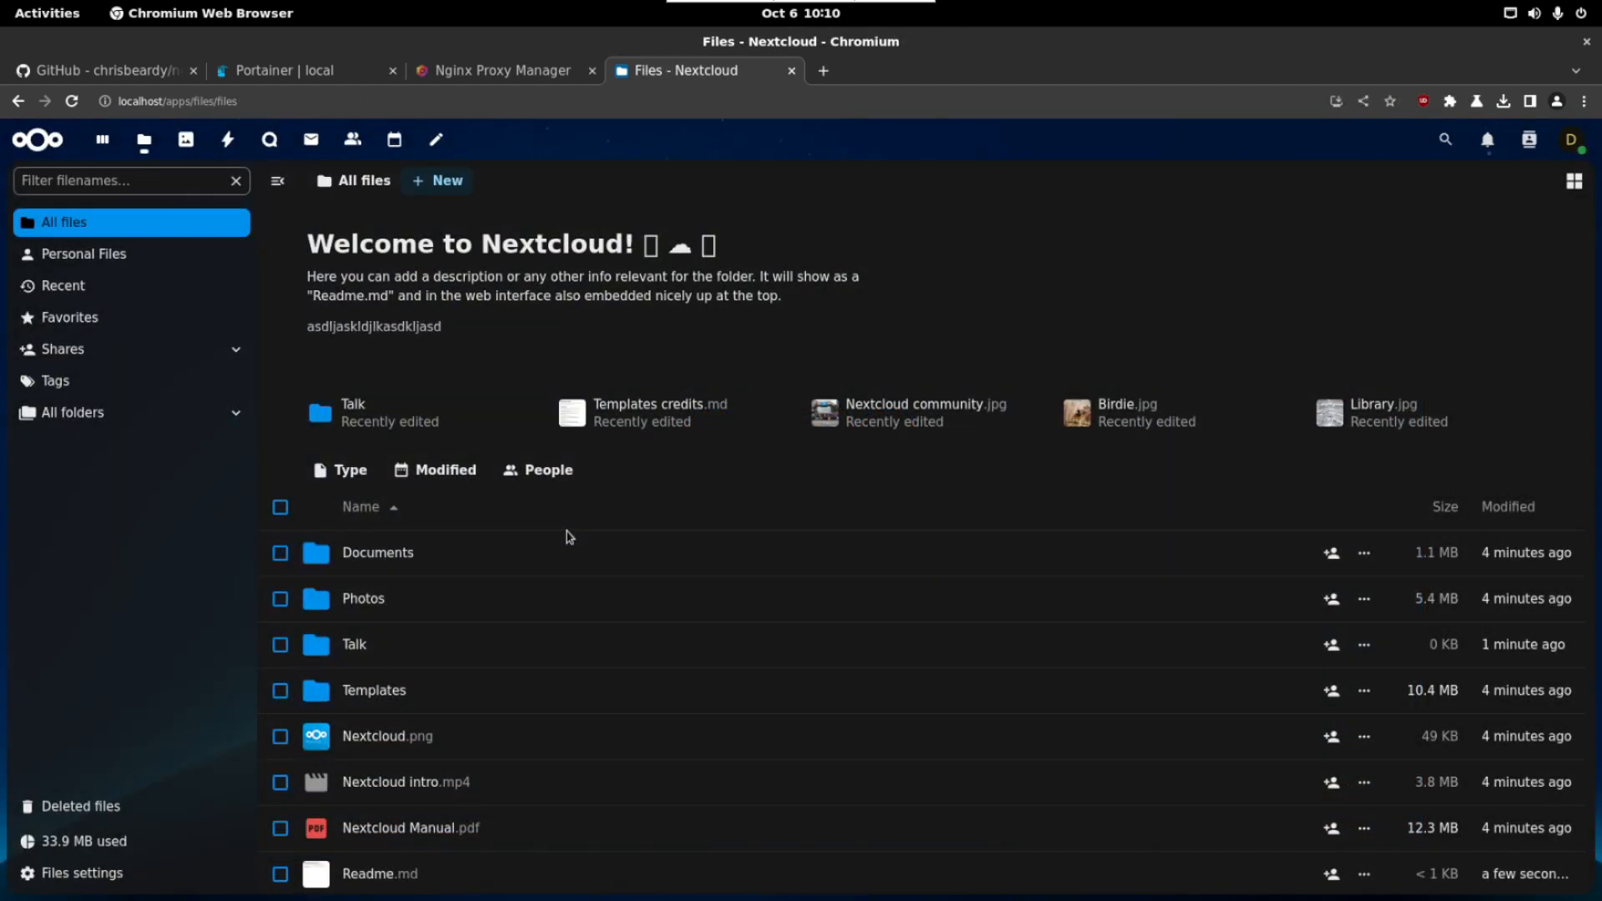
mouse_move(799, 410)
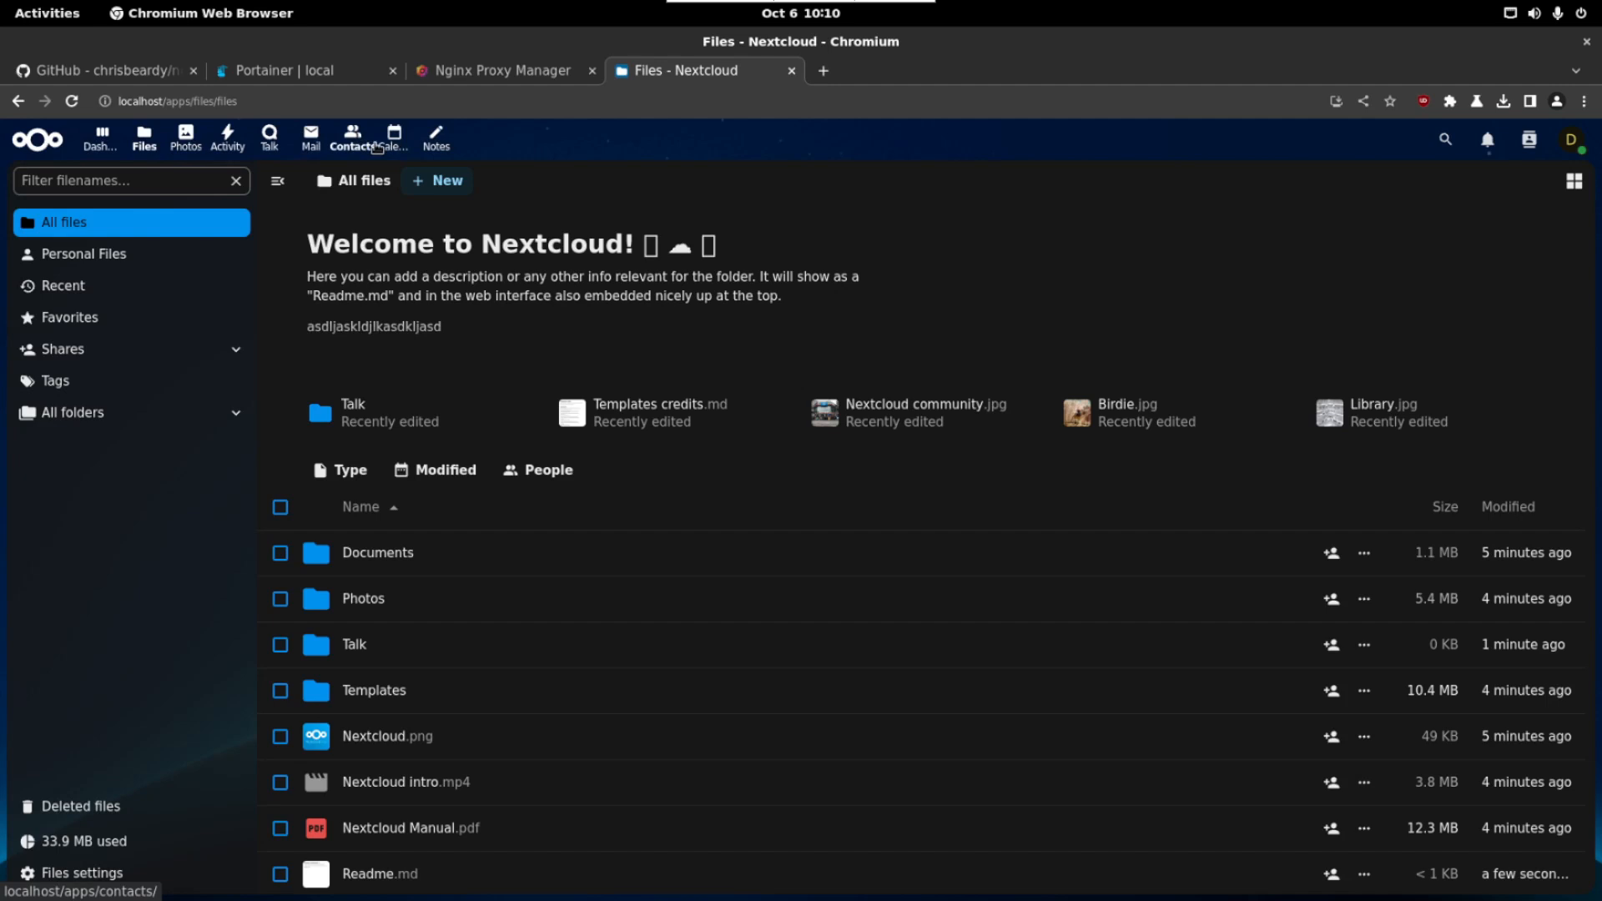
Step: Visit the Notes app, then return to the Nextcloud dashboard
click(394, 139)
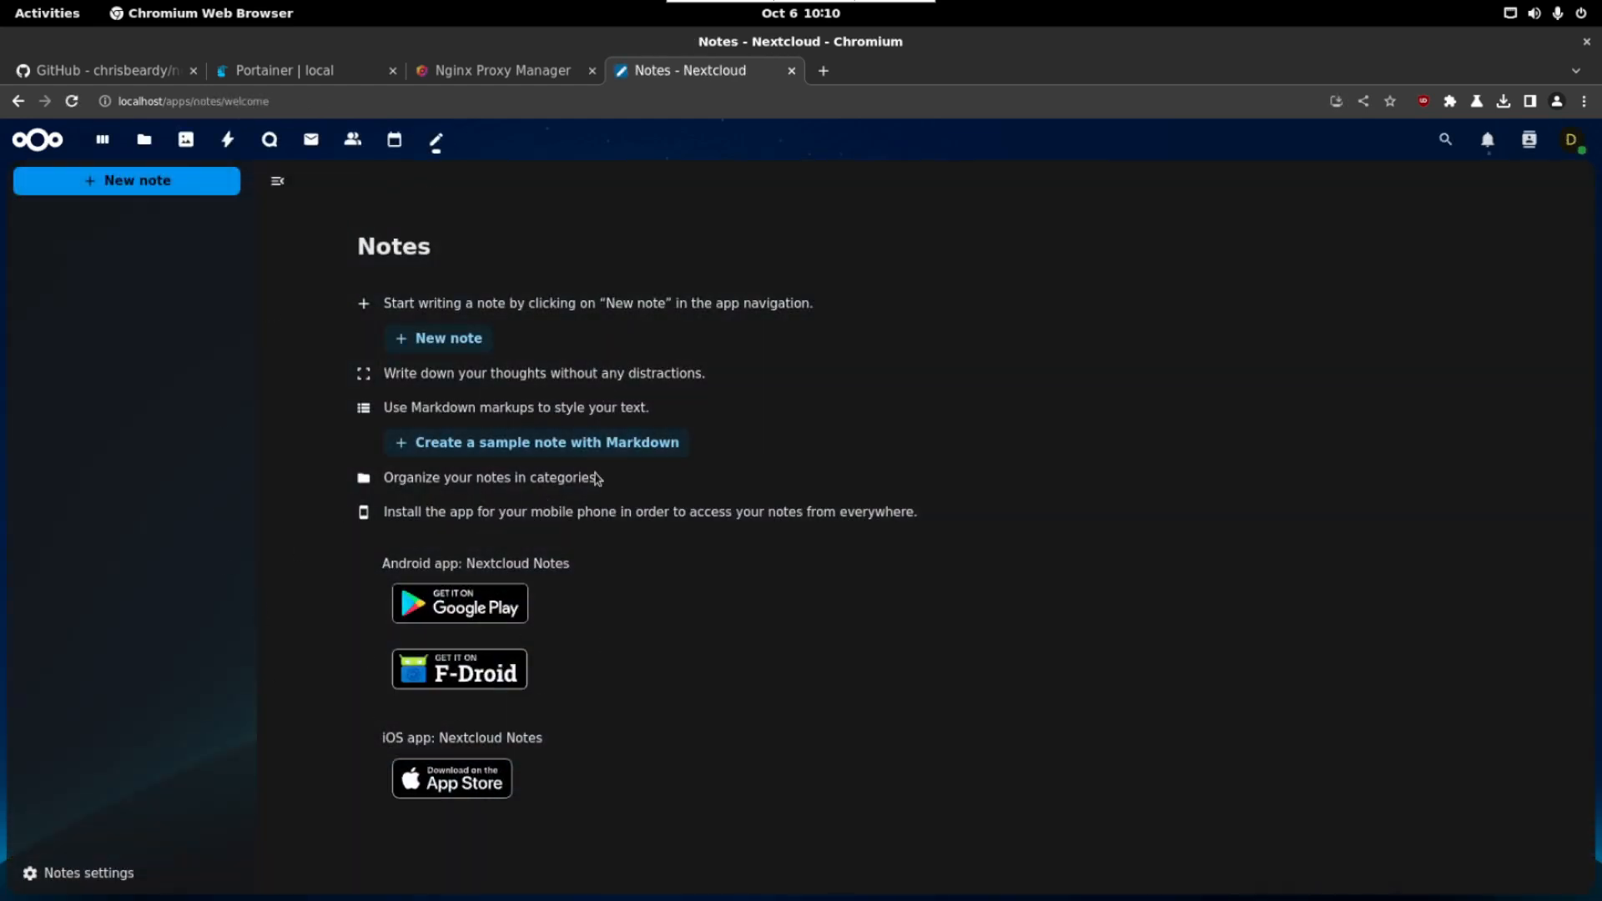
mouse_move(457, 667)
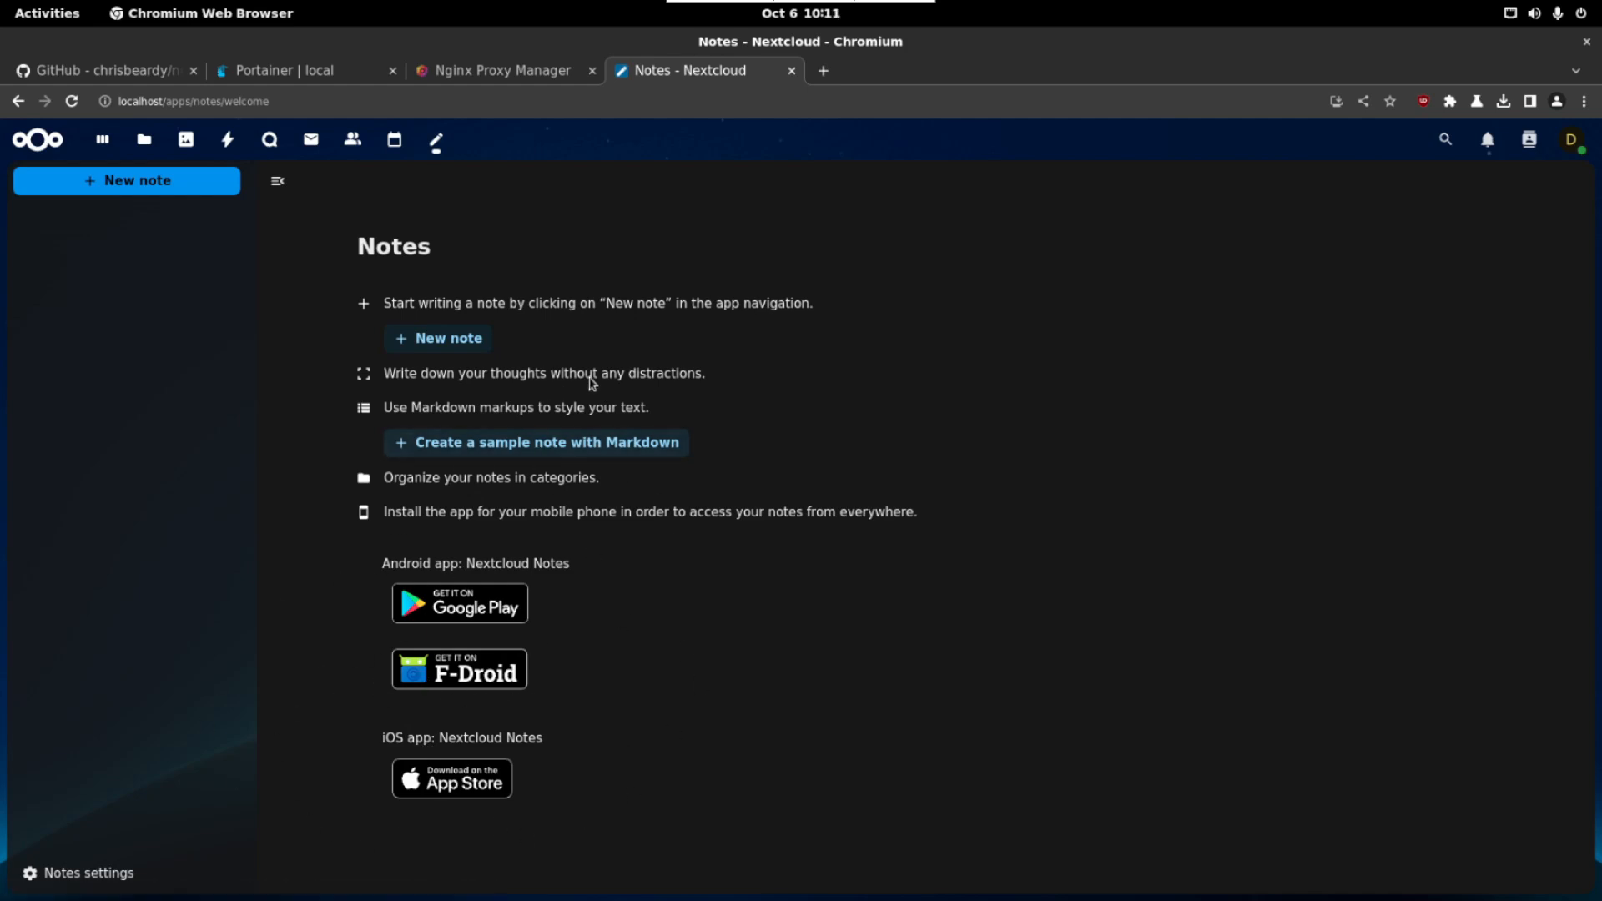
mouse_move(470, 453)
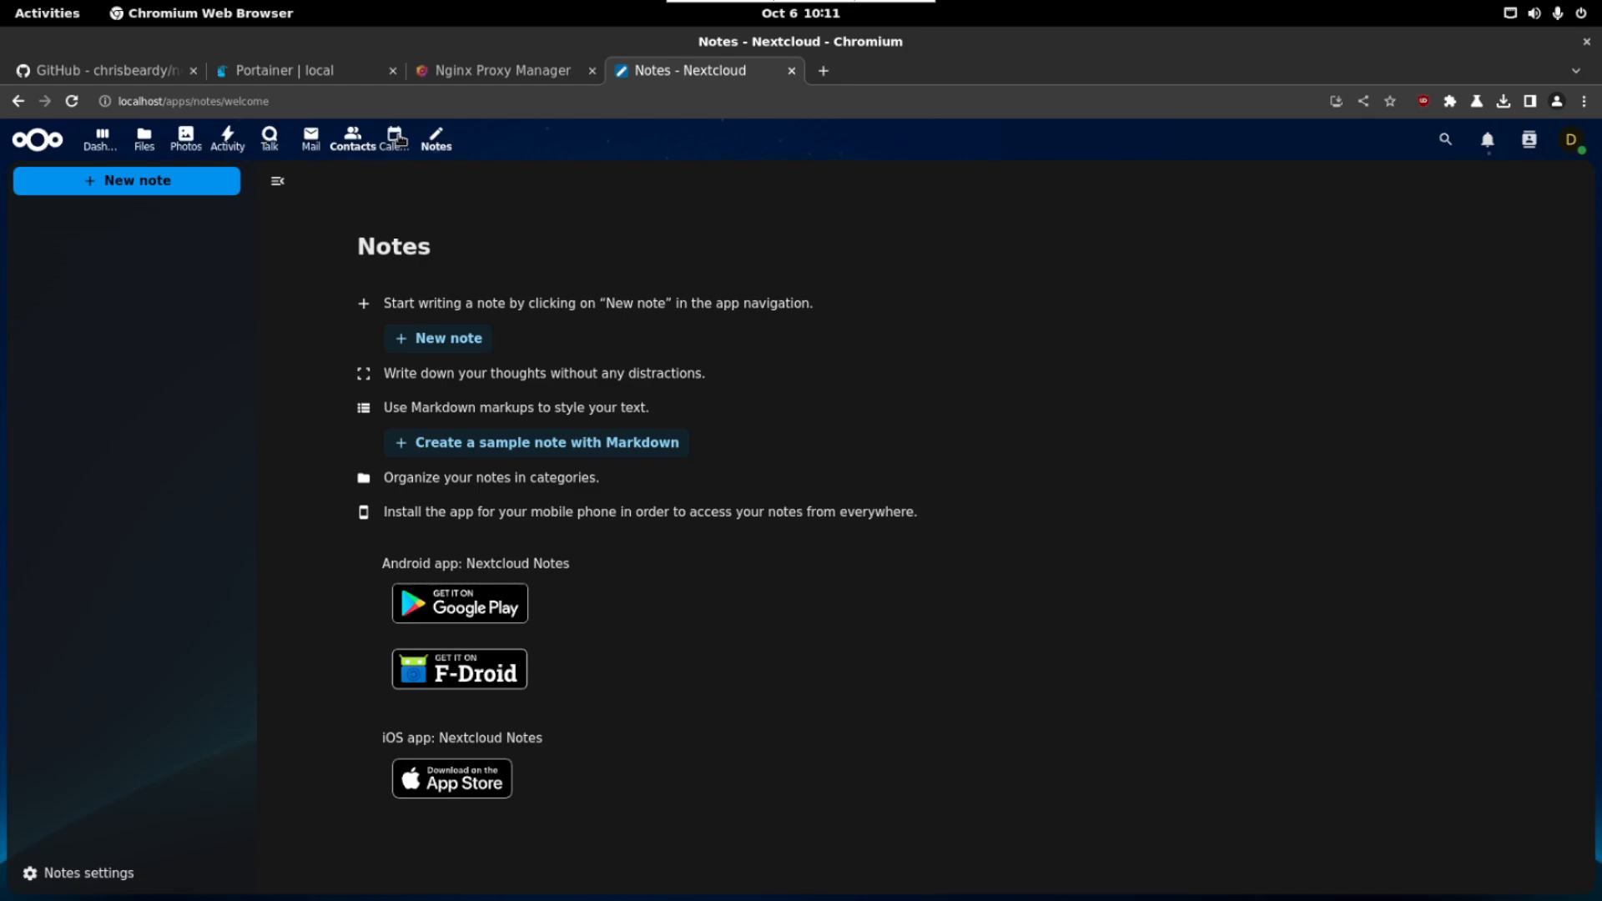
click(185, 138)
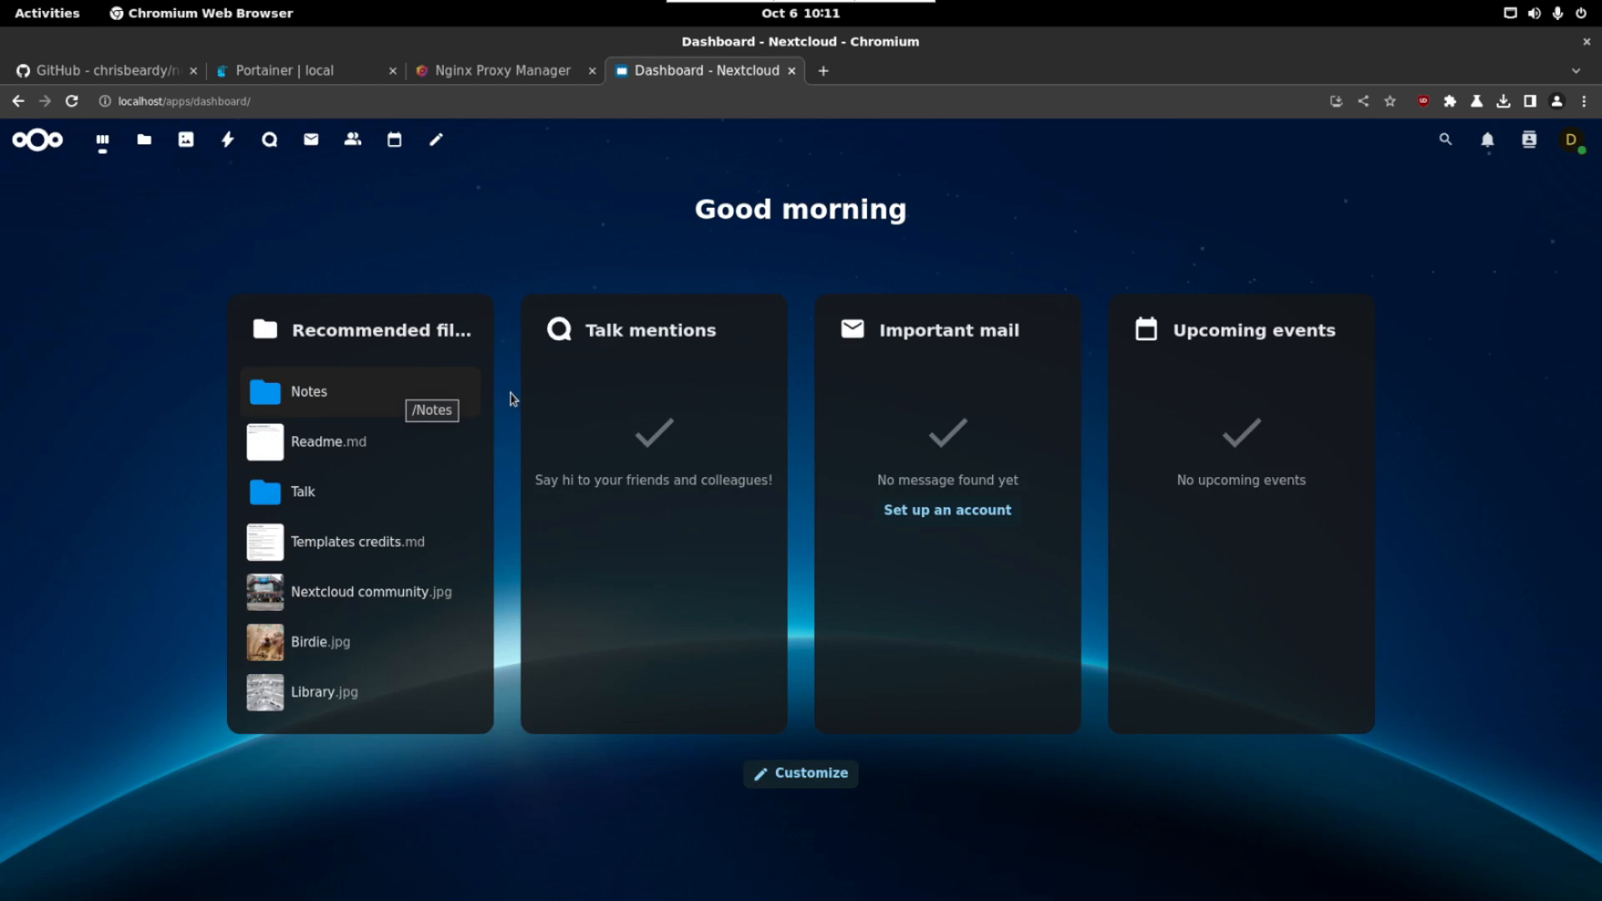
mouse_move(717, 448)
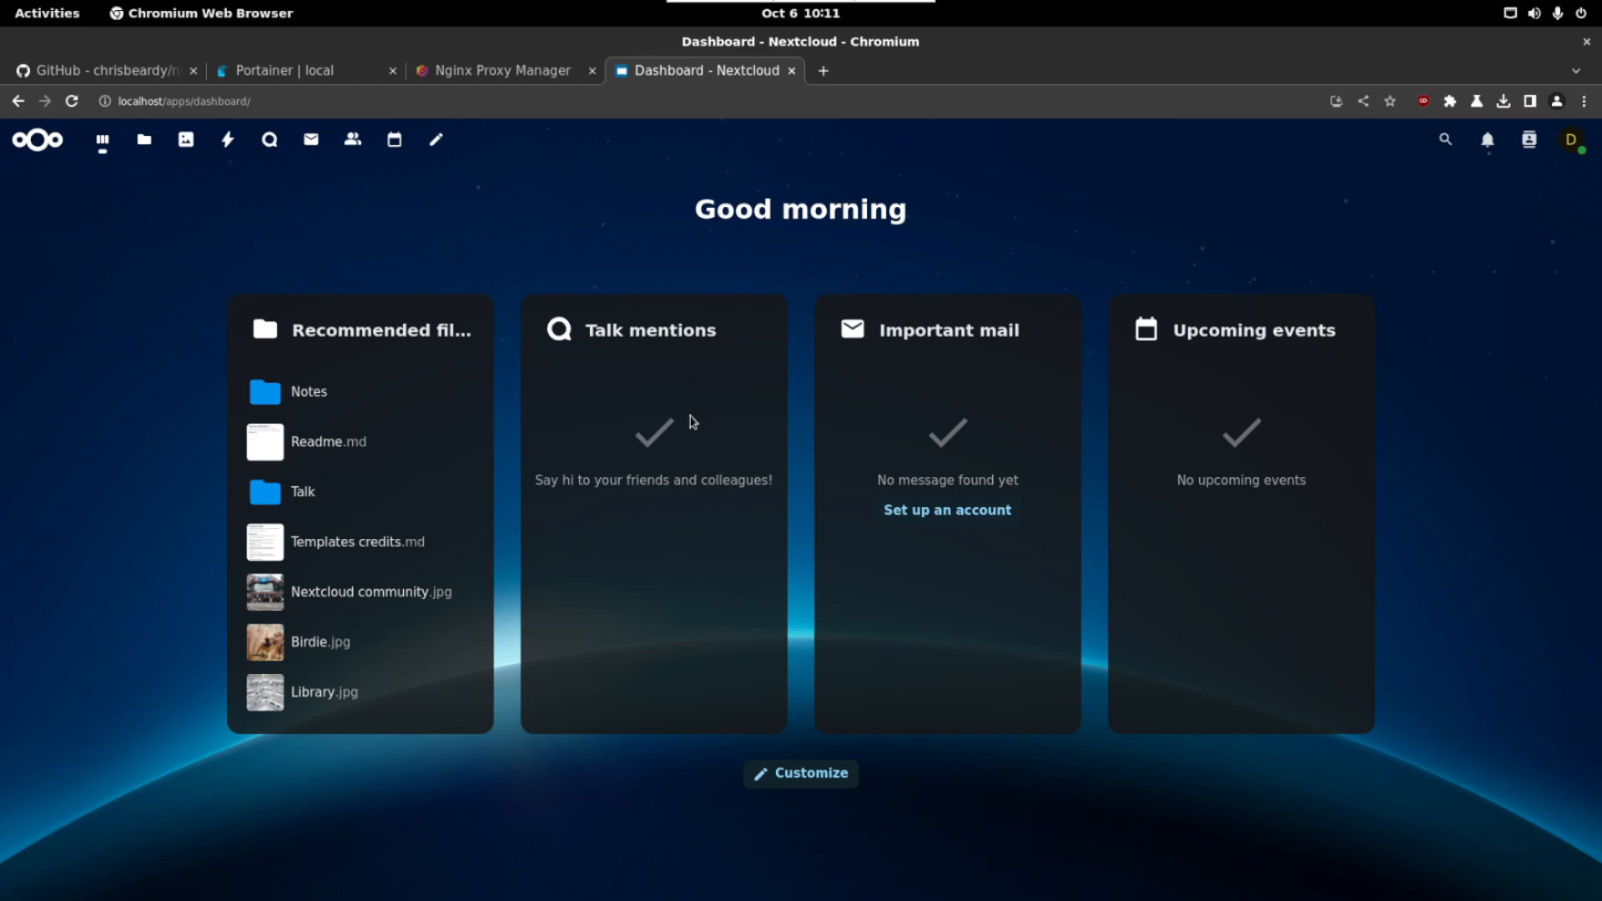
mouse_move(839, 245)
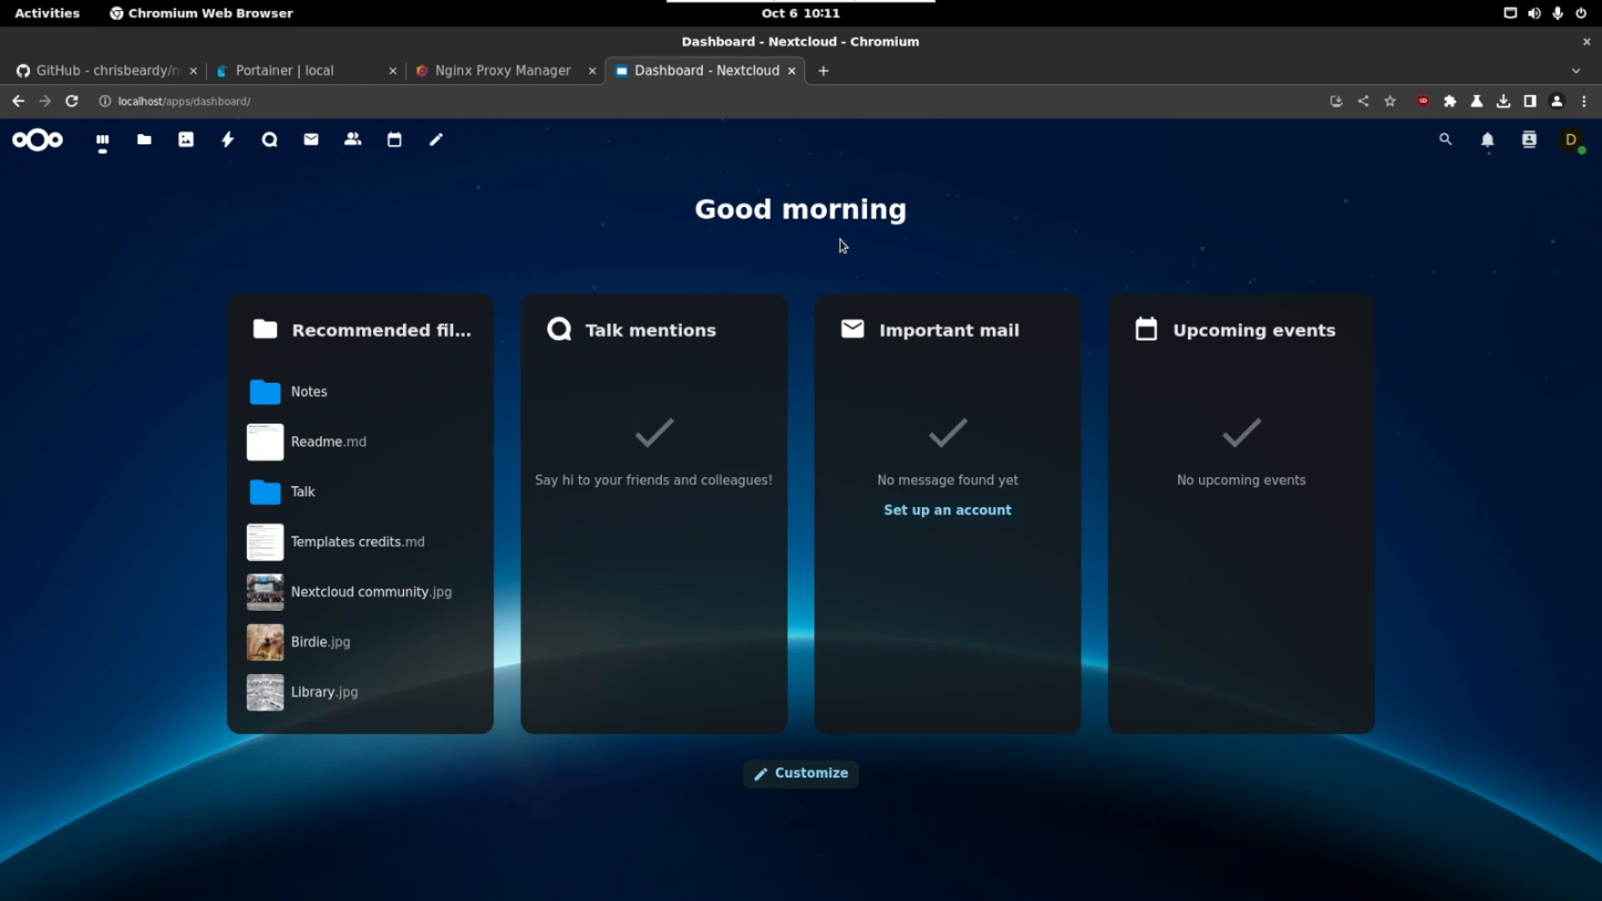